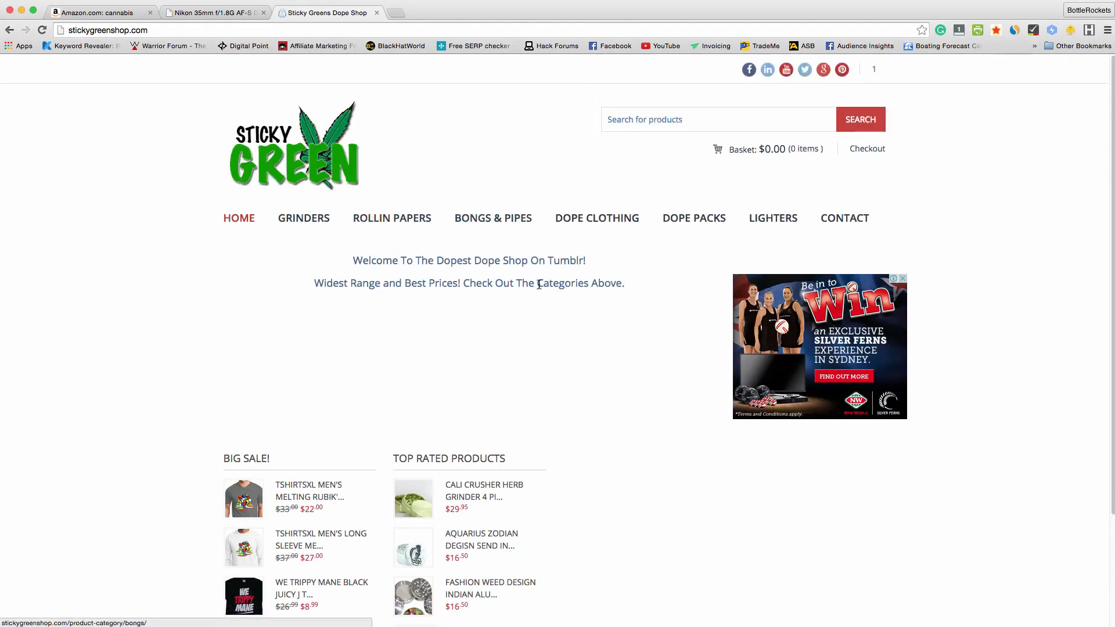
# - Bring up the Amazon search results for cannabis and scroll through the listings
pyautogui.scroll(-3)
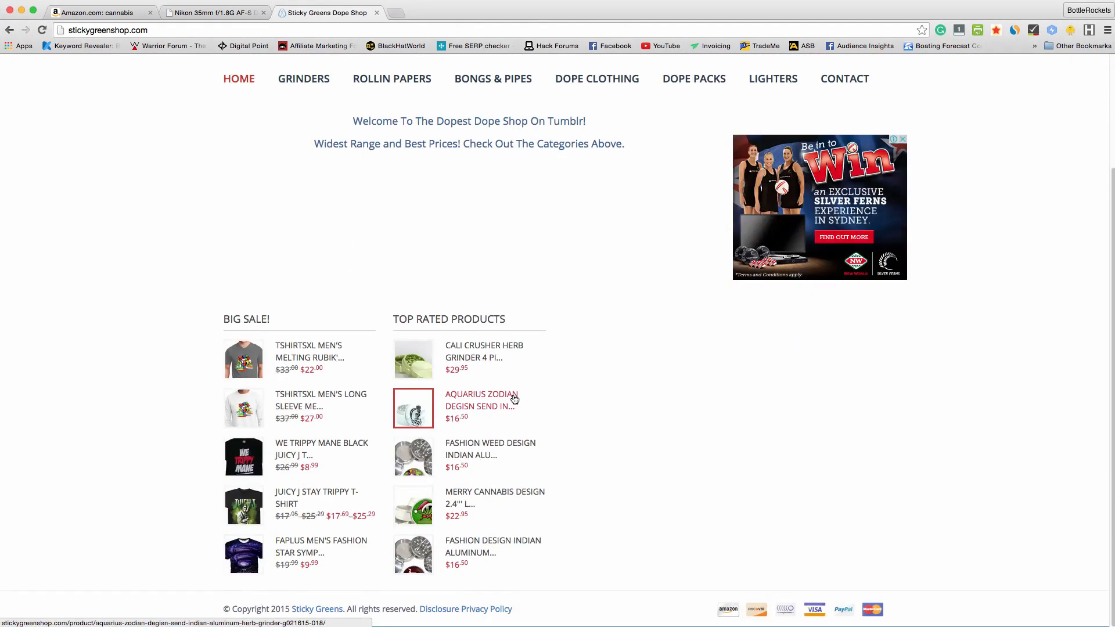
pyautogui.moveTo(639, 591)
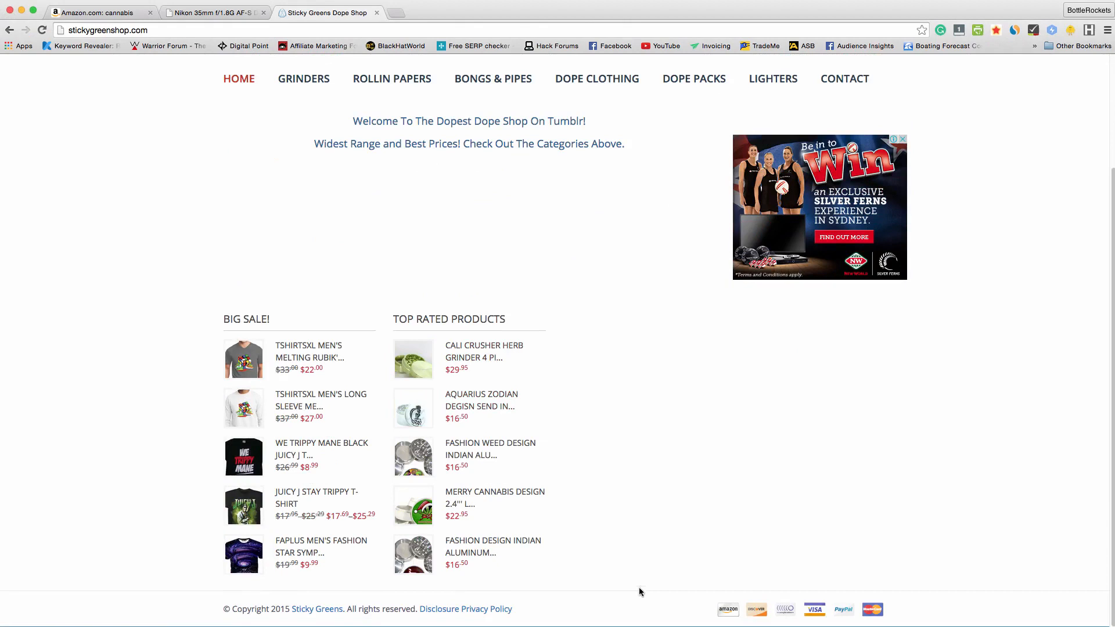
pyautogui.moveTo(480, 400)
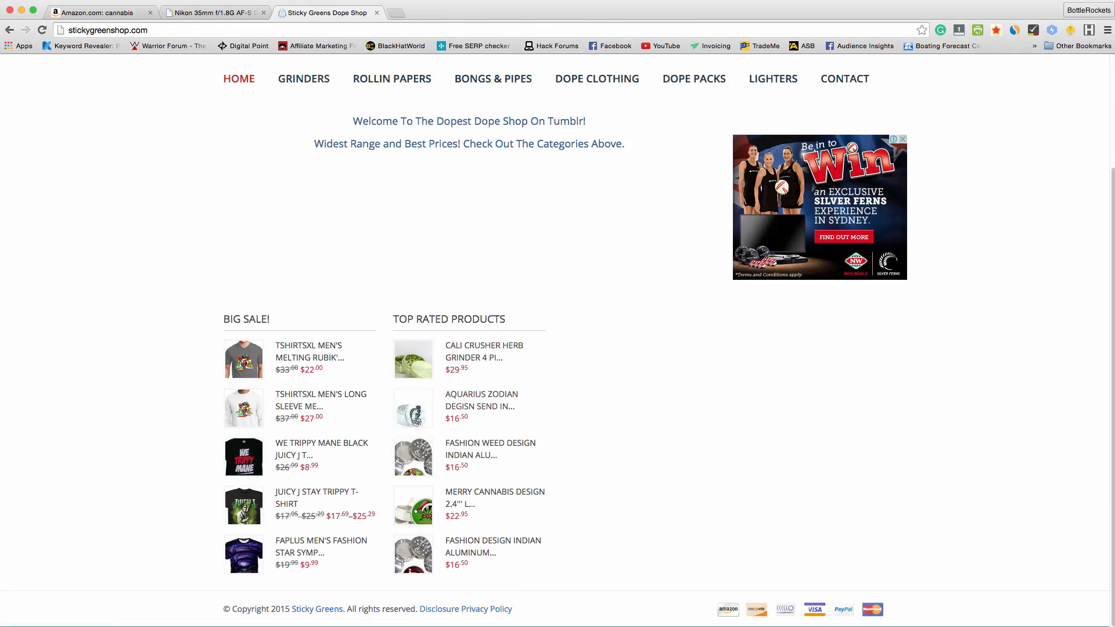
pyautogui.moveTo(444, 237)
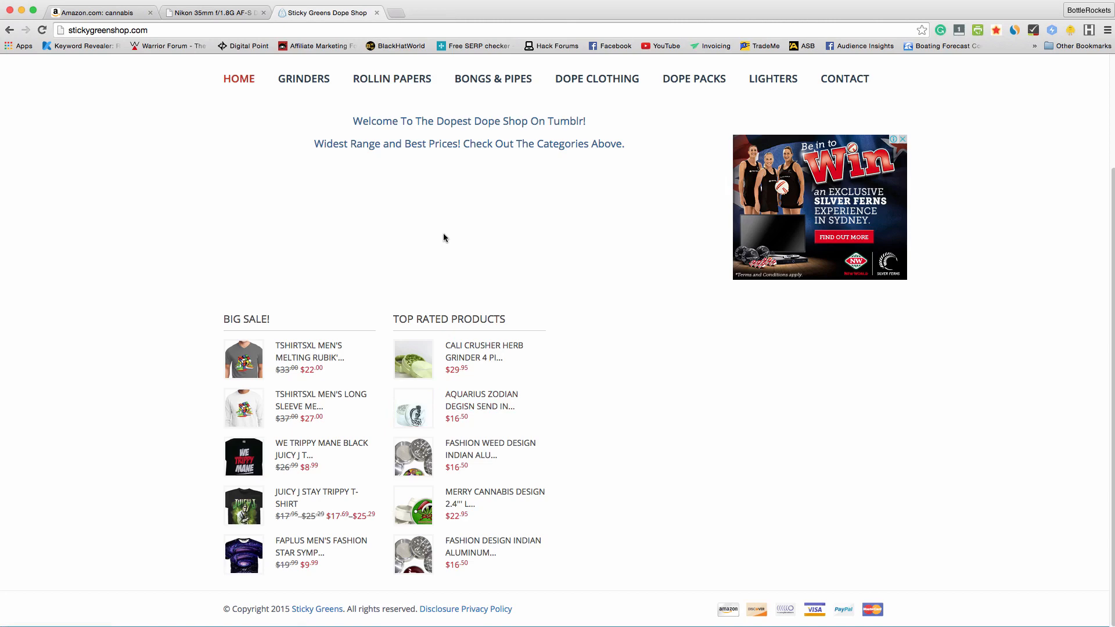
pyautogui.moveTo(117, 39)
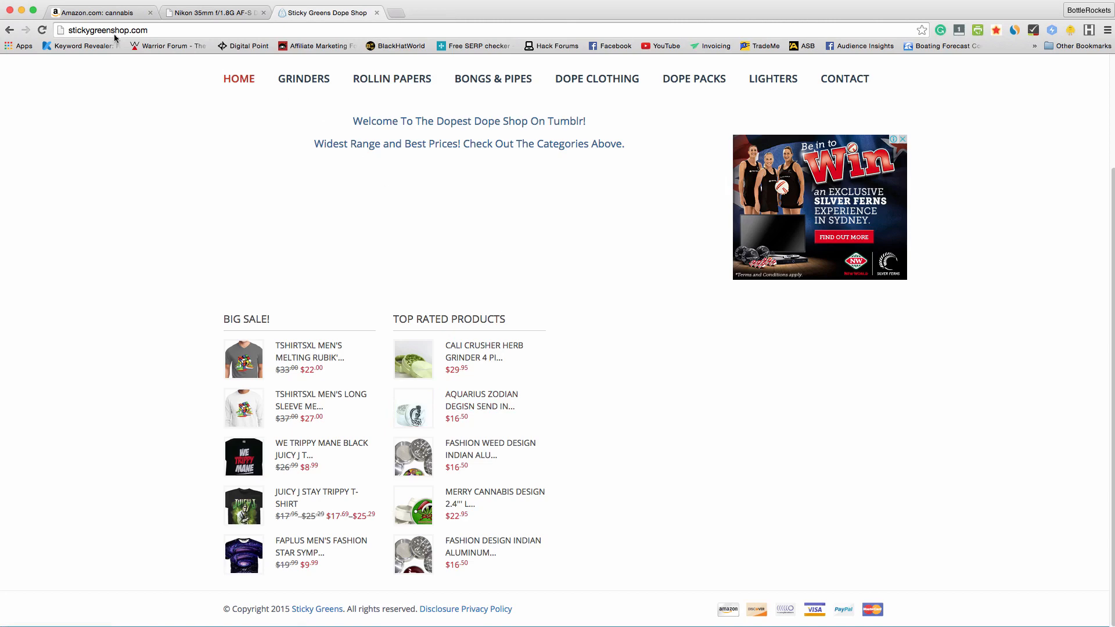
pyautogui.click(100, 12)
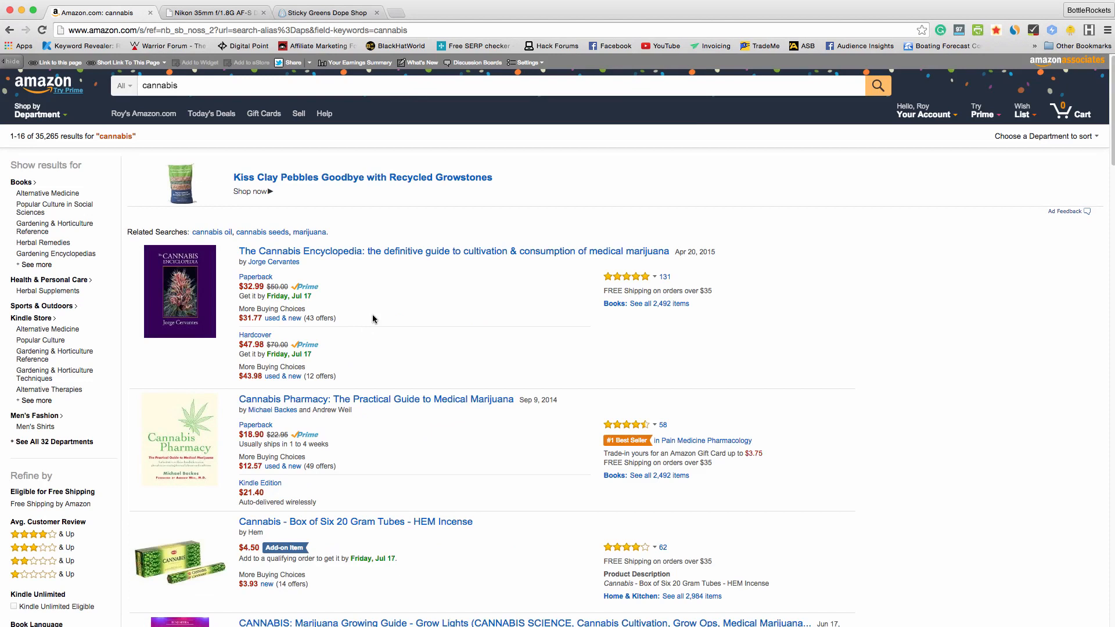
pyautogui.scroll(-3)
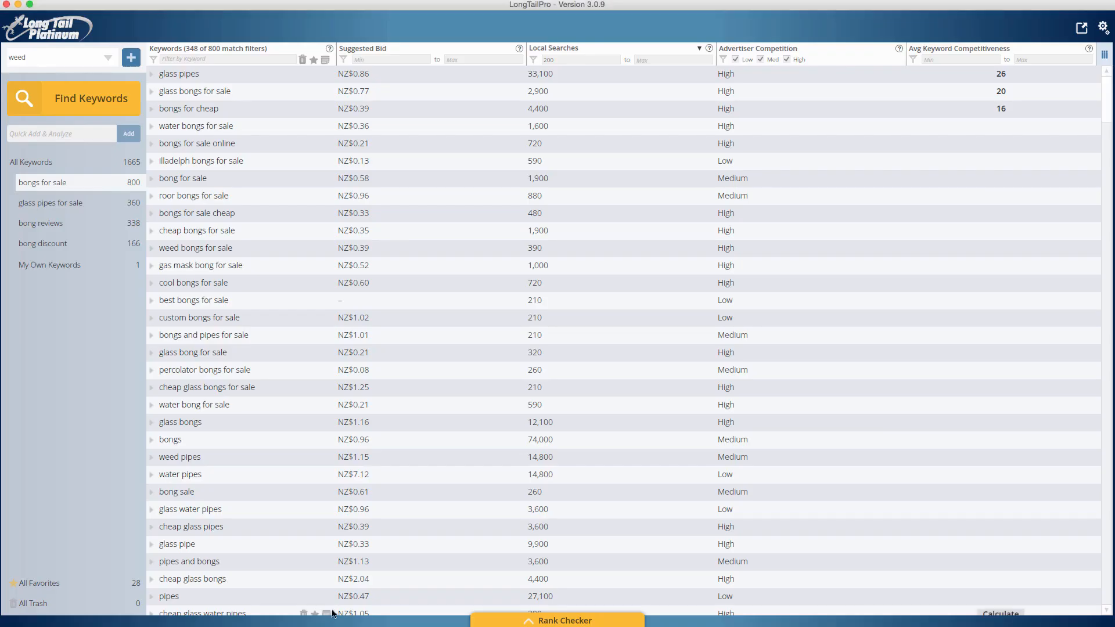
pyautogui.moveTo(47, 68)
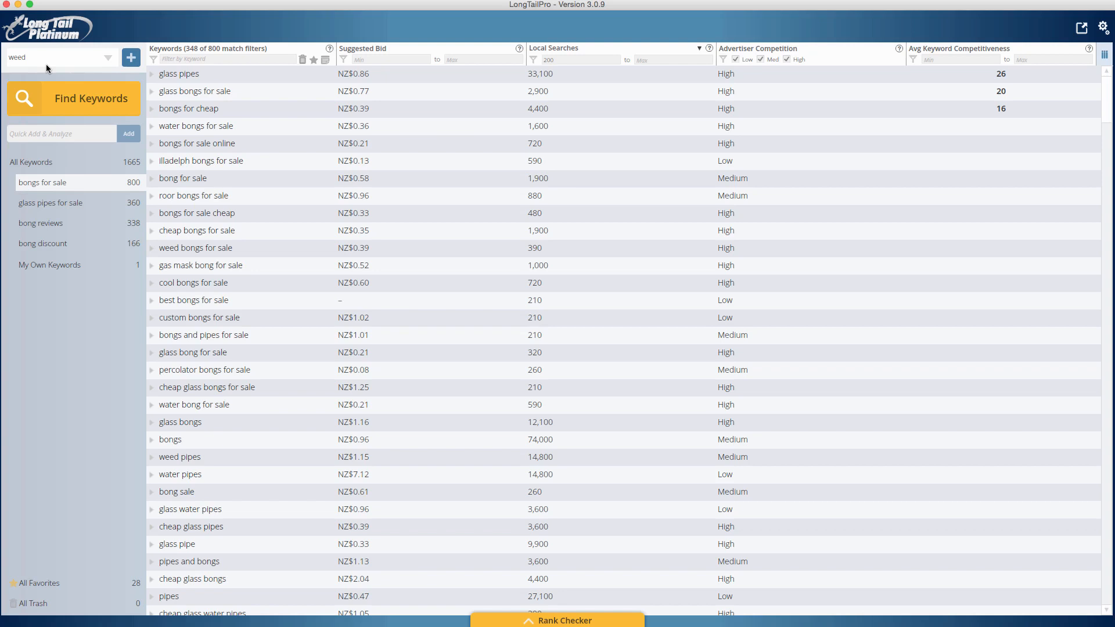
pyautogui.moveTo(298, 164)
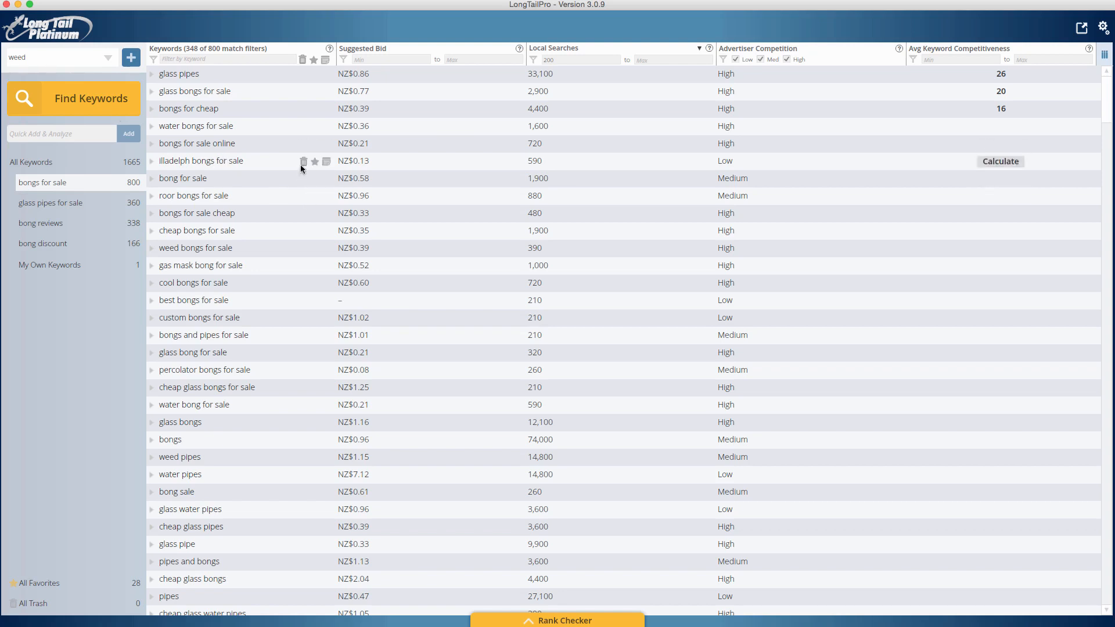
pyautogui.moveTo(394, 107)
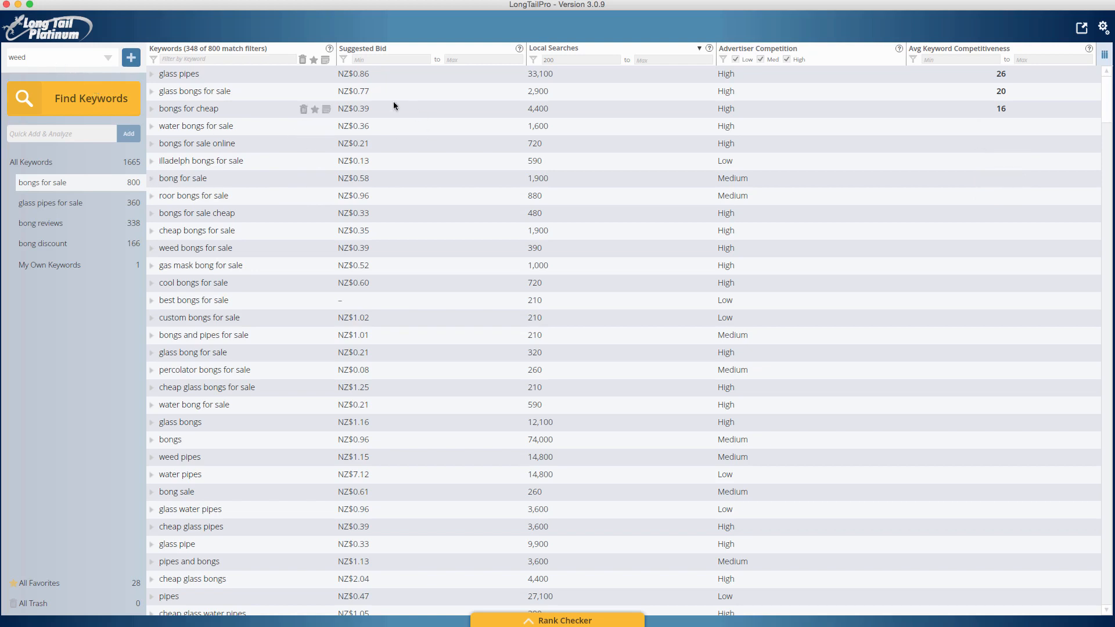
pyautogui.moveTo(81, 32)
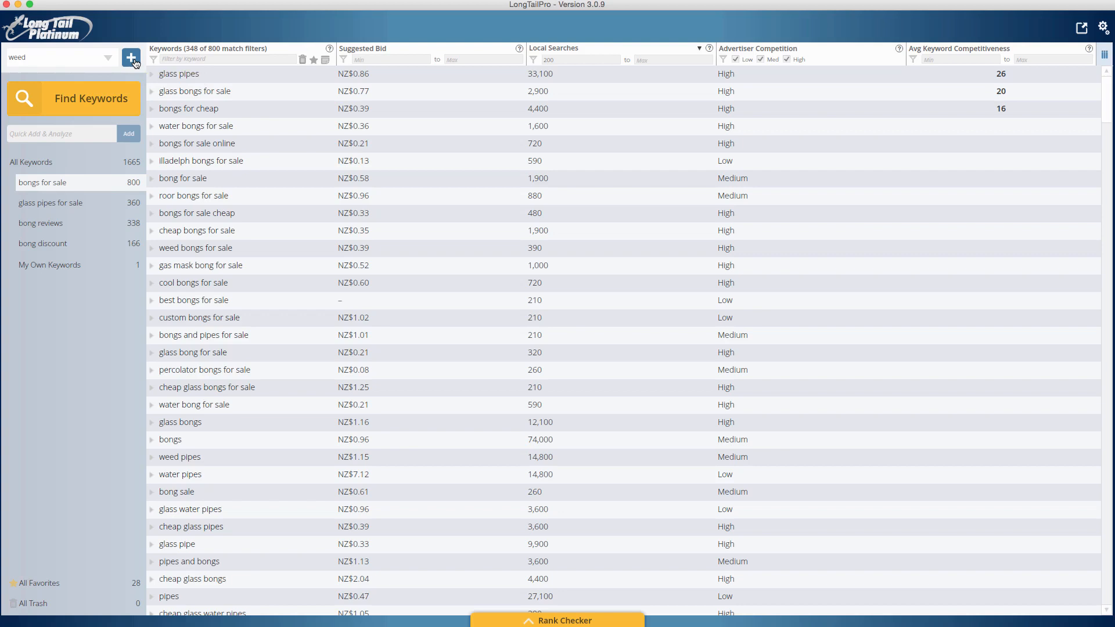
# - Add 'bongs review' as a seed keyword in the Find Keywords panel
pyautogui.click(131, 58)
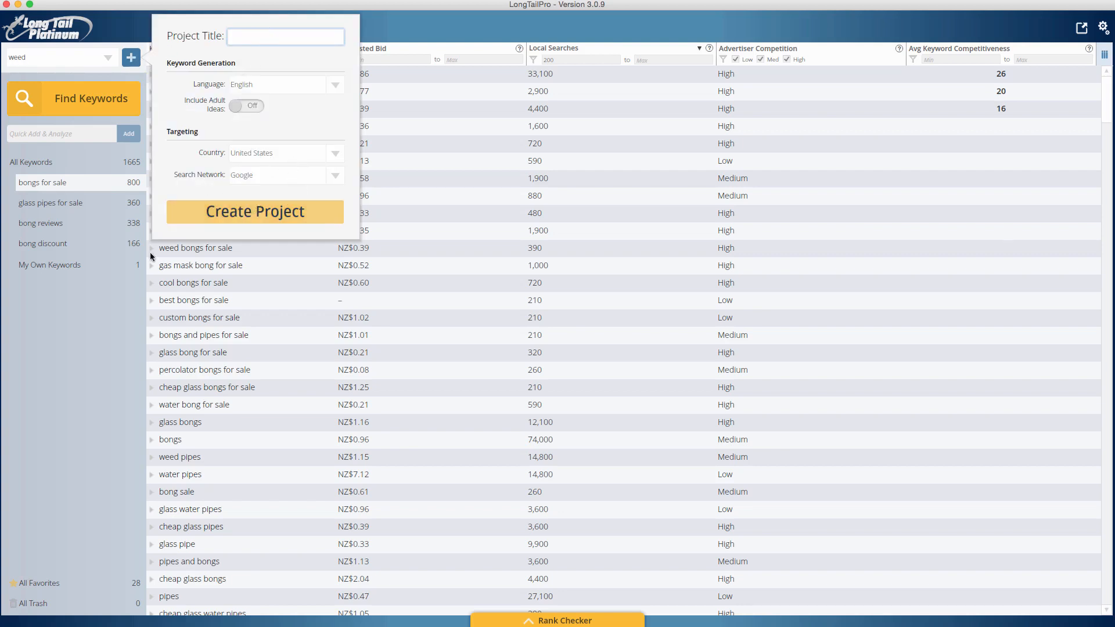
pyautogui.click(91, 98)
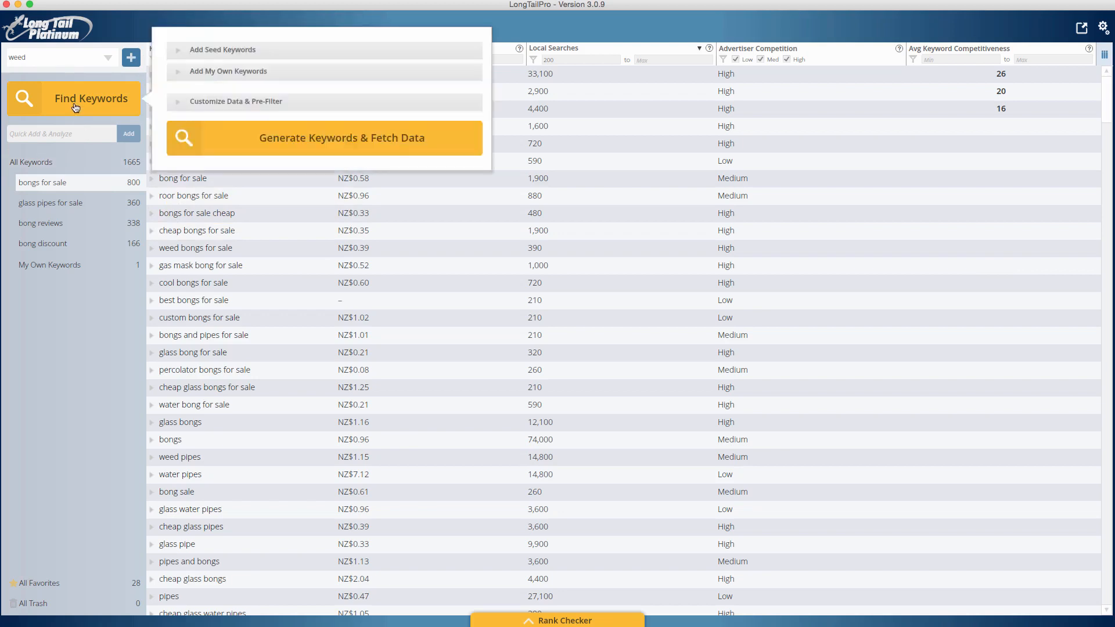
pyautogui.click(222, 50)
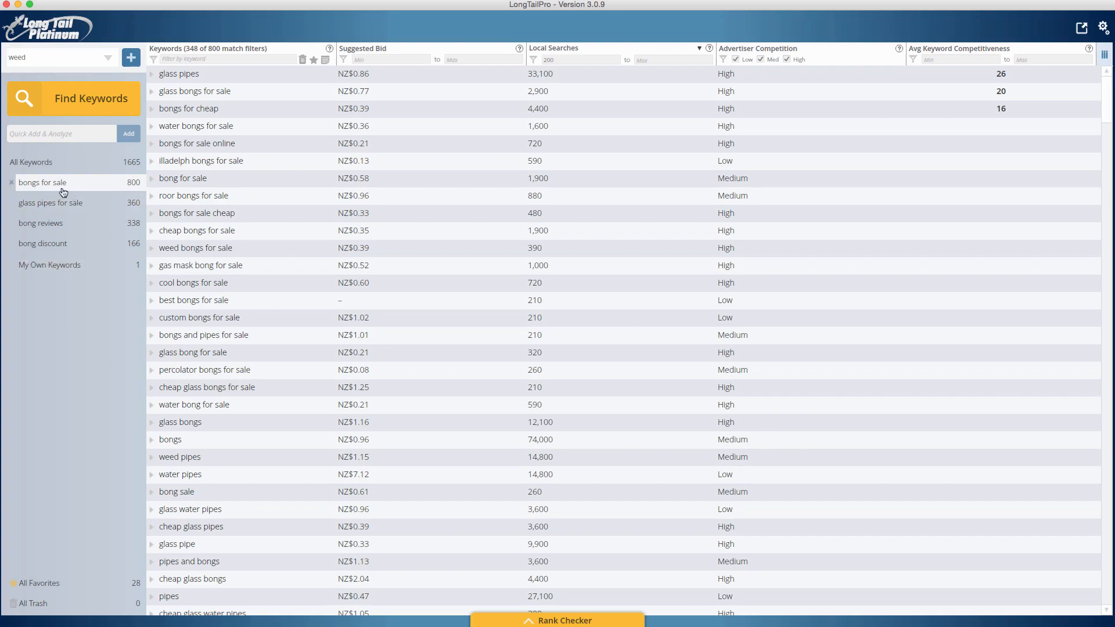
pyautogui.moveTo(31, 237)
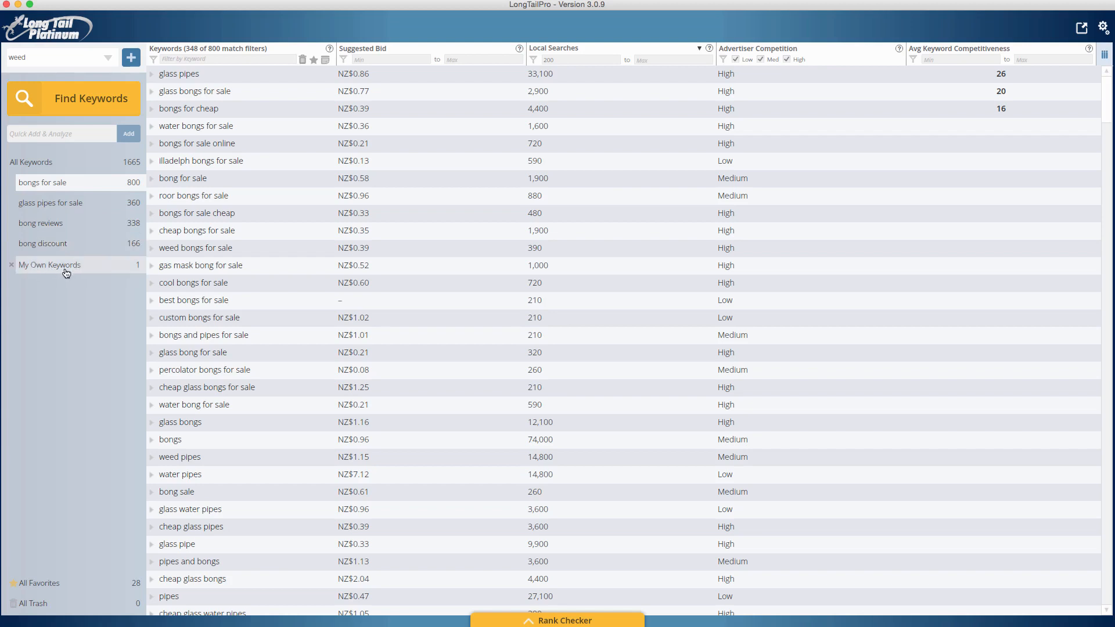
pyautogui.click(91, 98)
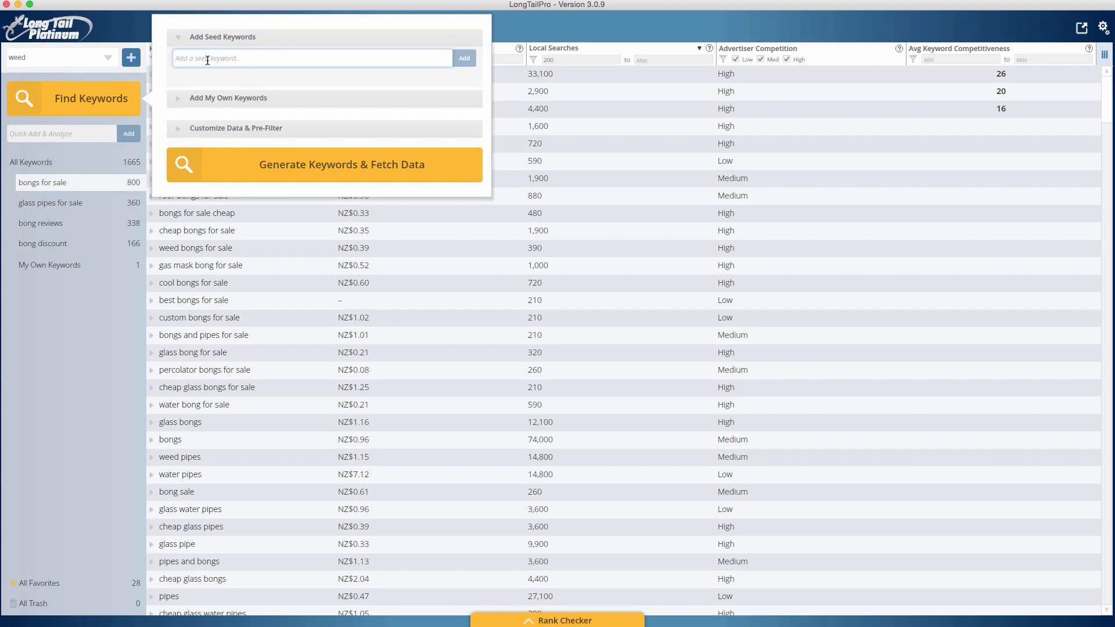
pyautogui.moveTo(410, 58)
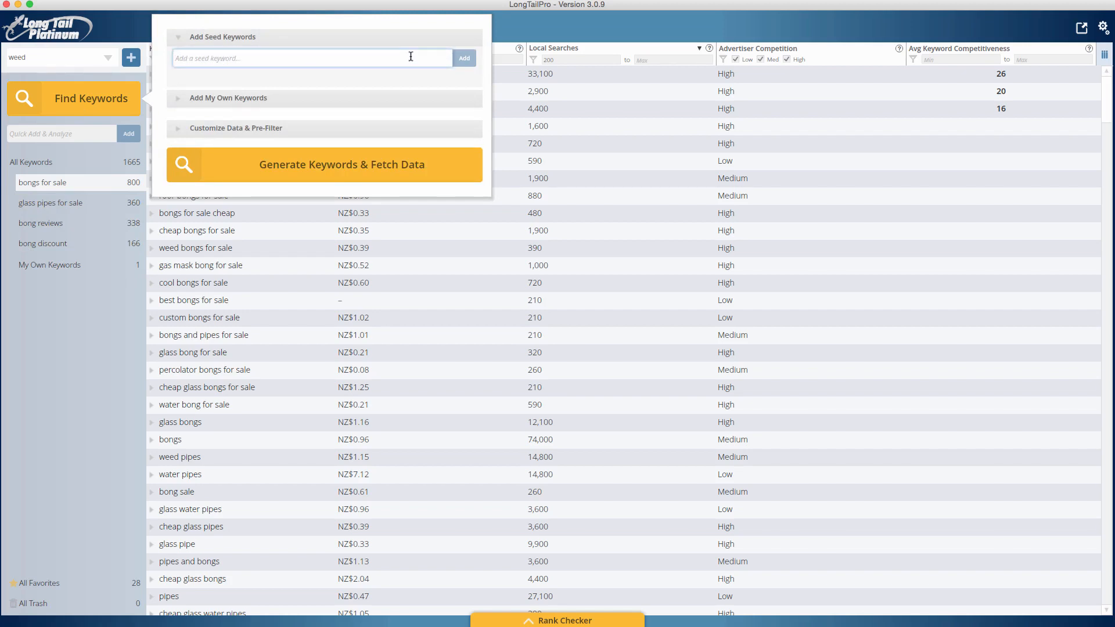
pyautogui.write('b')
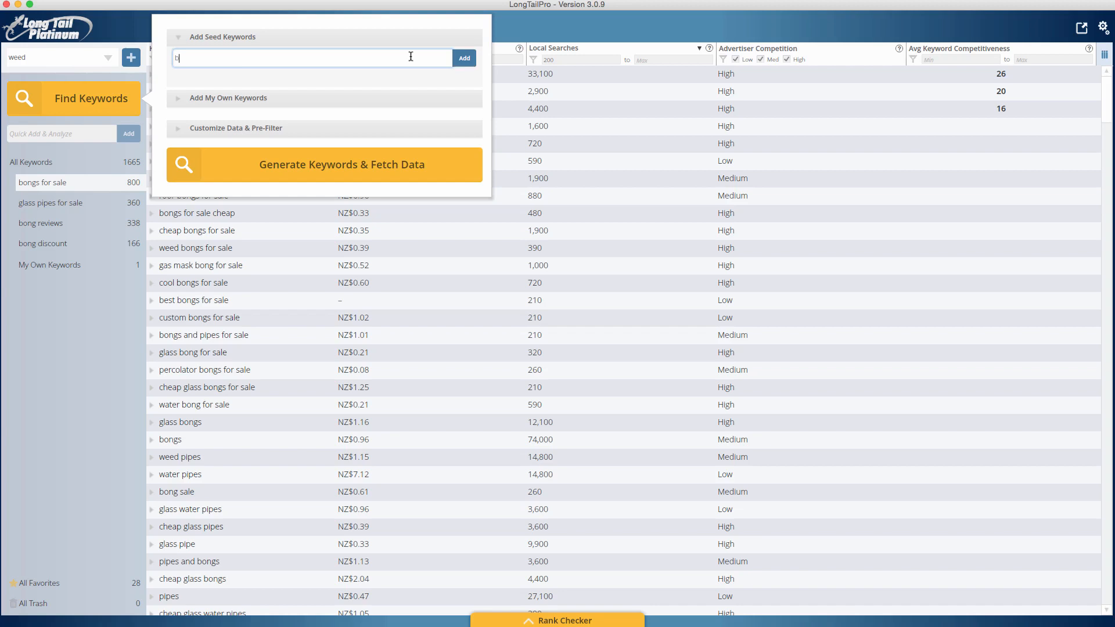
pyautogui.write('ongs re')
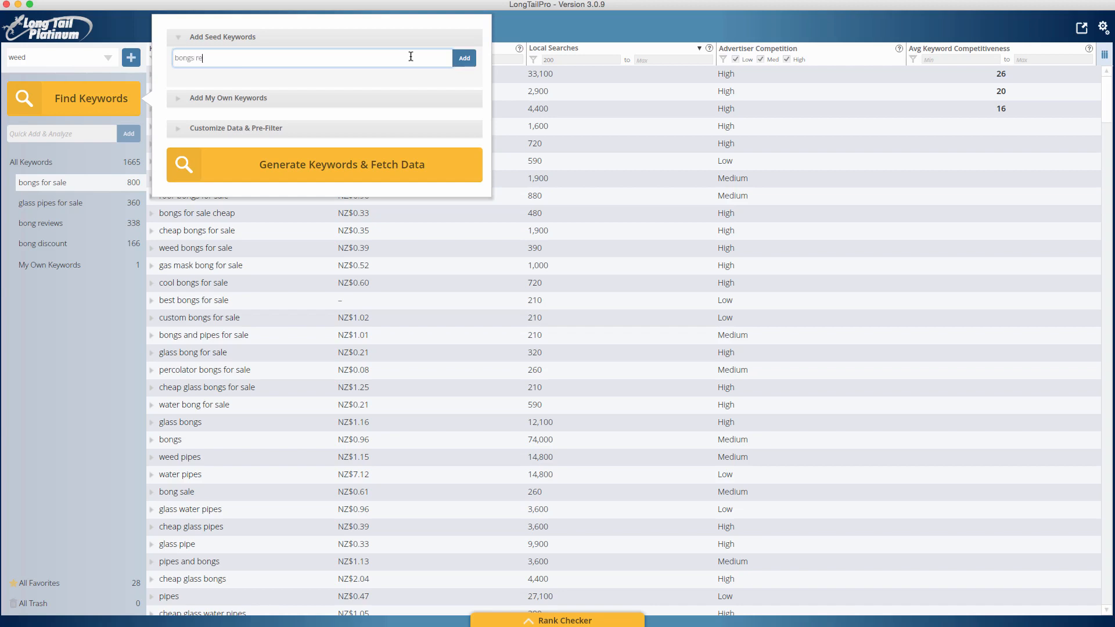
pyautogui.click(464, 58)
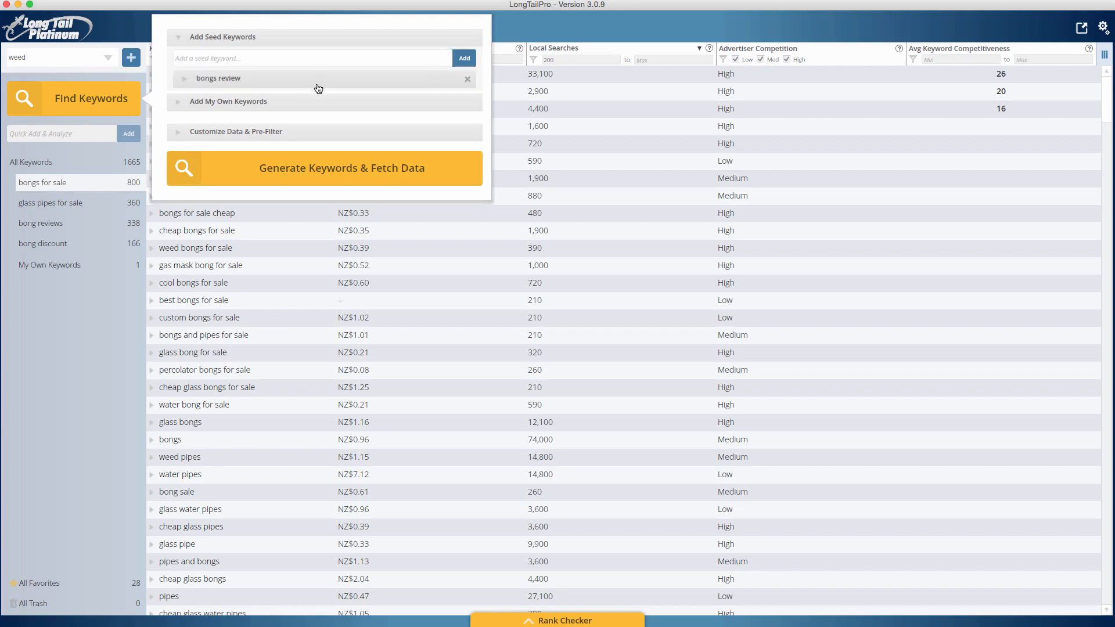
pyautogui.moveTo(289, 85)
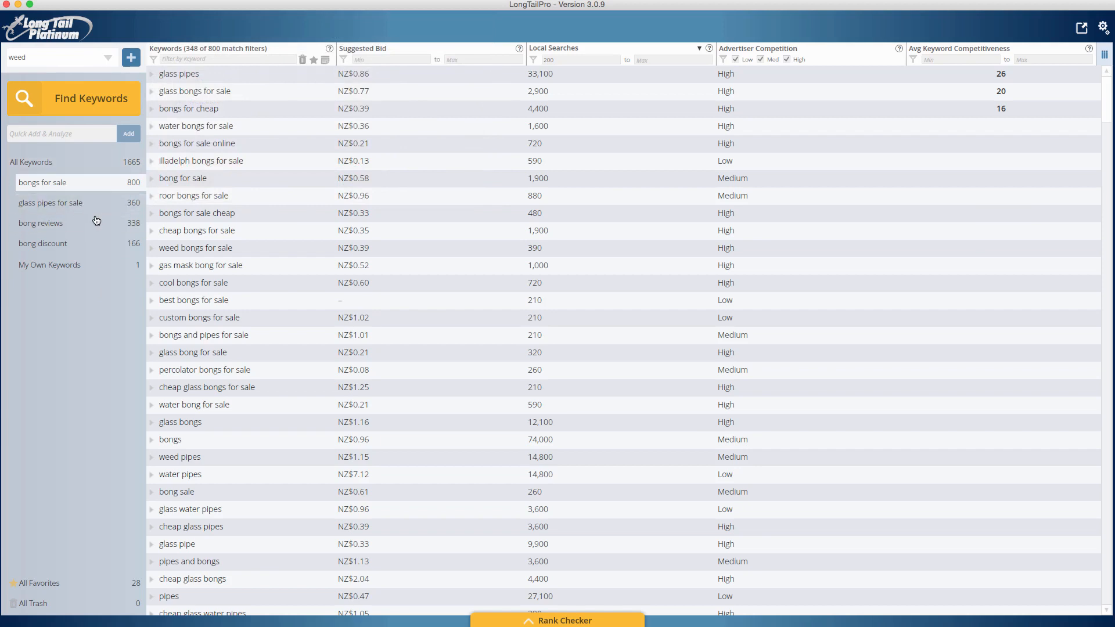
pyautogui.moveTo(345, 177)
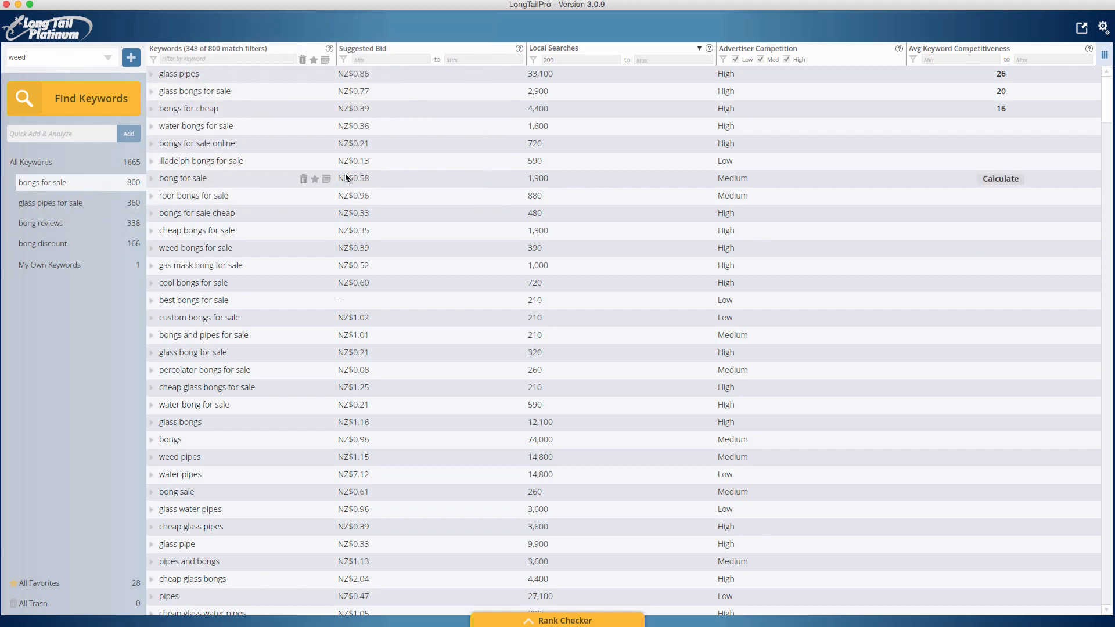
pyautogui.moveTo(212, 113)
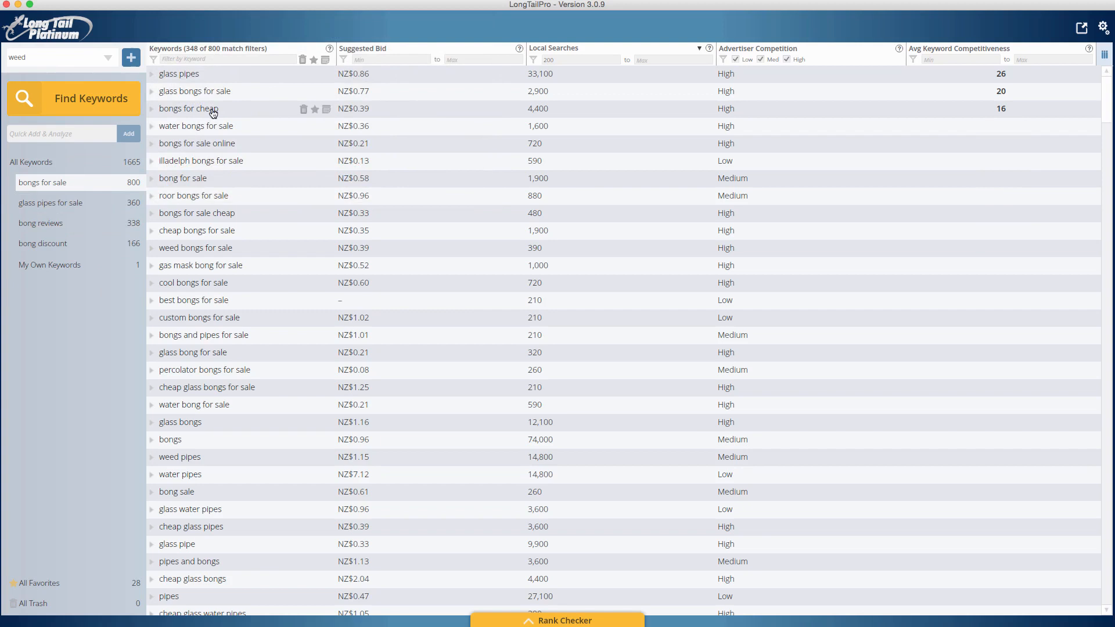
pyautogui.moveTo(703, 104)
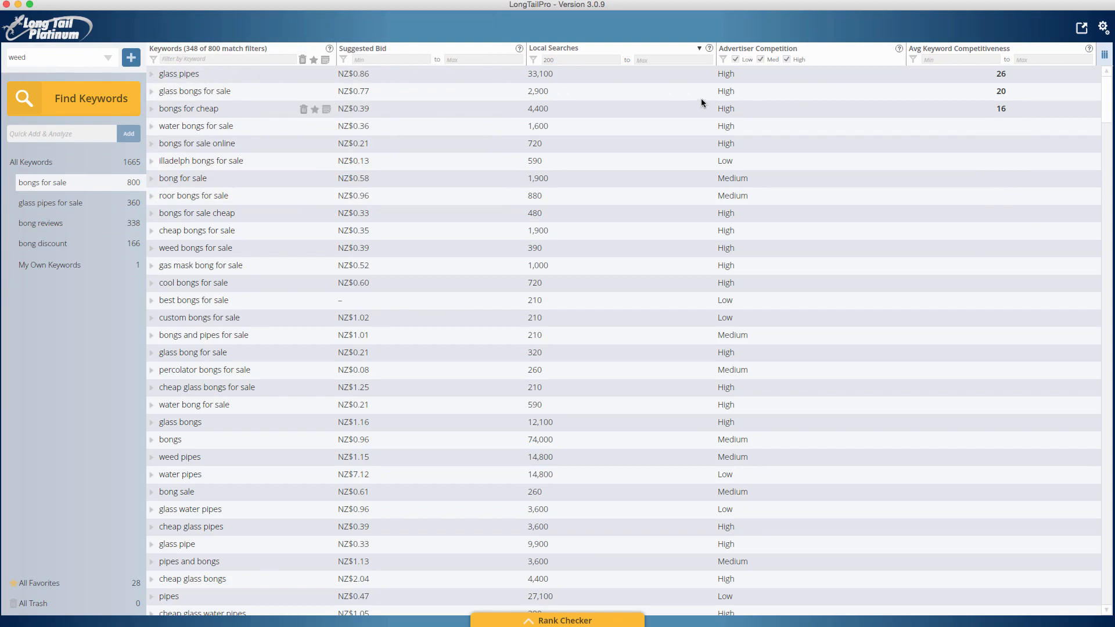
pyautogui.moveTo(1004, 80)
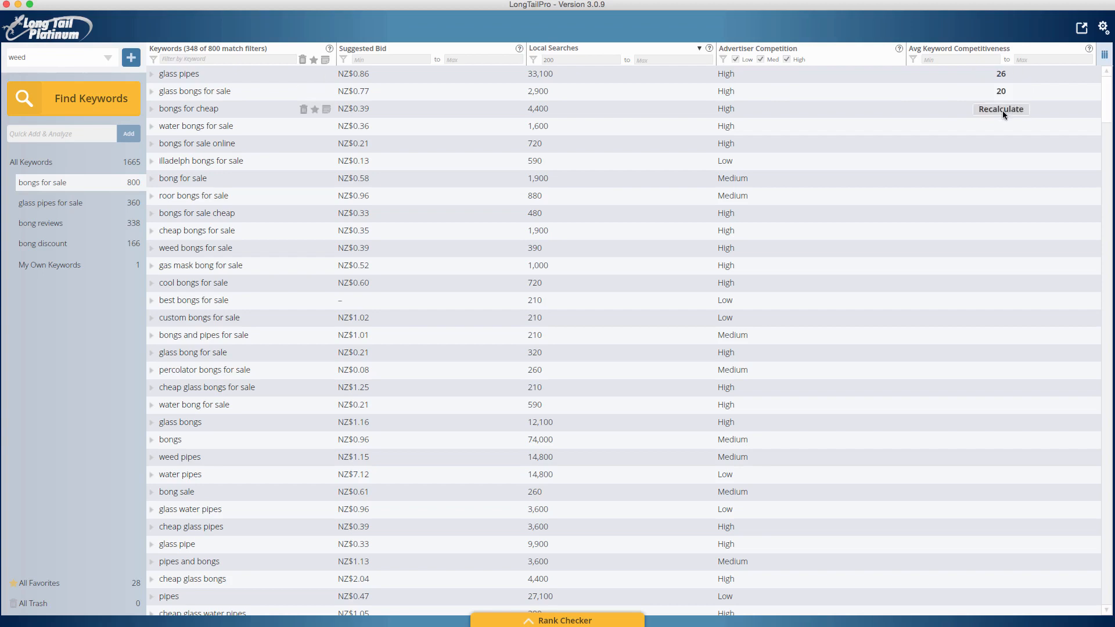
pyautogui.click(1000, 109)
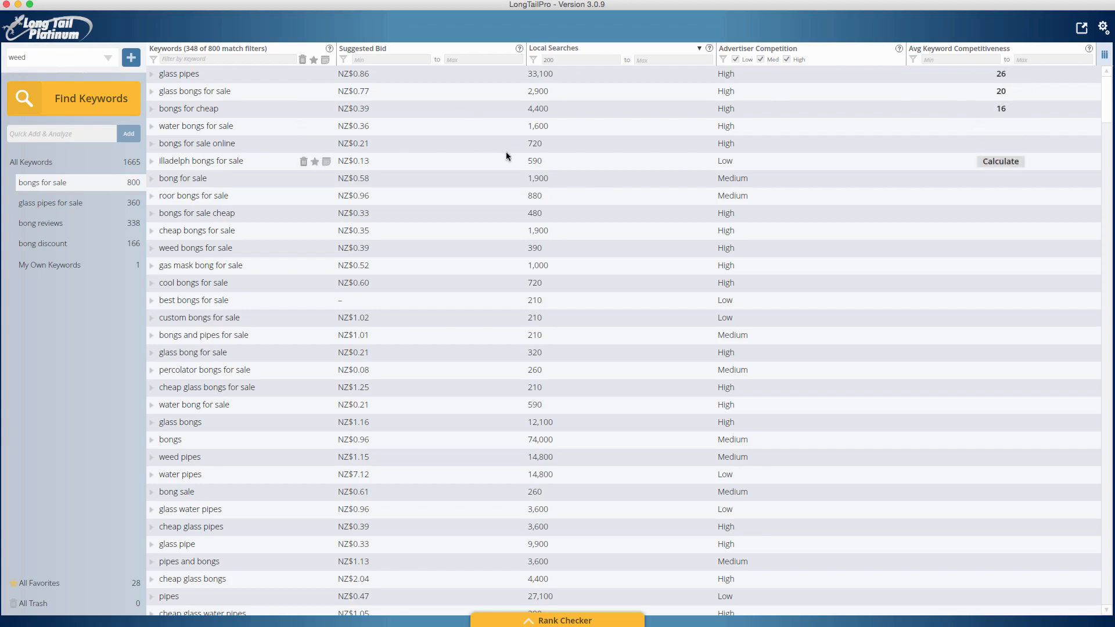
pyautogui.moveTo(341, 108)
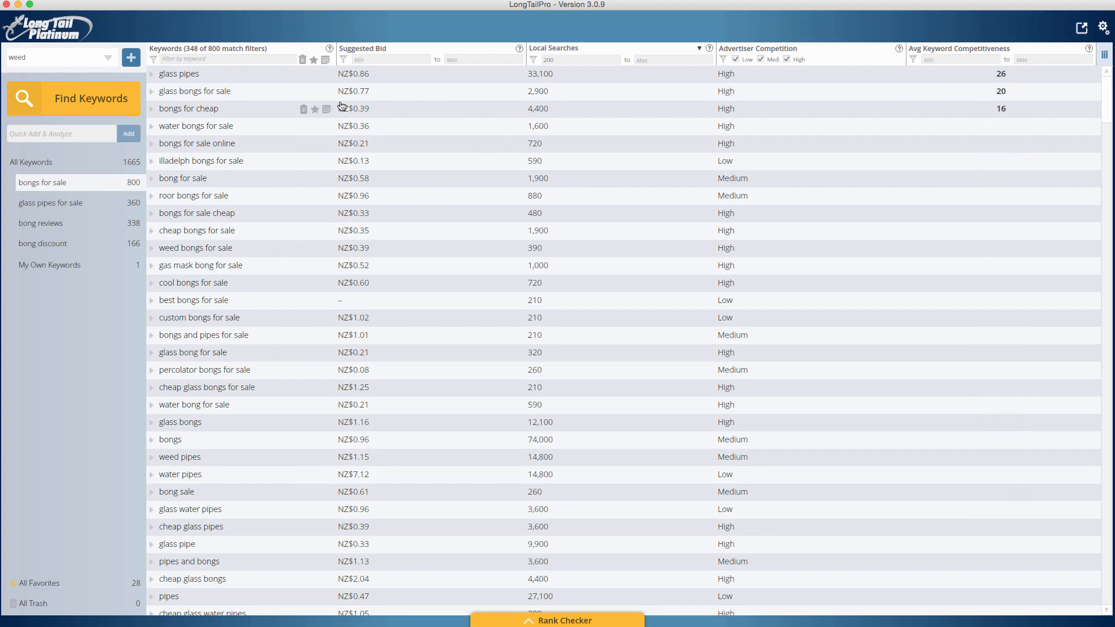
pyautogui.moveTo(346, 180)
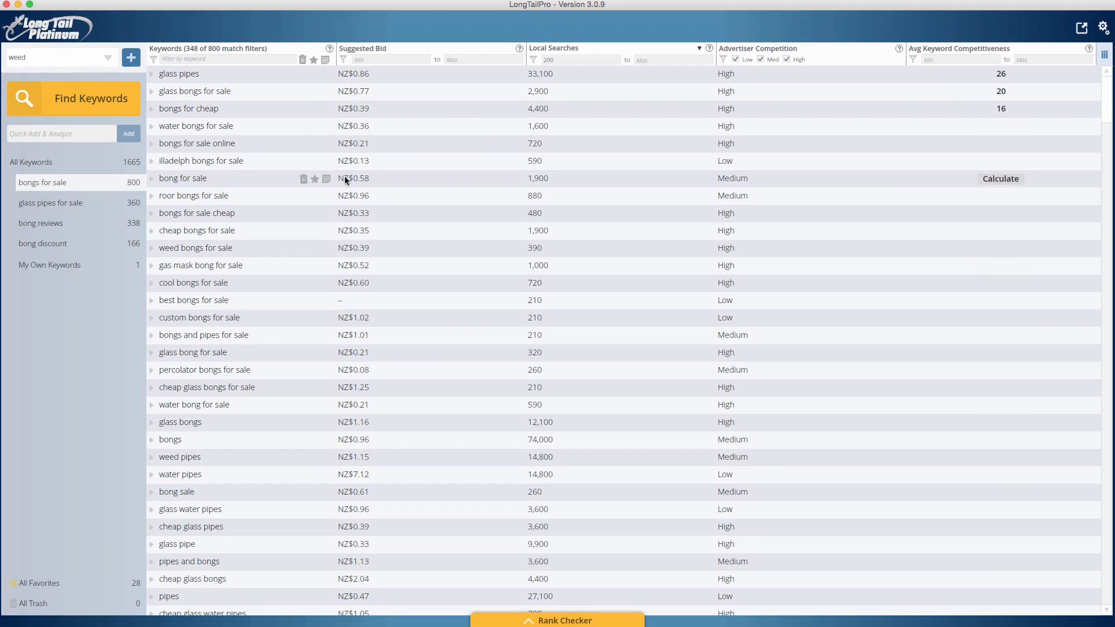
pyautogui.moveTo(381, 217)
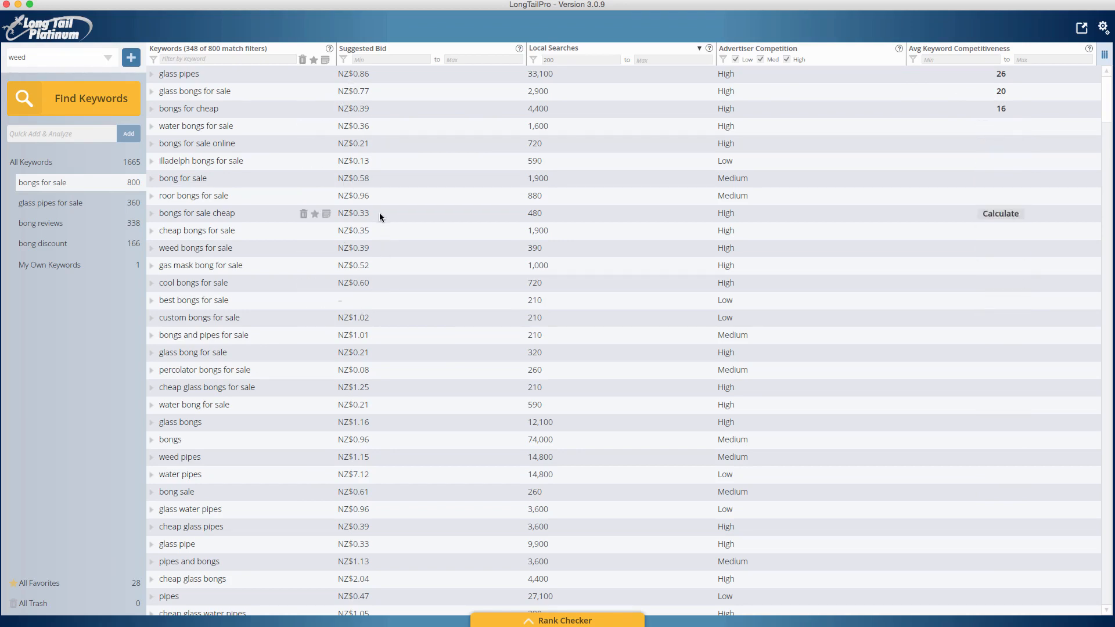
pyautogui.moveTo(737, 402)
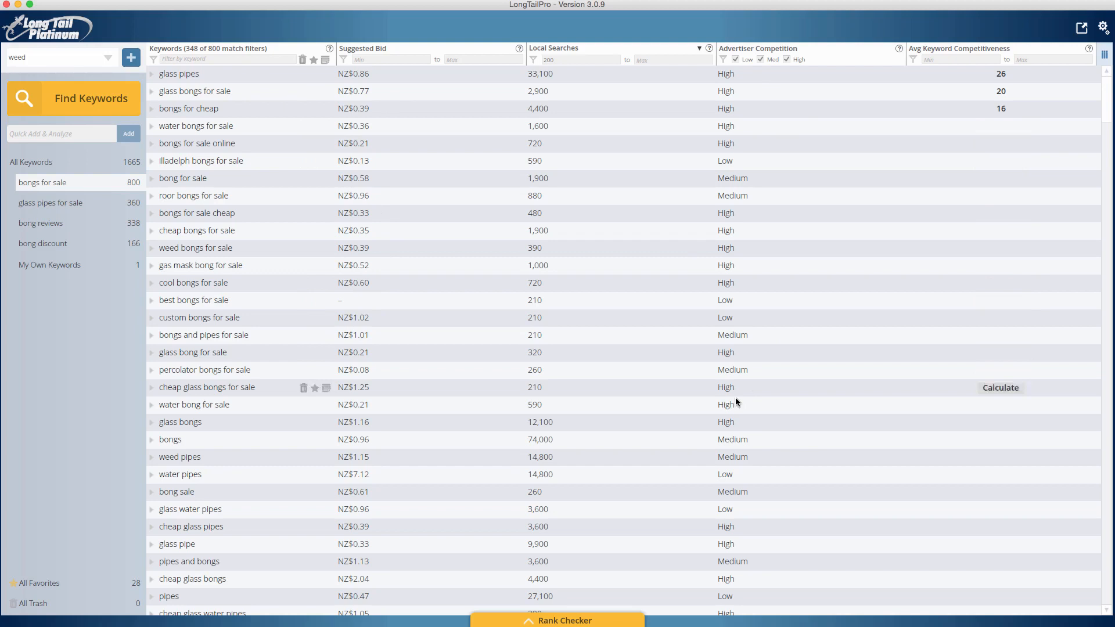
pyautogui.moveTo(584, 162)
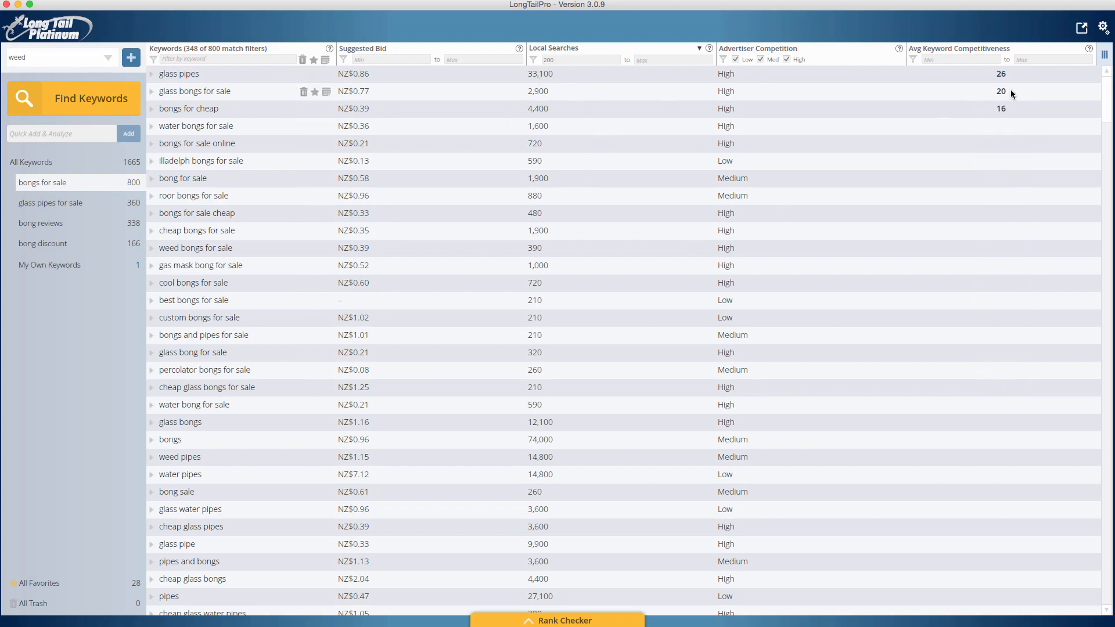
pyautogui.moveTo(1000, 91)
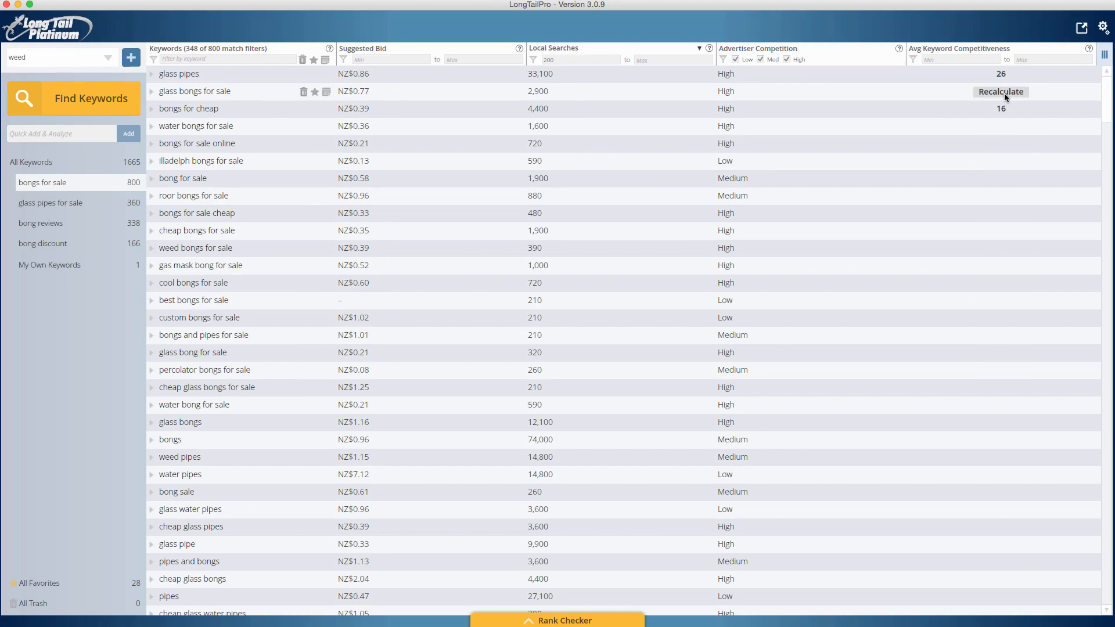
pyautogui.moveTo(473, 289)
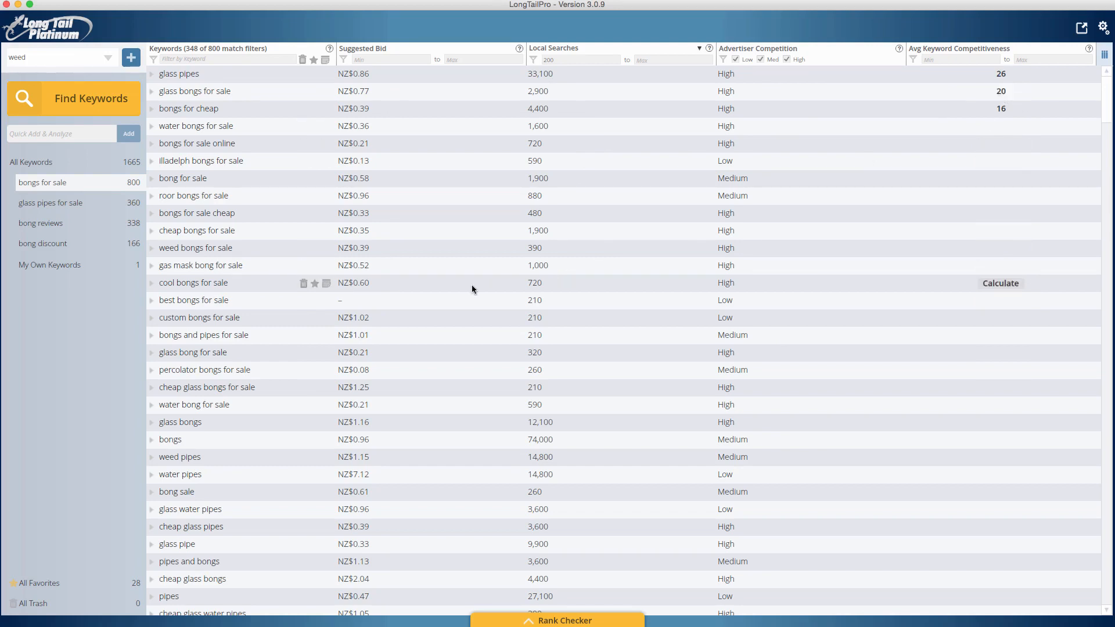
pyautogui.moveTo(342, 169)
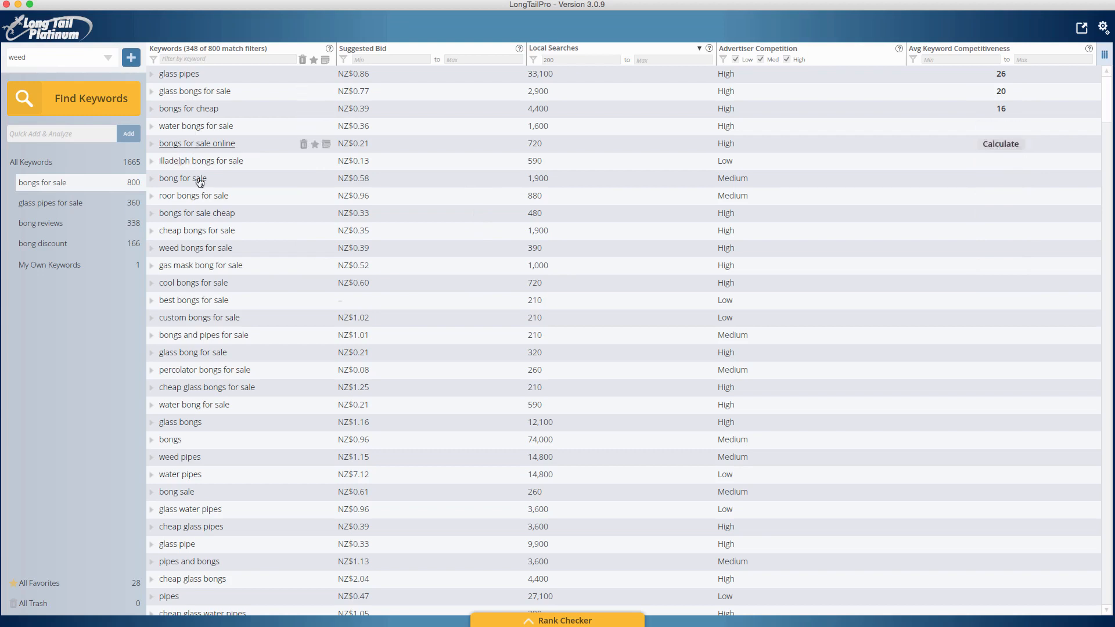
pyautogui.moveTo(212, 288)
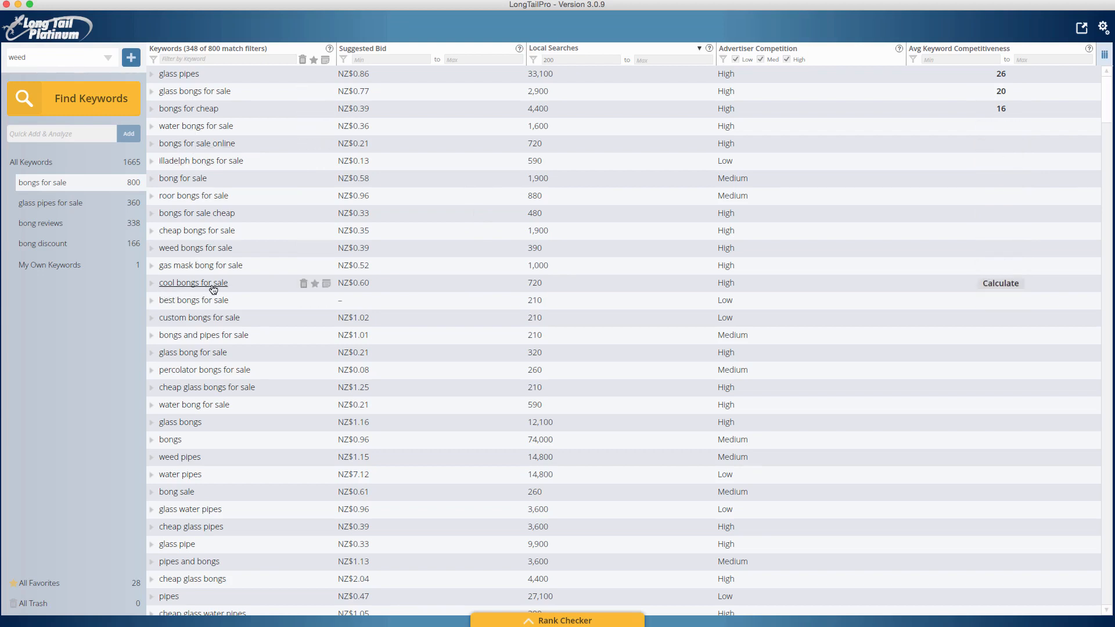
pyautogui.moveTo(223, 276)
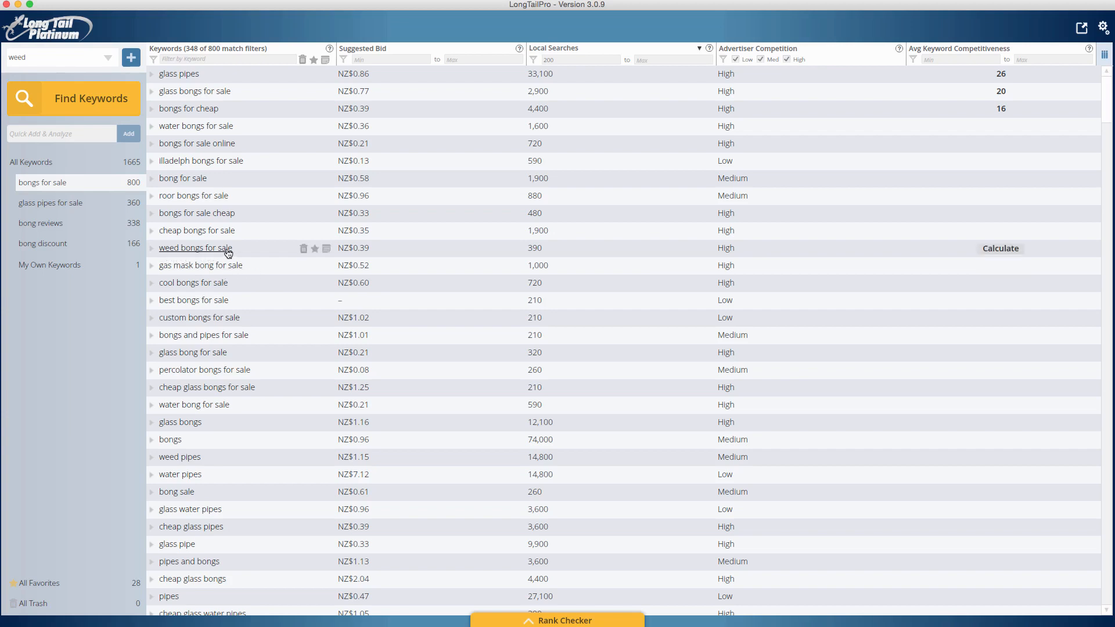
pyautogui.moveTo(219, 291)
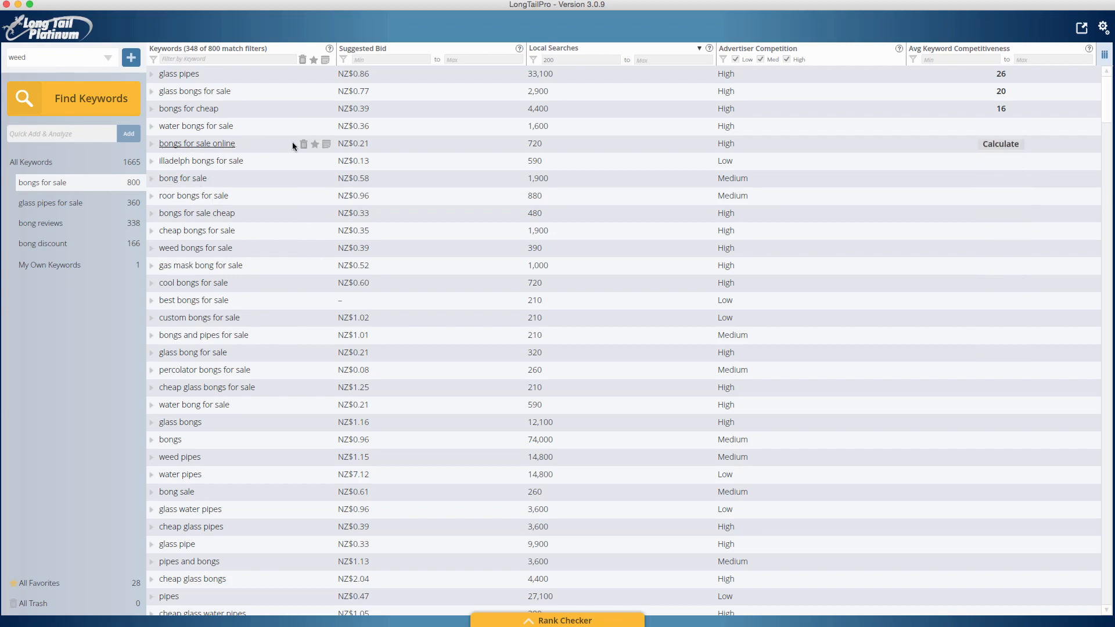
pyautogui.moveTo(406, 528)
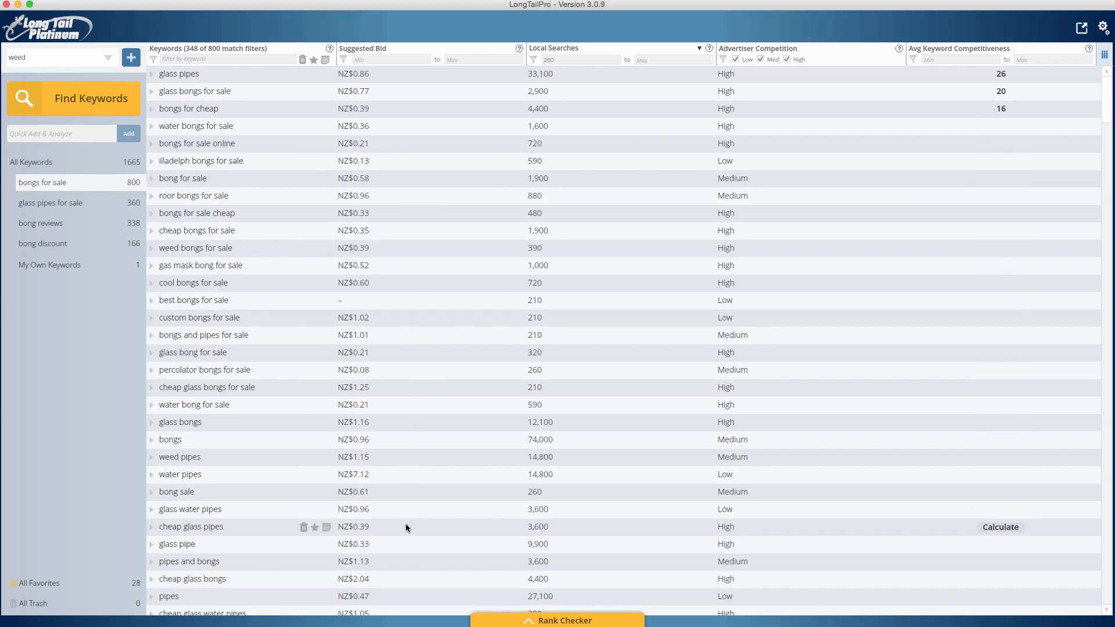
pyautogui.scroll(-3)
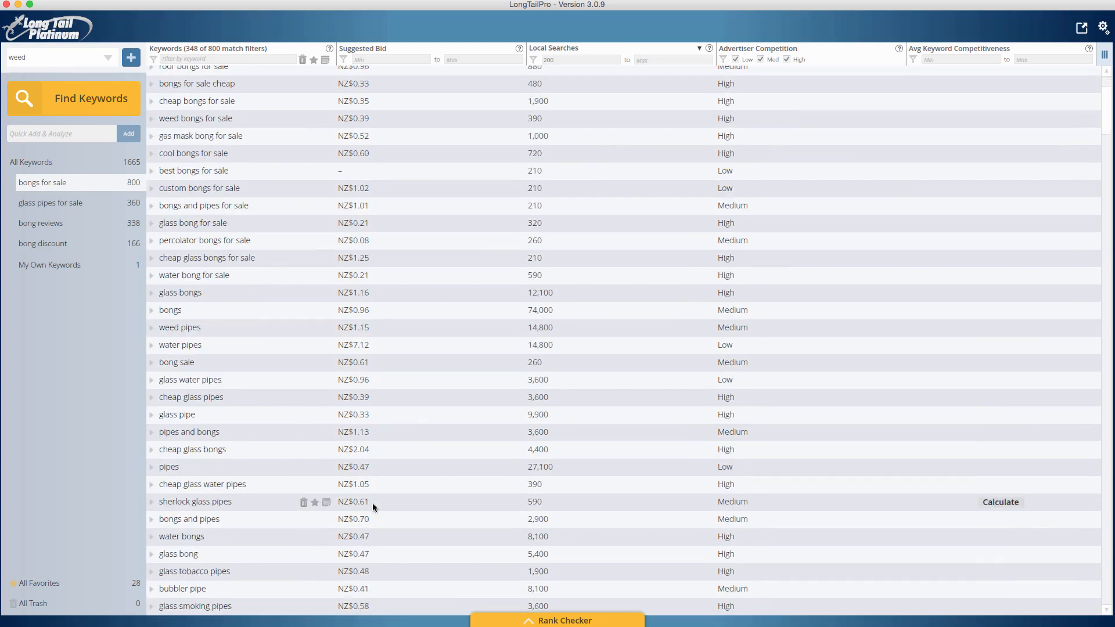
pyautogui.scroll(3)
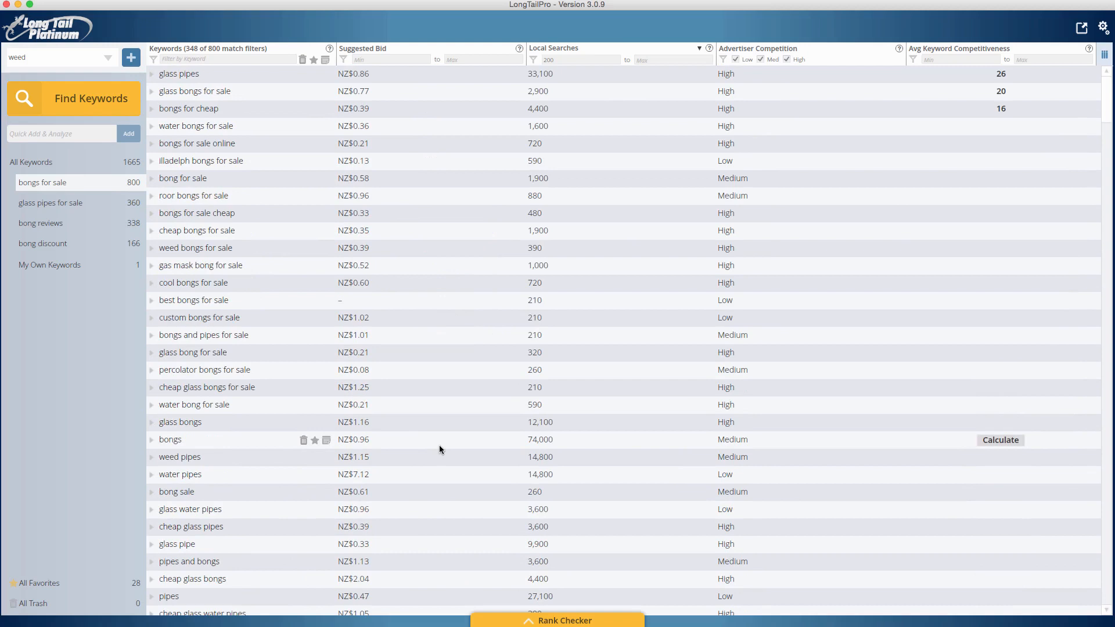
pyautogui.moveTo(540, 340)
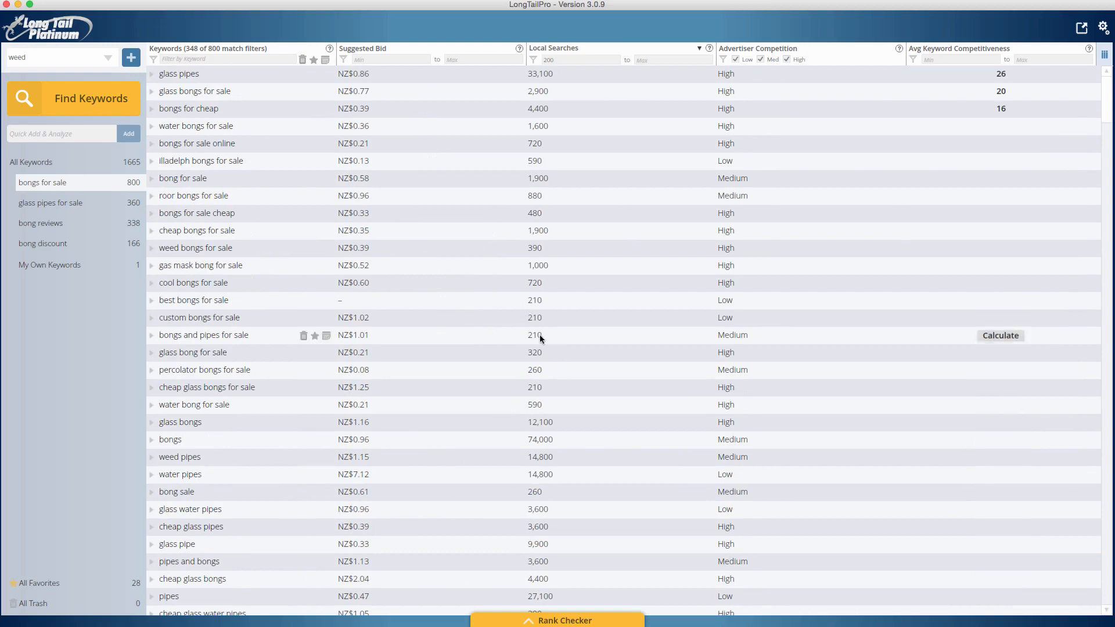
pyautogui.moveTo(555, 351)
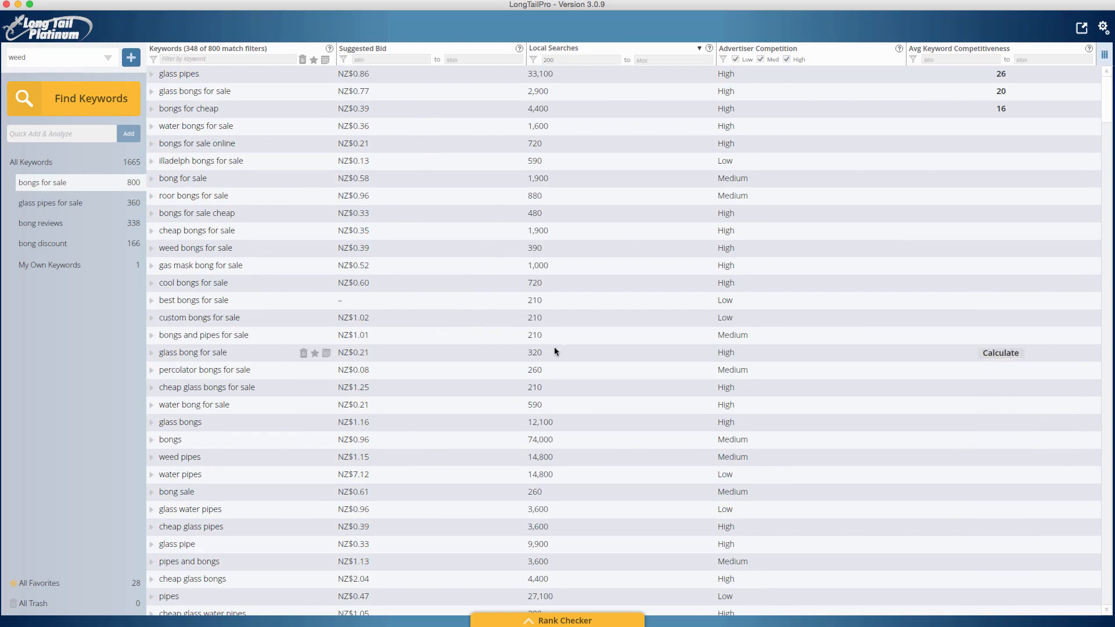
pyautogui.moveTo(536, 379)
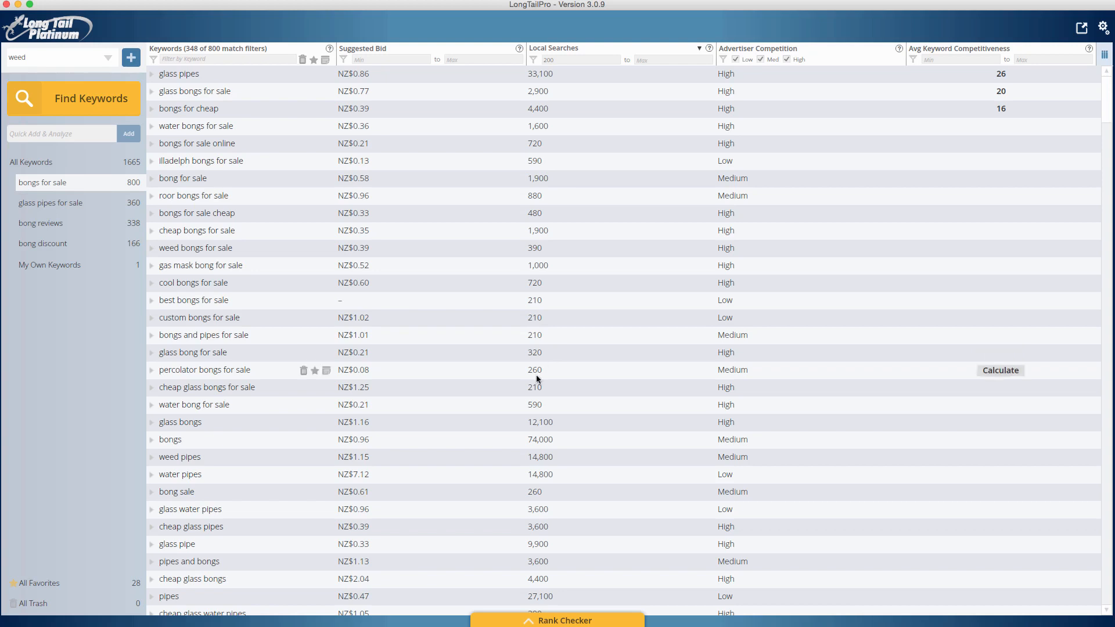
pyautogui.moveTo(529, 224)
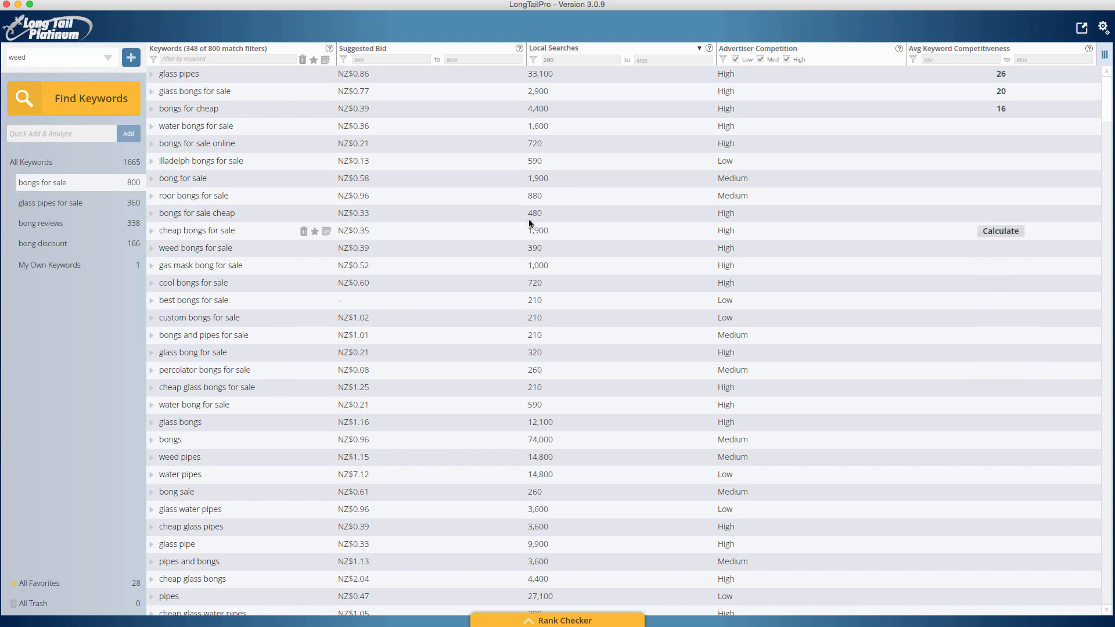
pyautogui.moveTo(537, 204)
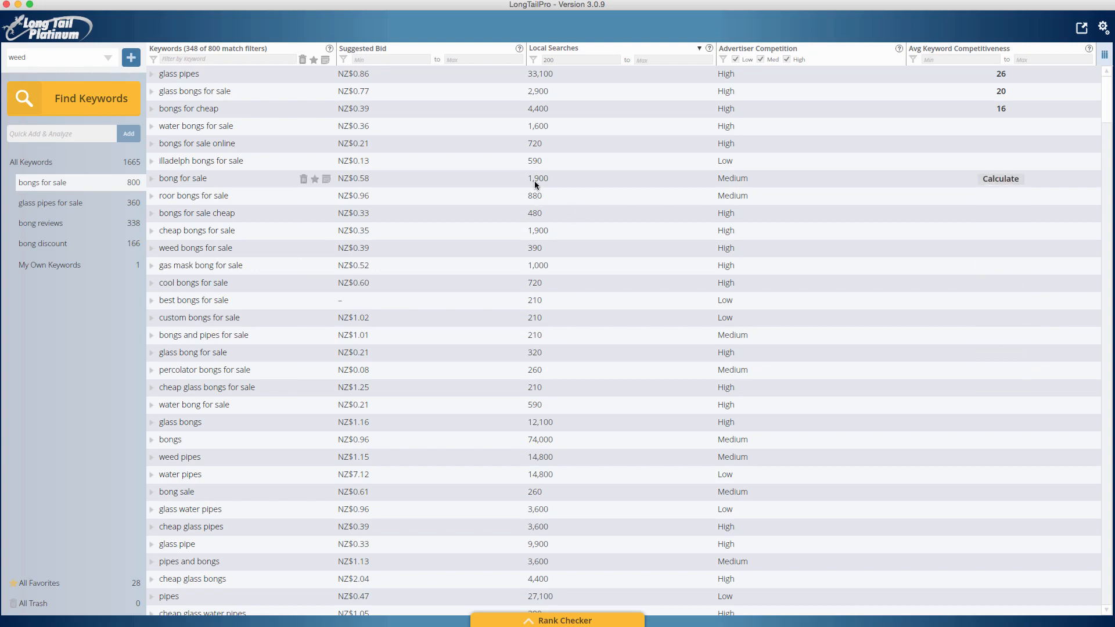
pyautogui.moveTo(461, 181)
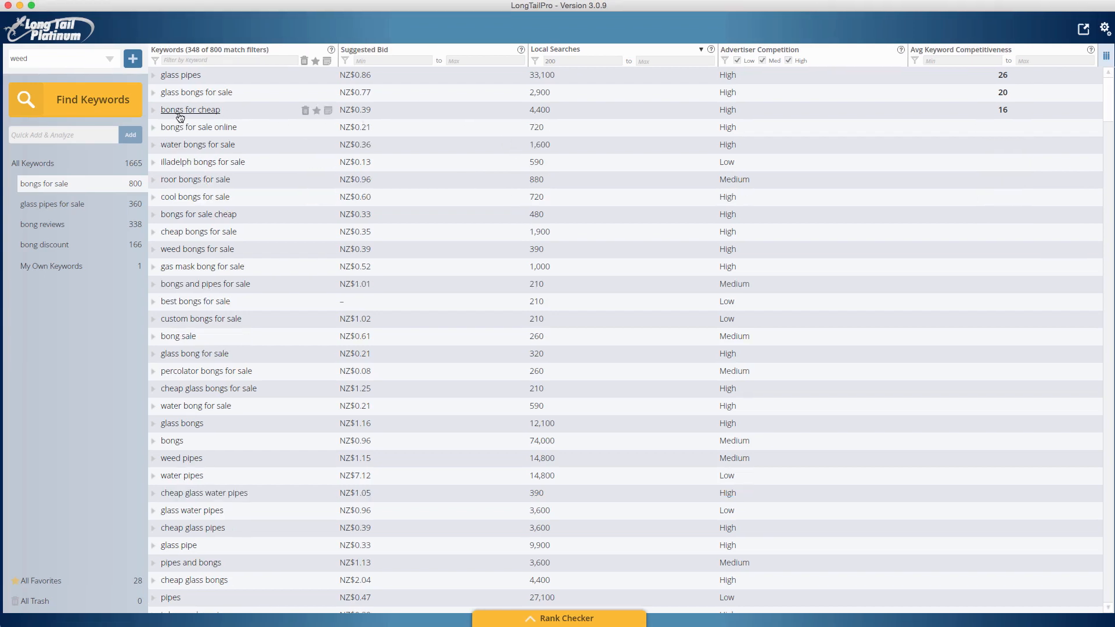
pyautogui.moveTo(543, 120)
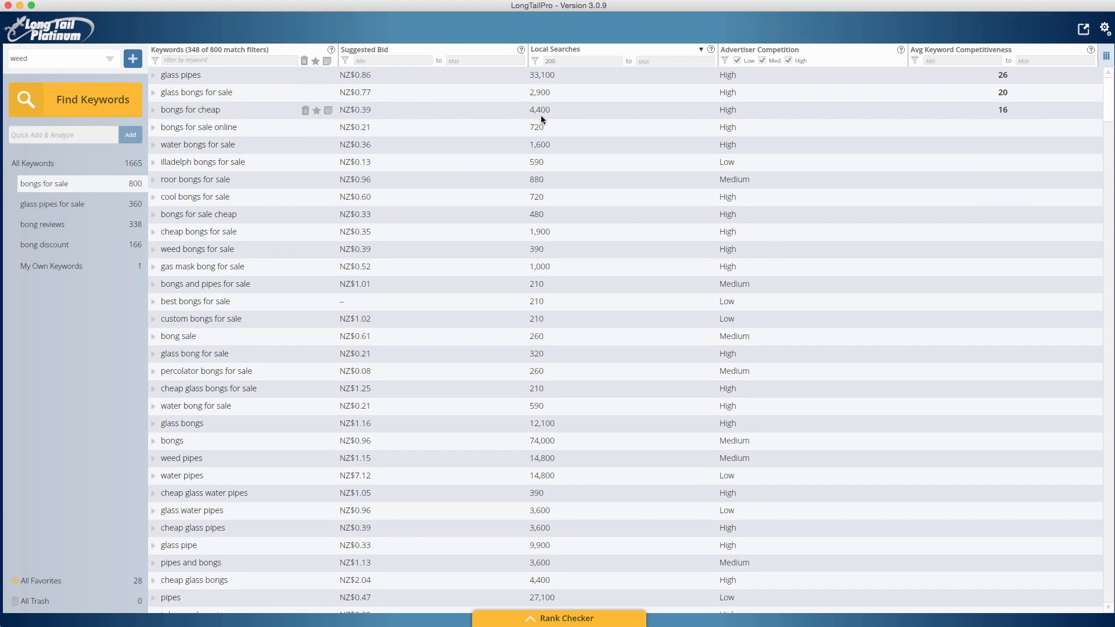
pyautogui.moveTo(694, 348)
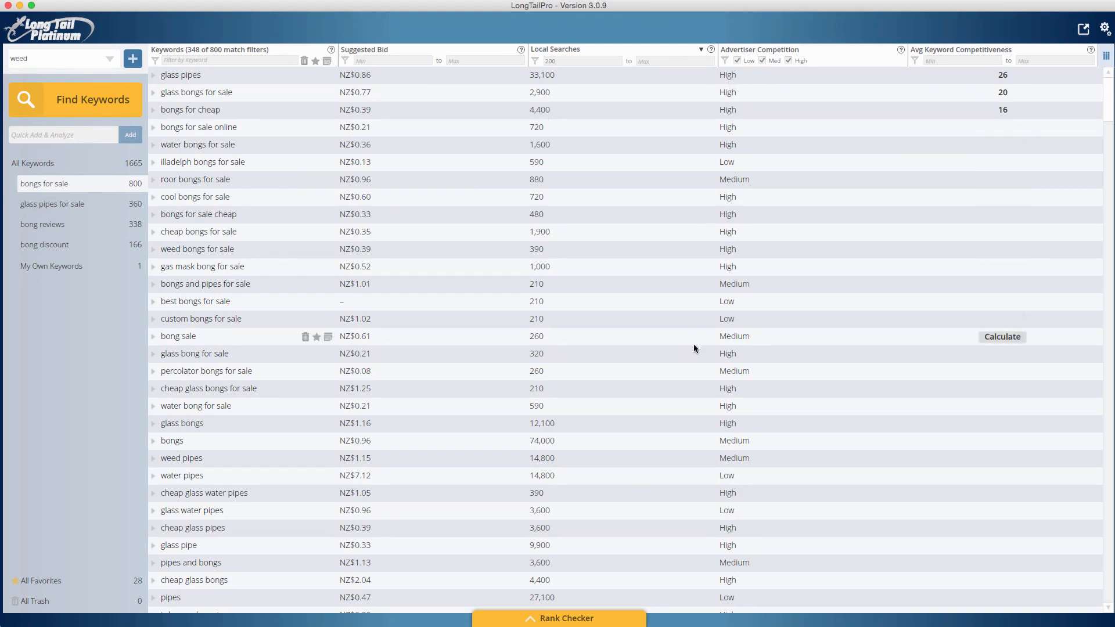
pyautogui.moveTo(365, 117)
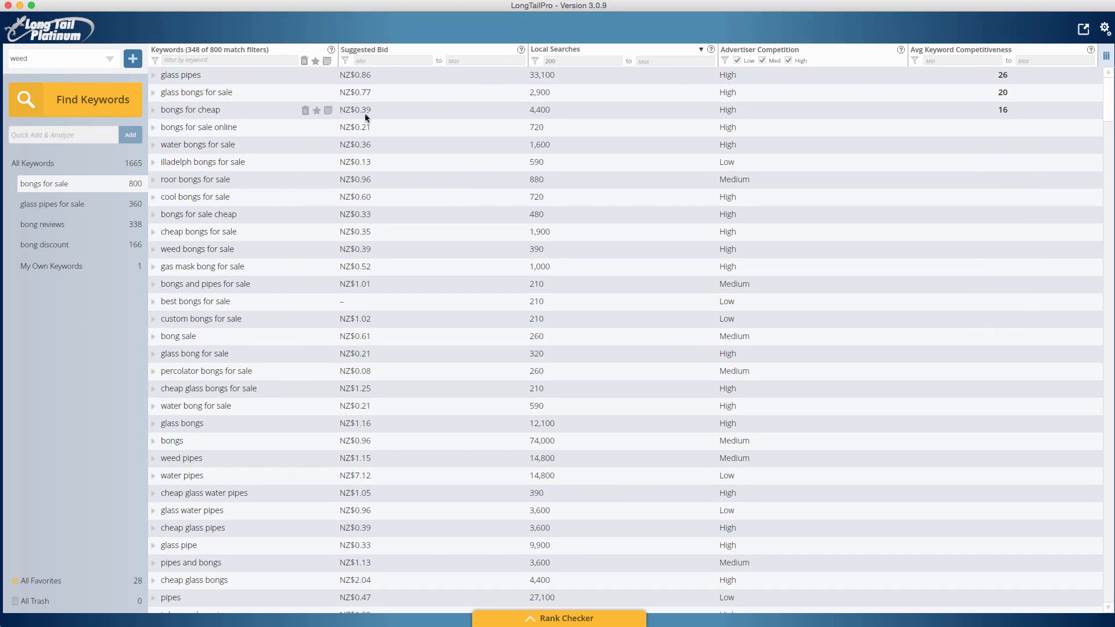
pyautogui.moveTo(449, 115)
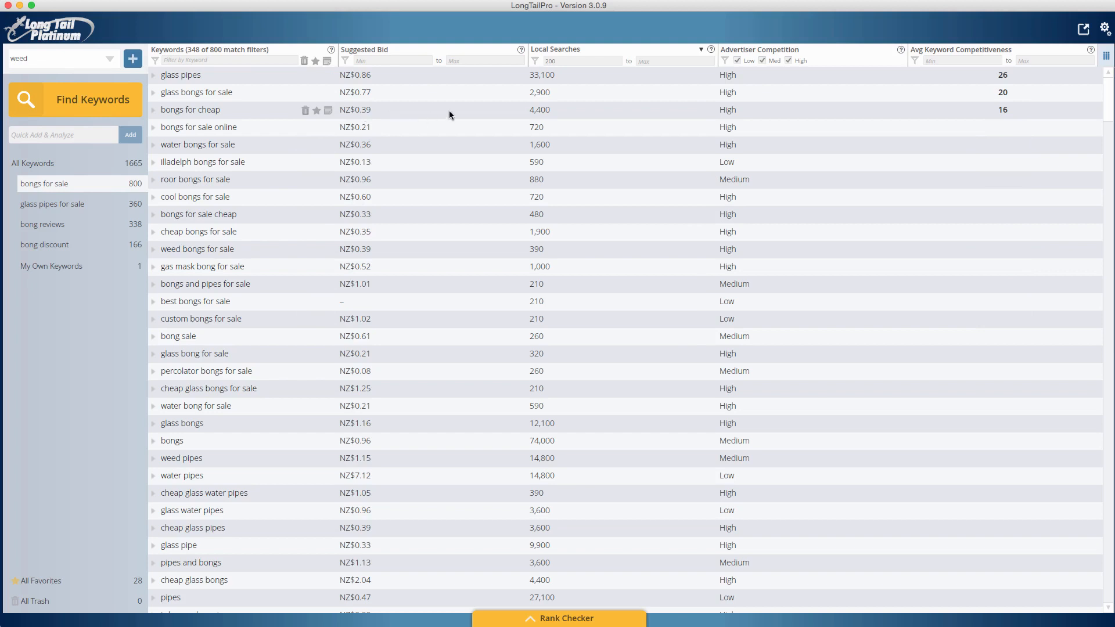
pyautogui.moveTo(1003, 111)
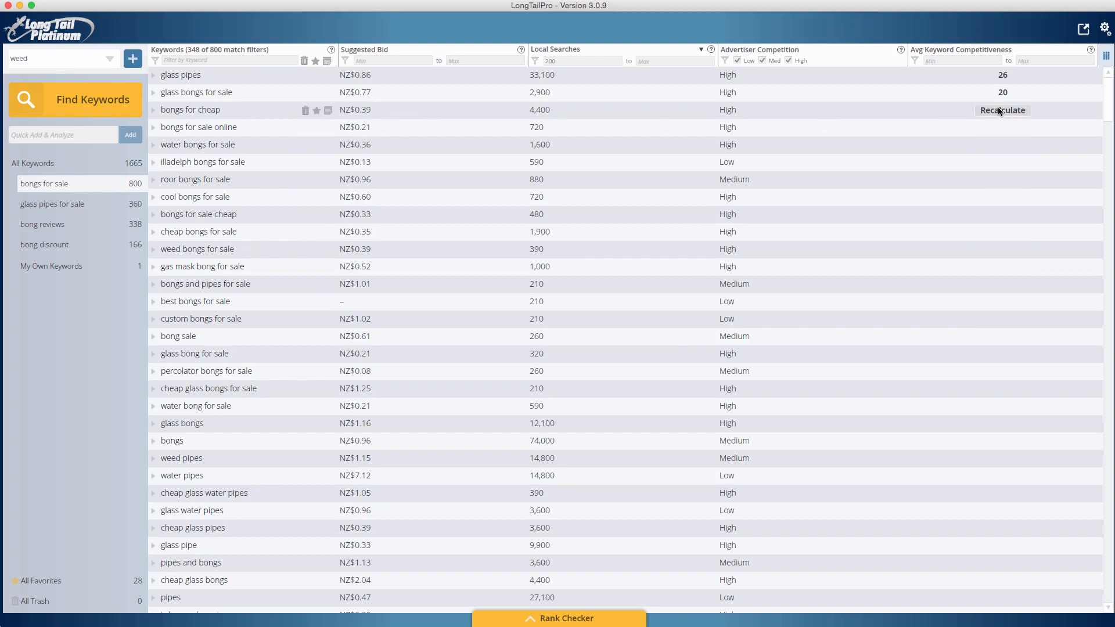
pyautogui.click(1002, 110)
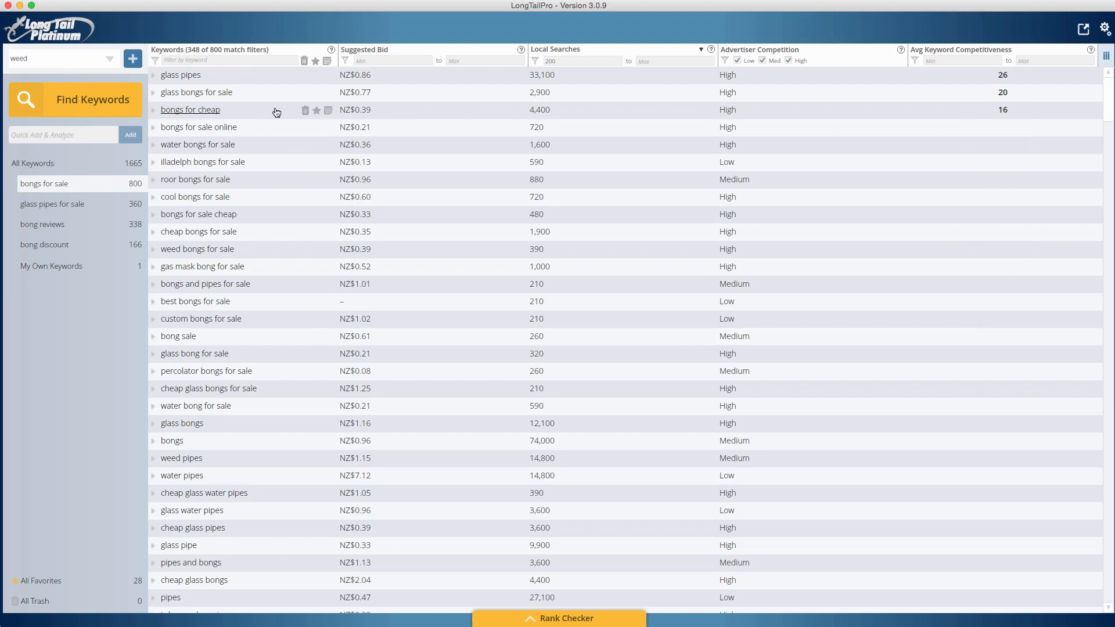
pyautogui.click(154, 113)
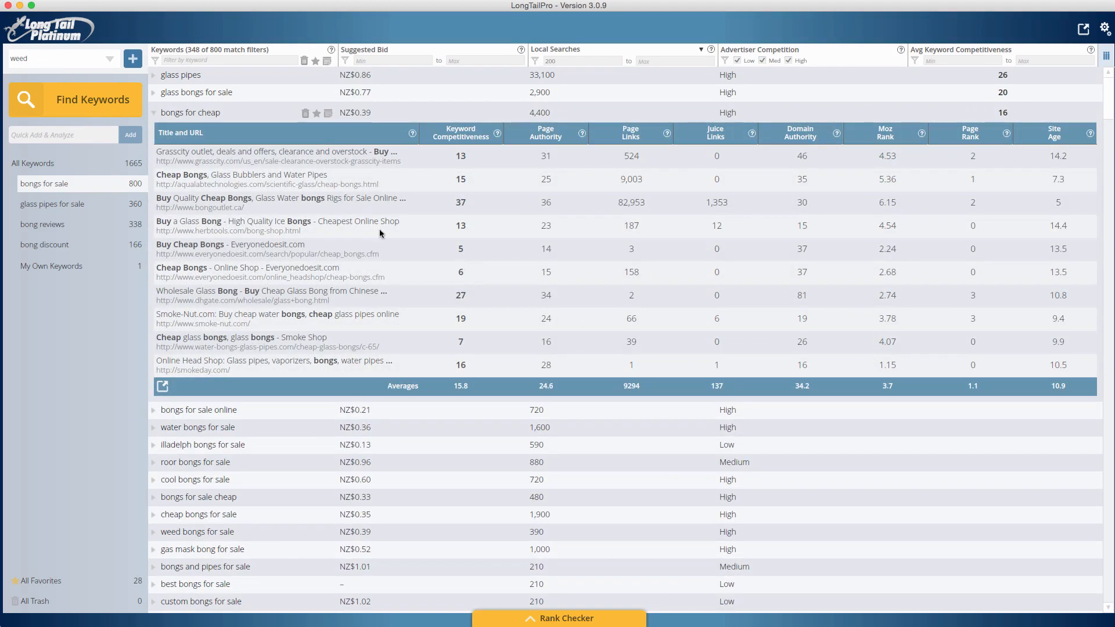
pyautogui.moveTo(362, 155)
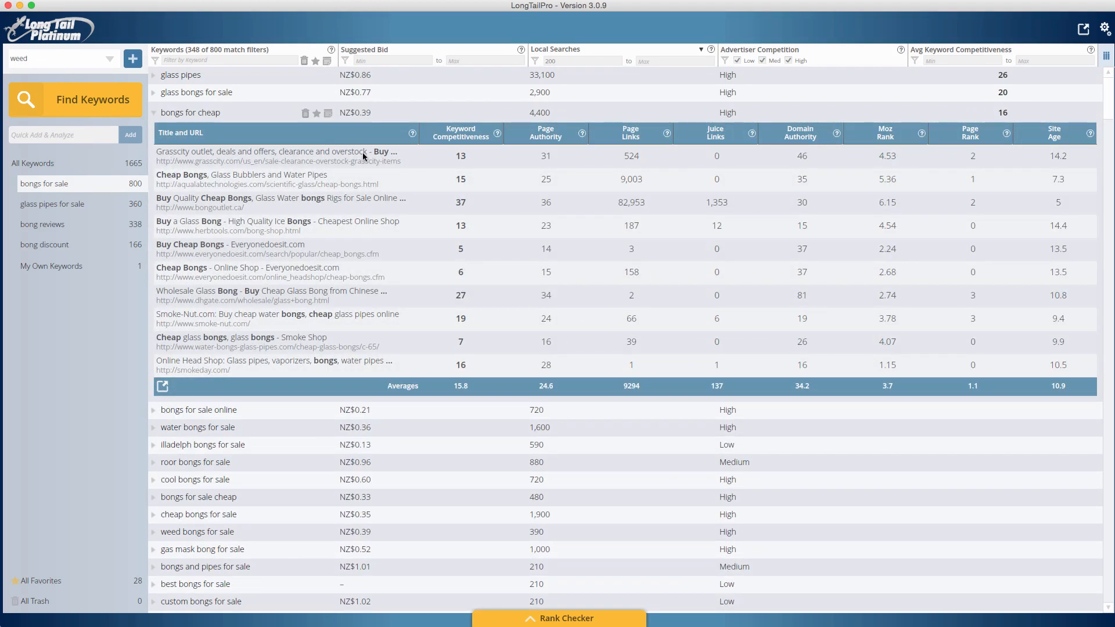
pyautogui.moveTo(198, 159)
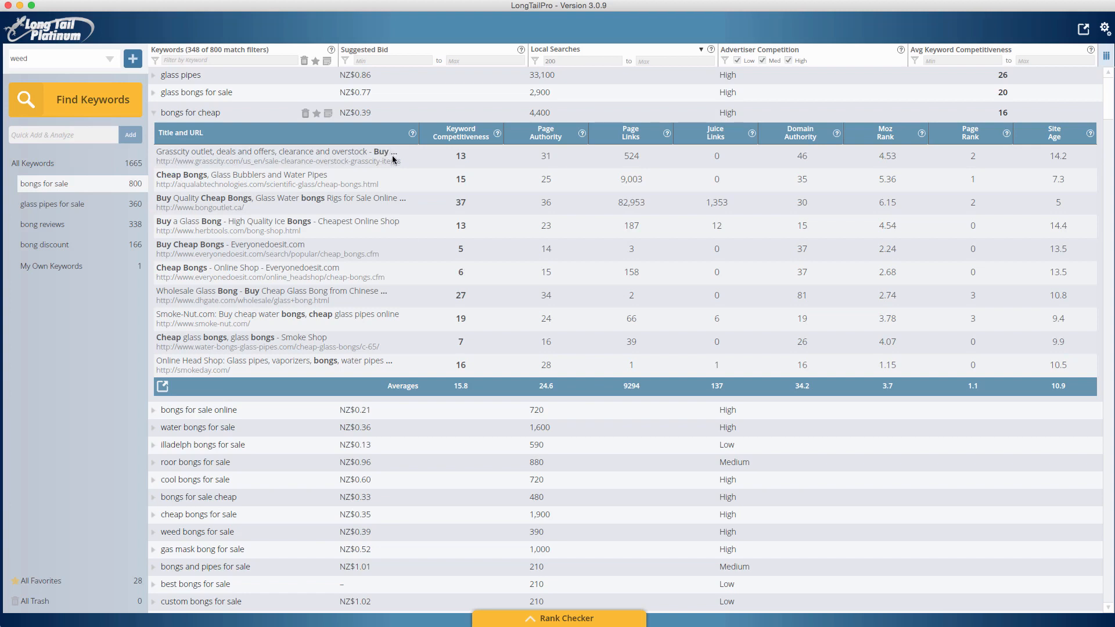
pyautogui.moveTo(176, 179)
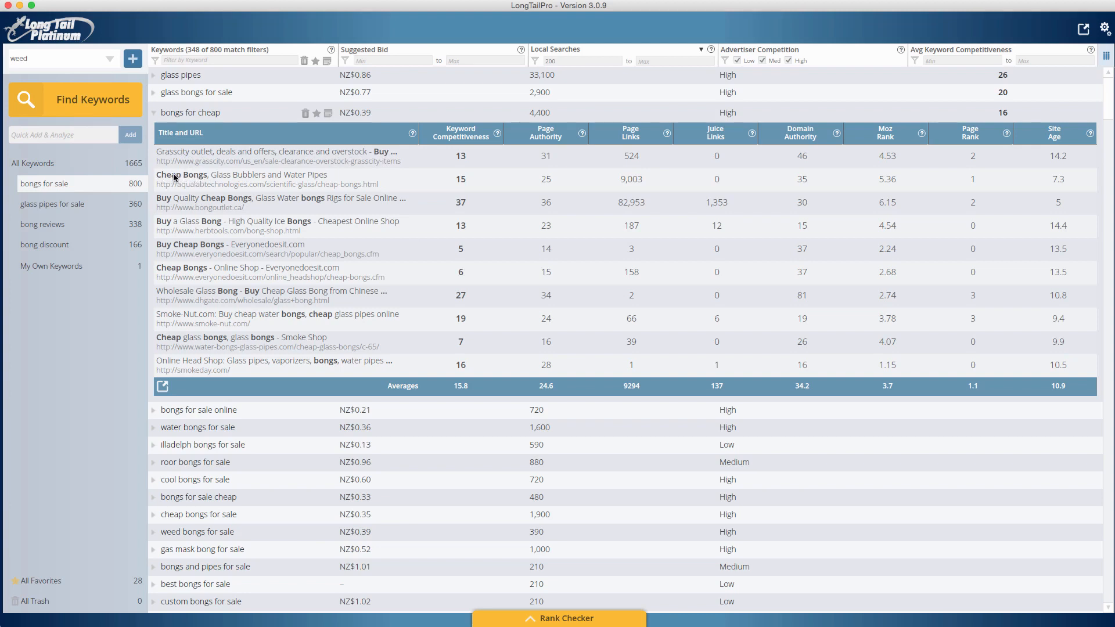
pyautogui.moveTo(224, 201)
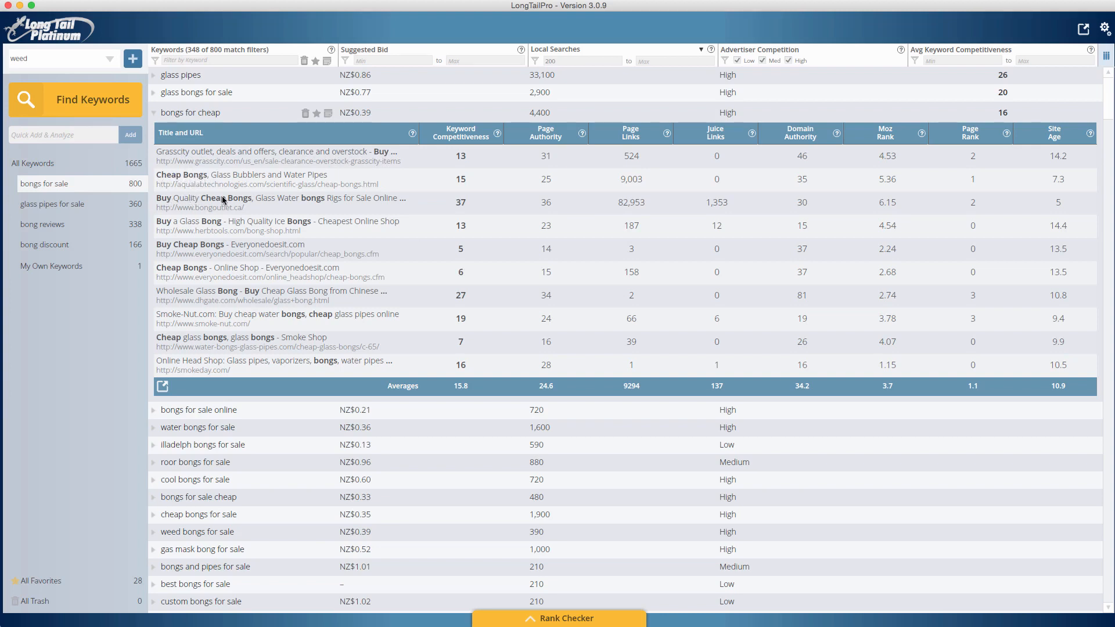
pyautogui.moveTo(197, 201)
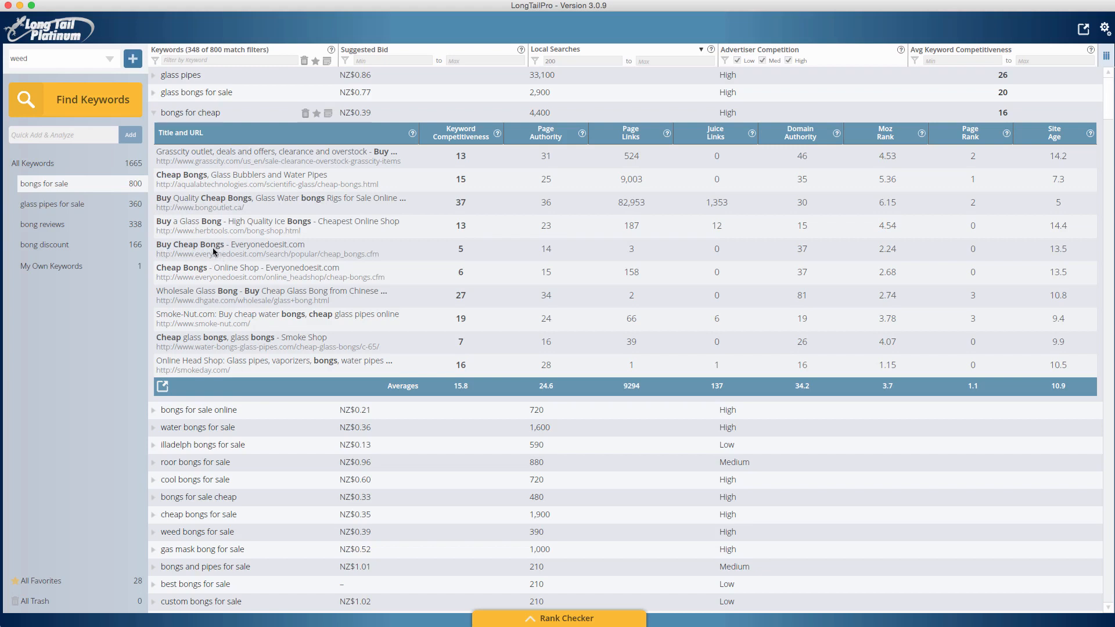
pyautogui.moveTo(286, 245)
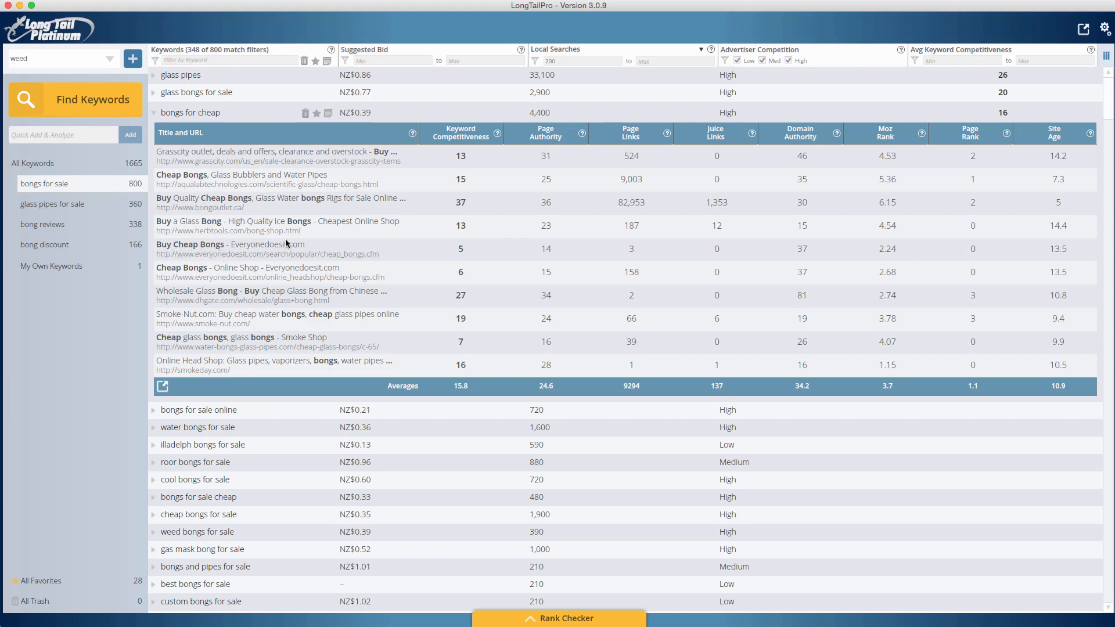
pyautogui.moveTo(191, 304)
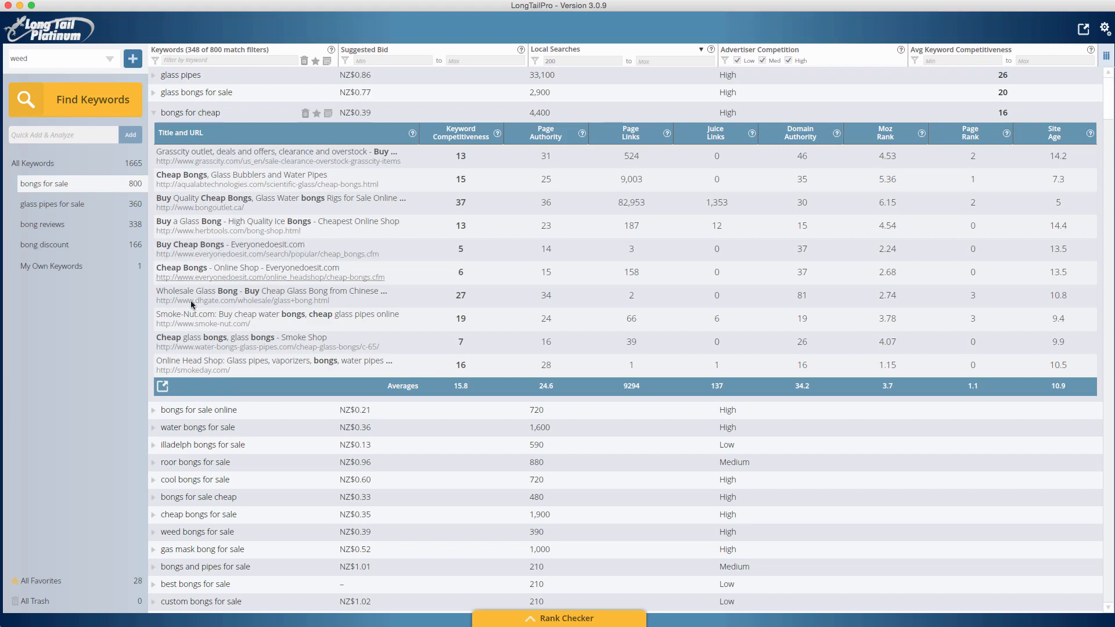
pyautogui.moveTo(261, 291)
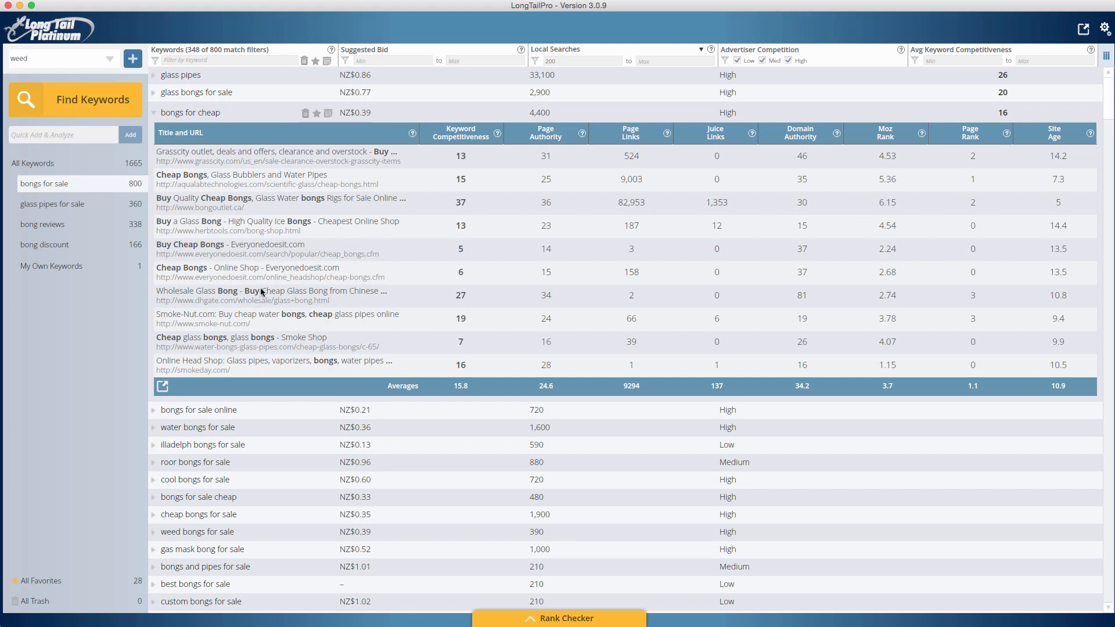
pyautogui.moveTo(468, 188)
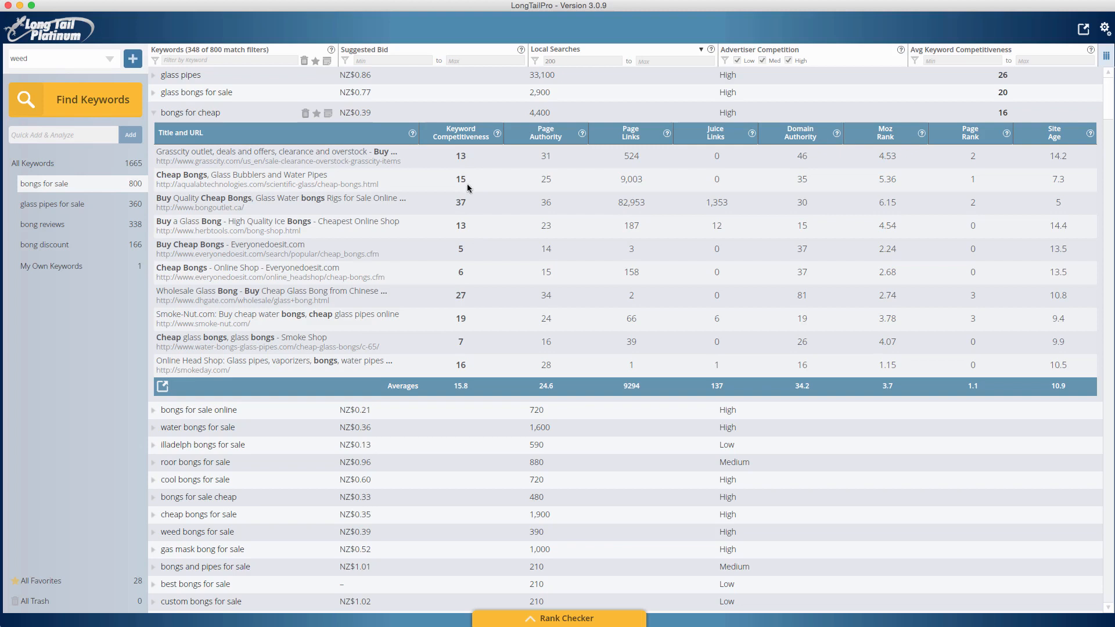
pyautogui.moveTo(459, 364)
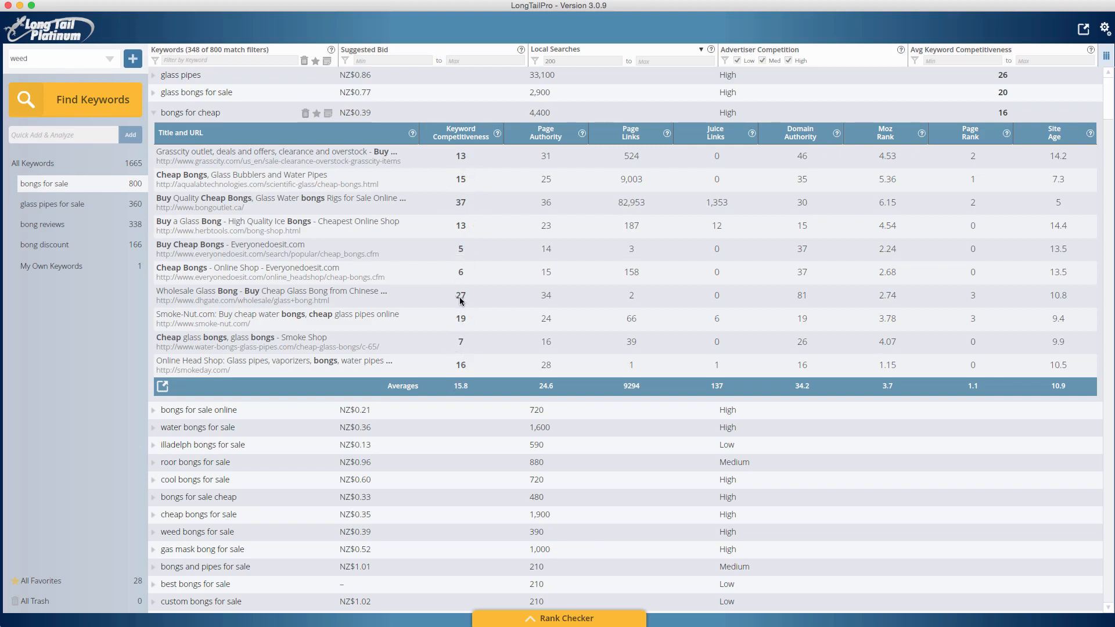
pyautogui.moveTo(1034, 151)
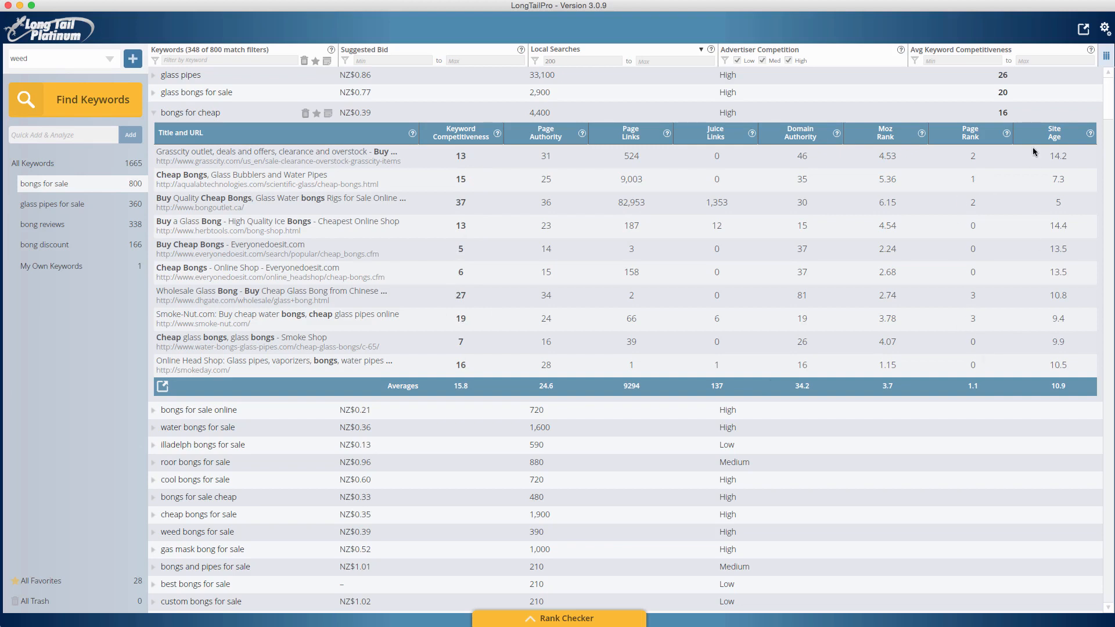
pyautogui.moveTo(826, 162)
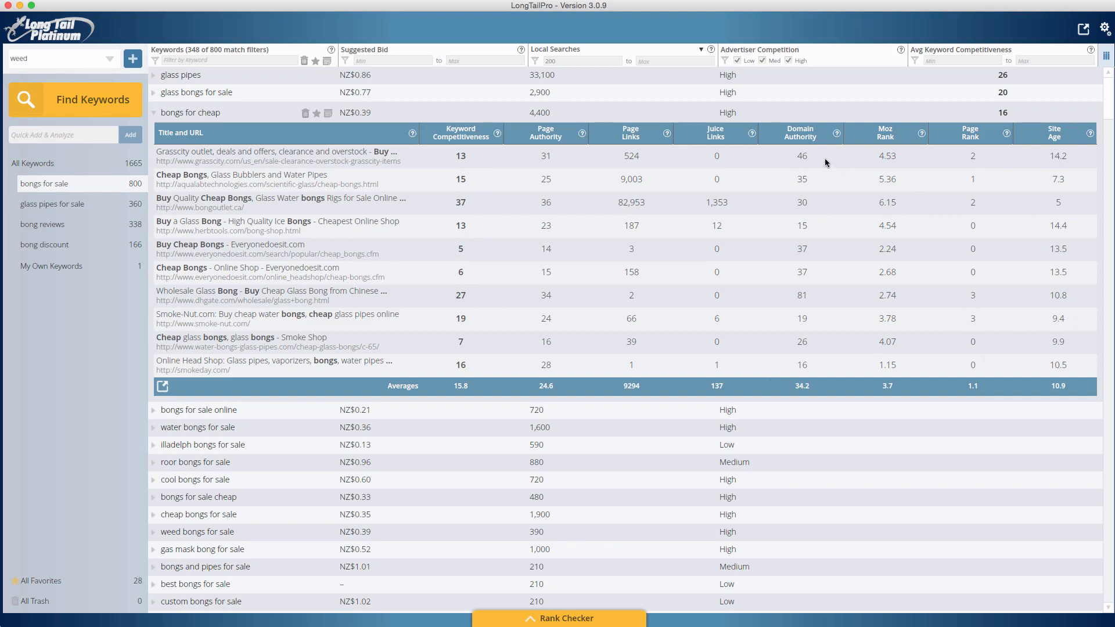
pyautogui.moveTo(562, 265)
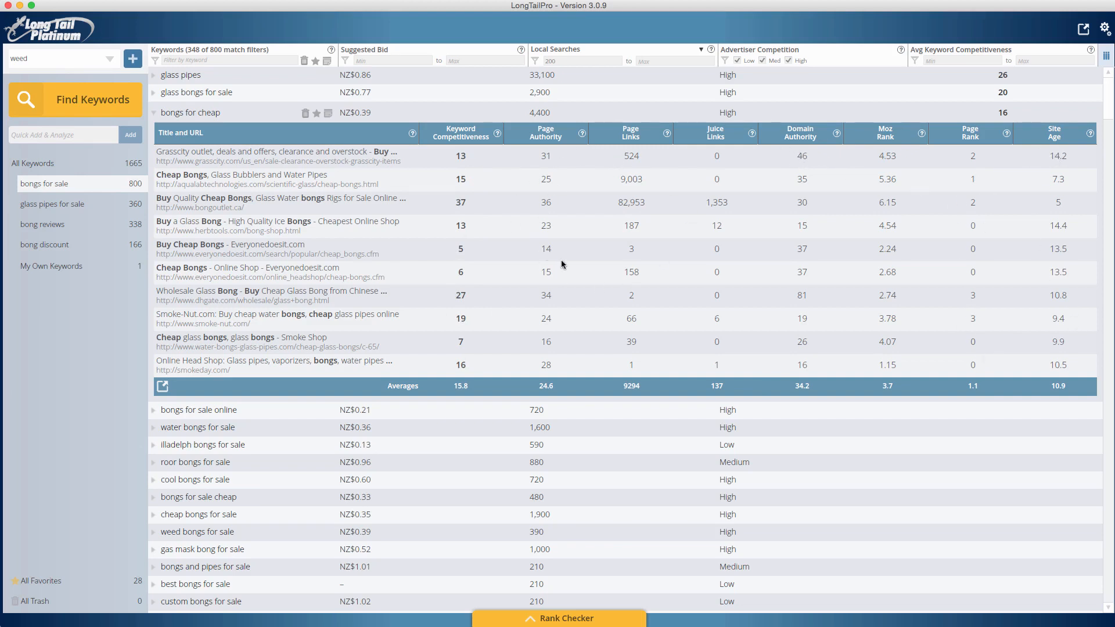
pyautogui.moveTo(599, 233)
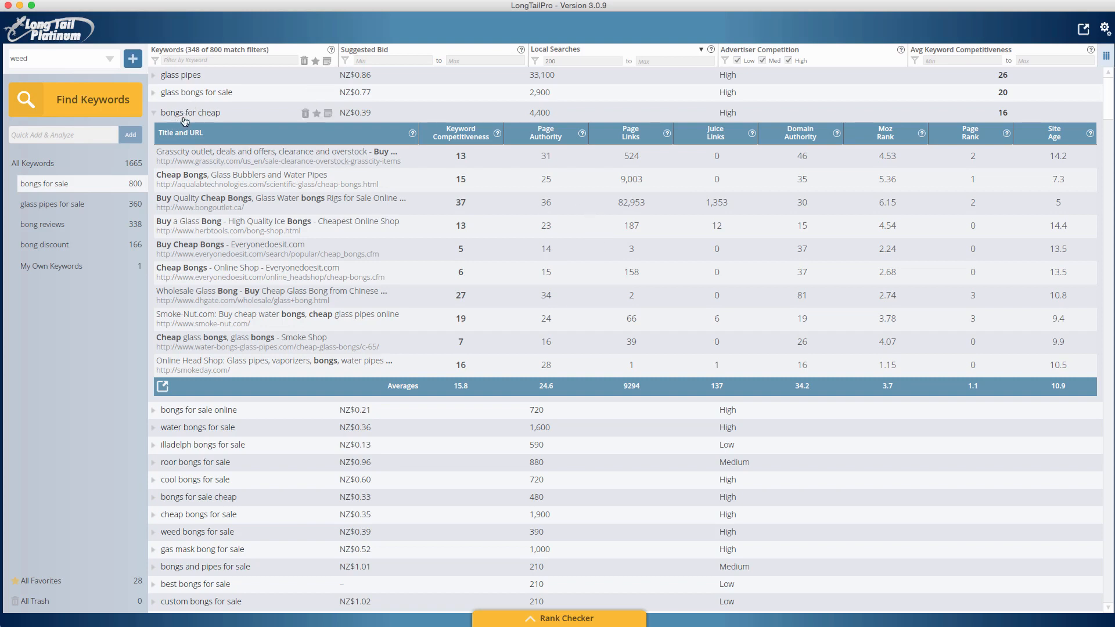
pyautogui.moveTo(625, 123)
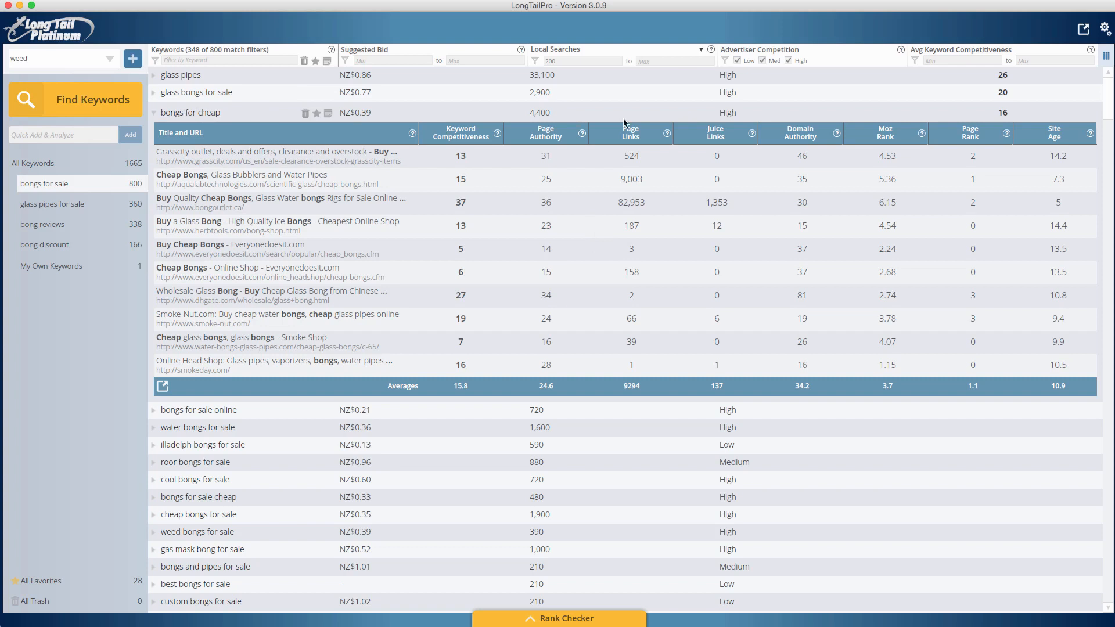
pyautogui.moveTo(435, 110)
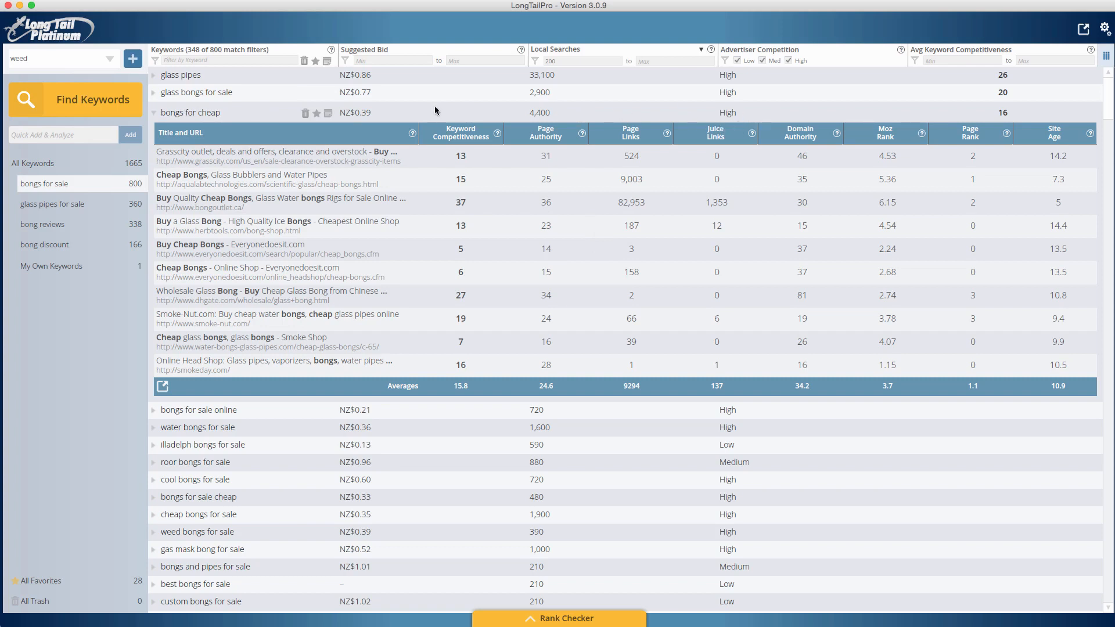
pyautogui.moveTo(257, 121)
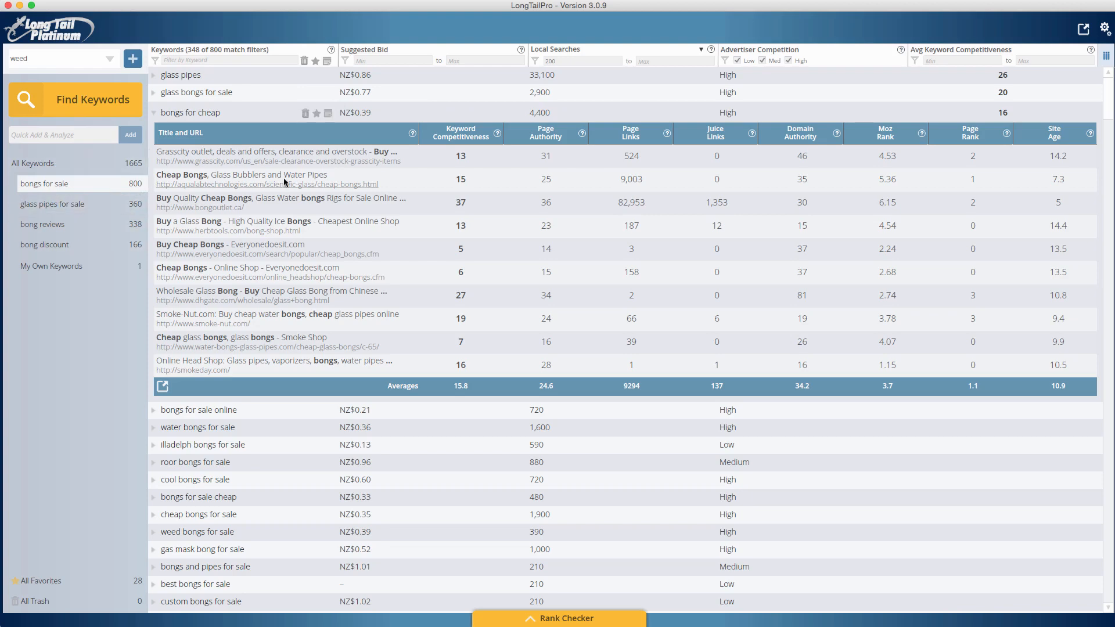
# - Collapse the bongs for cheap top-10 results and scroll down the bongs for sale keyword list
pyautogui.click(153, 113)
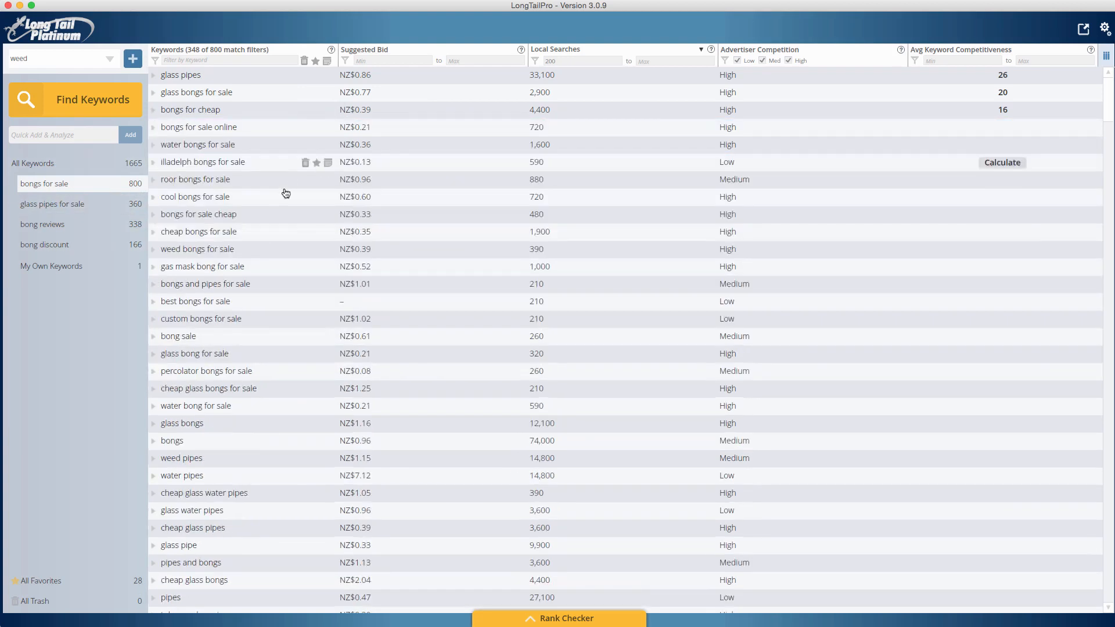
pyautogui.scroll(-3)
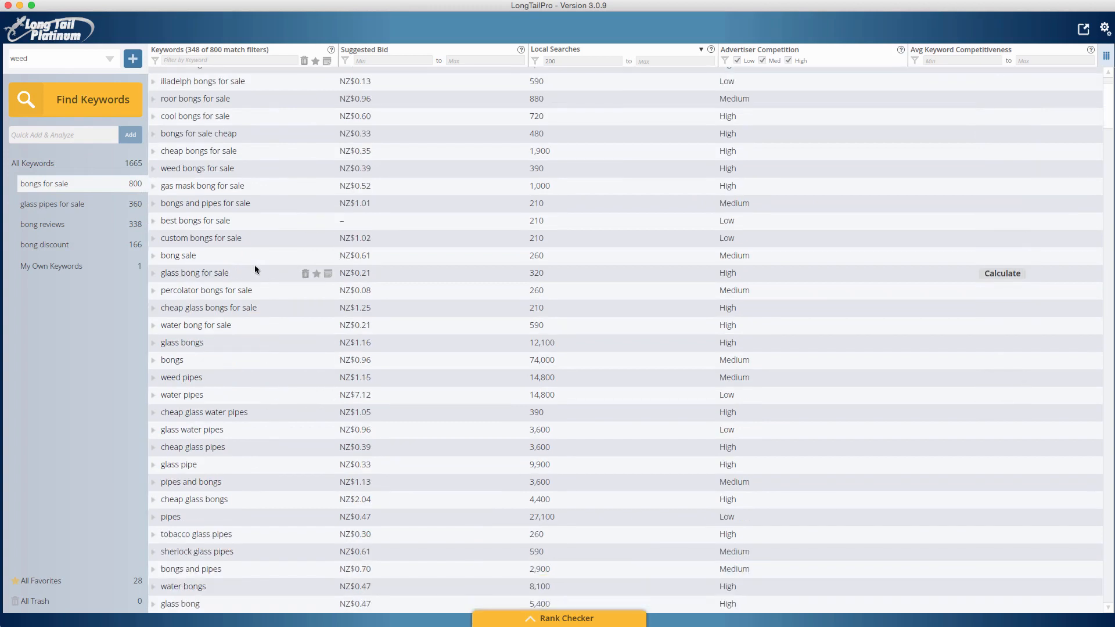
pyautogui.scroll(-3)
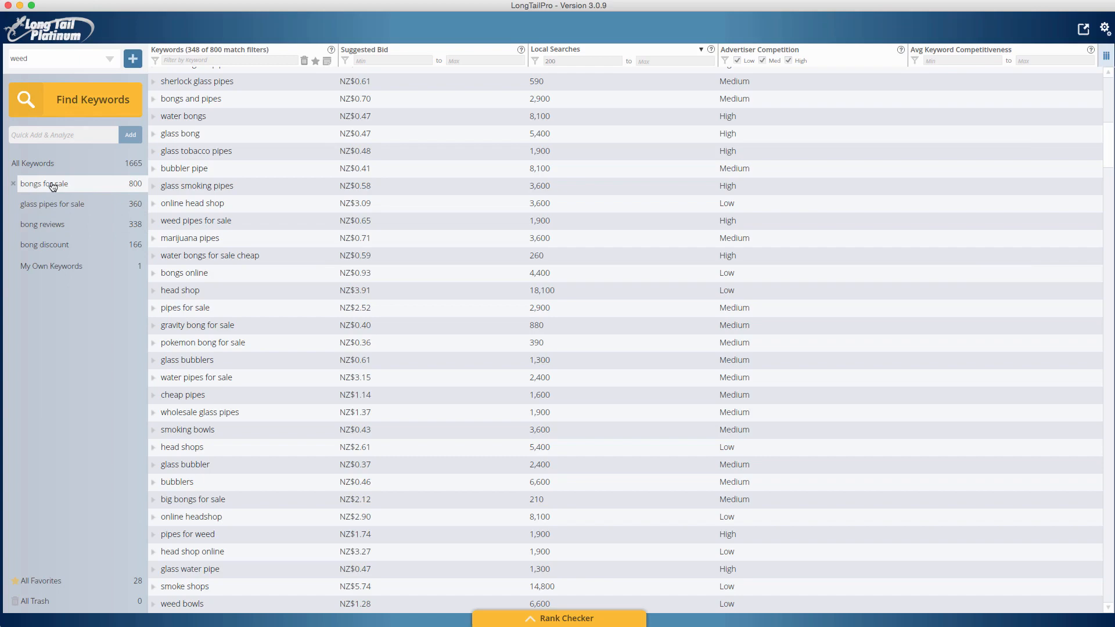
pyautogui.click(45, 244)
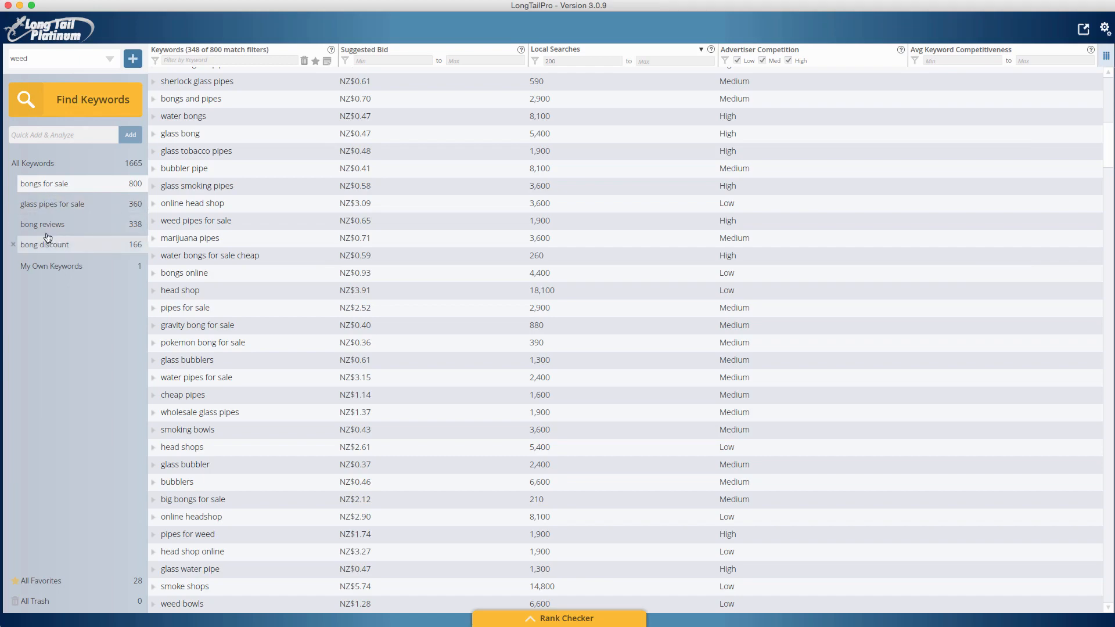
pyautogui.scroll(-3)
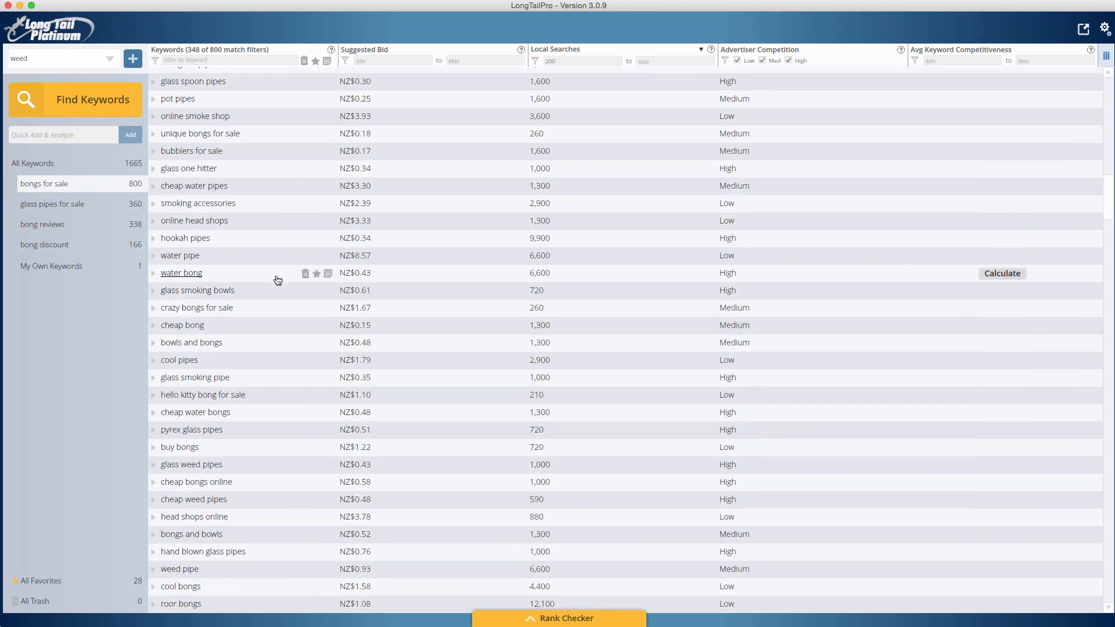
pyautogui.scroll(-3)
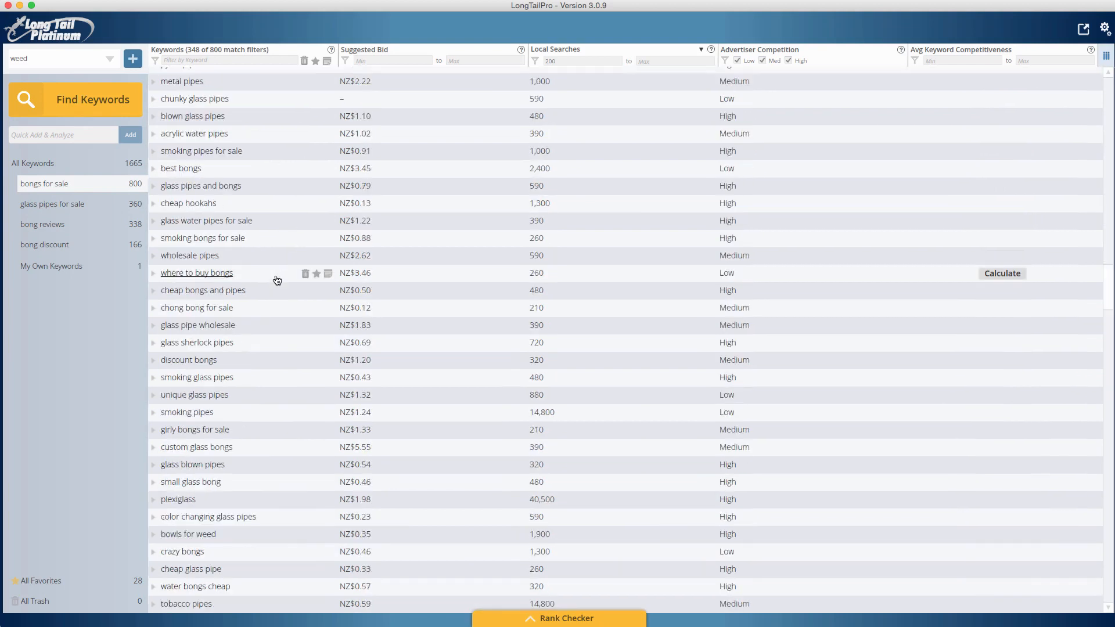
pyautogui.scroll(-3)
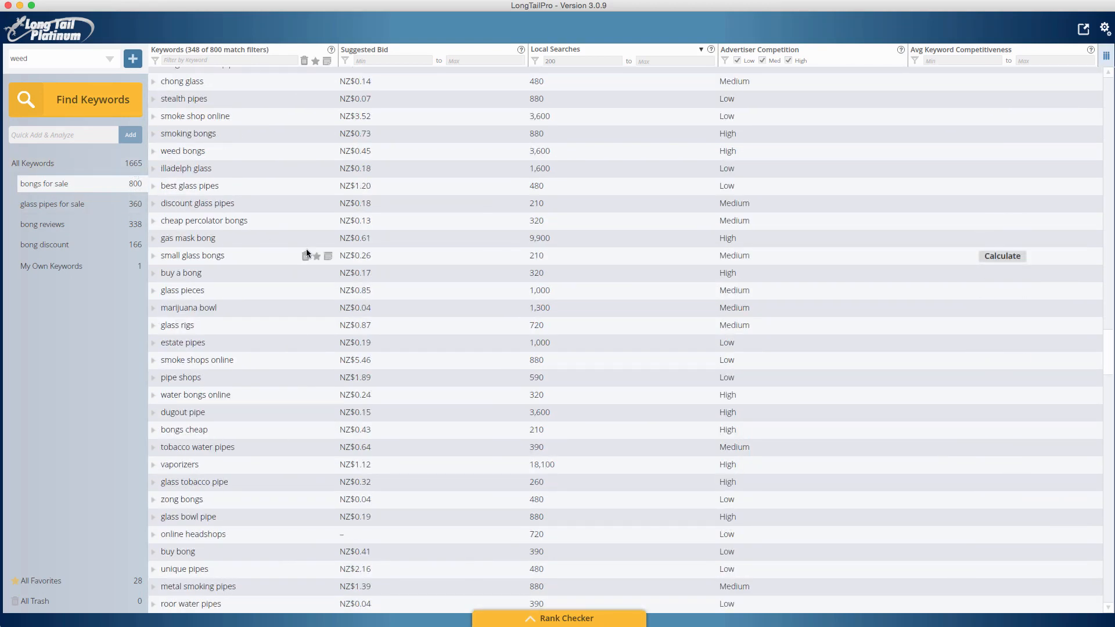
pyautogui.moveTo(547, 384)
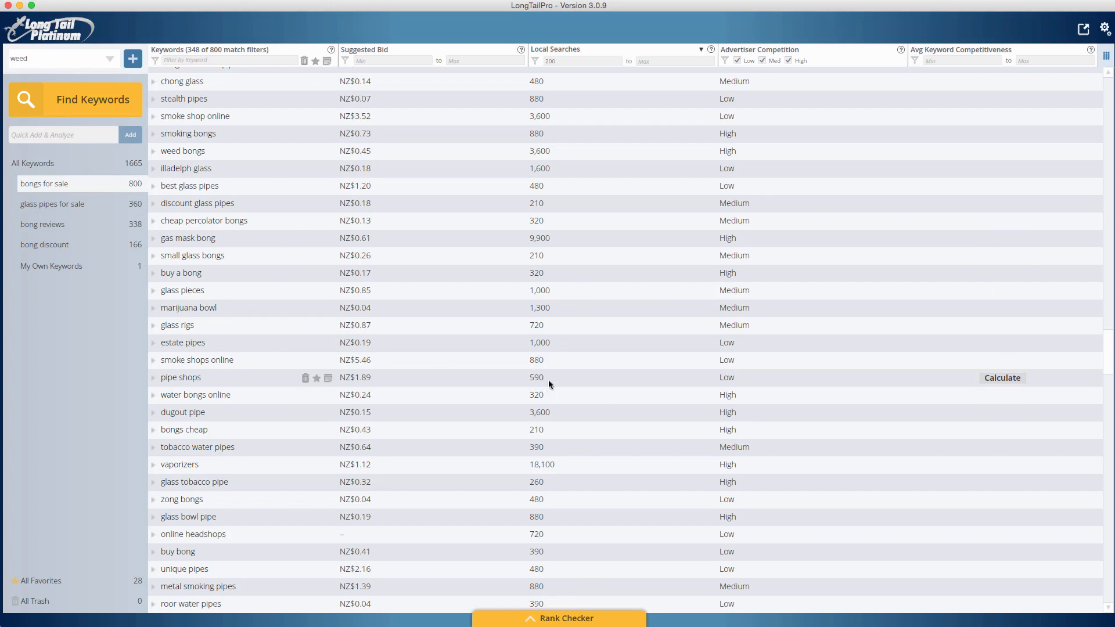
pyautogui.moveTo(1107, 350)
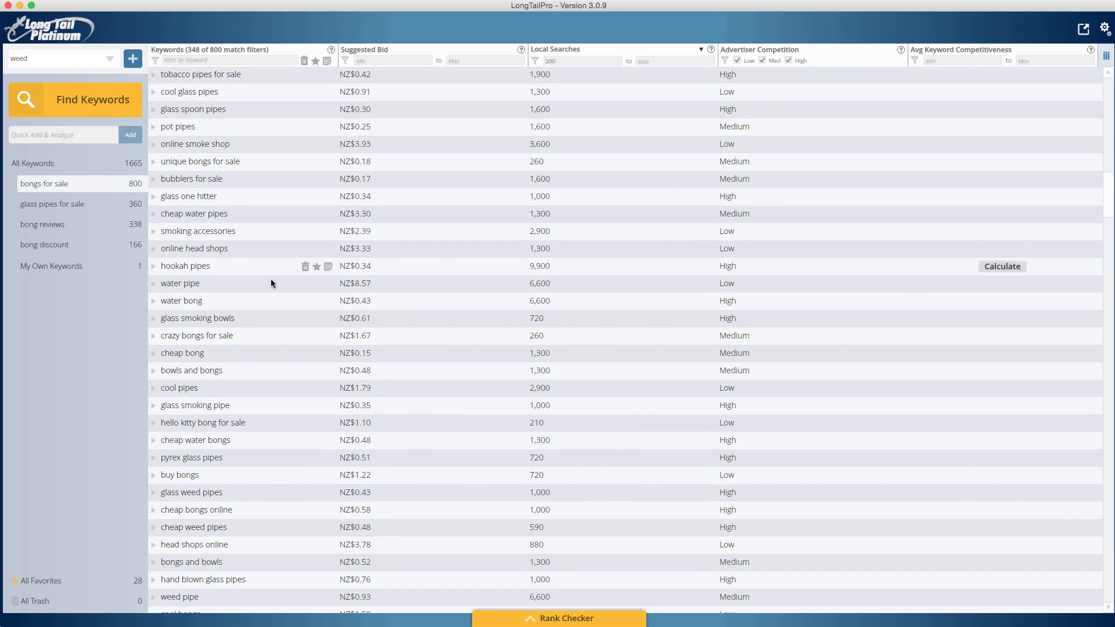
pyautogui.moveTo(240, 394)
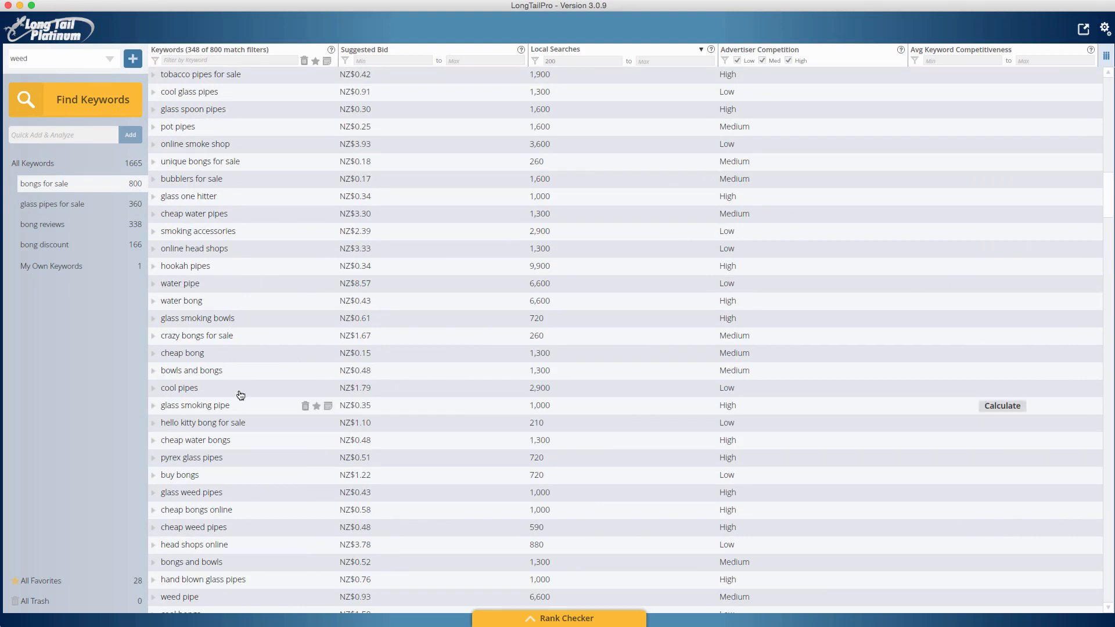
pyautogui.moveTo(173, 445)
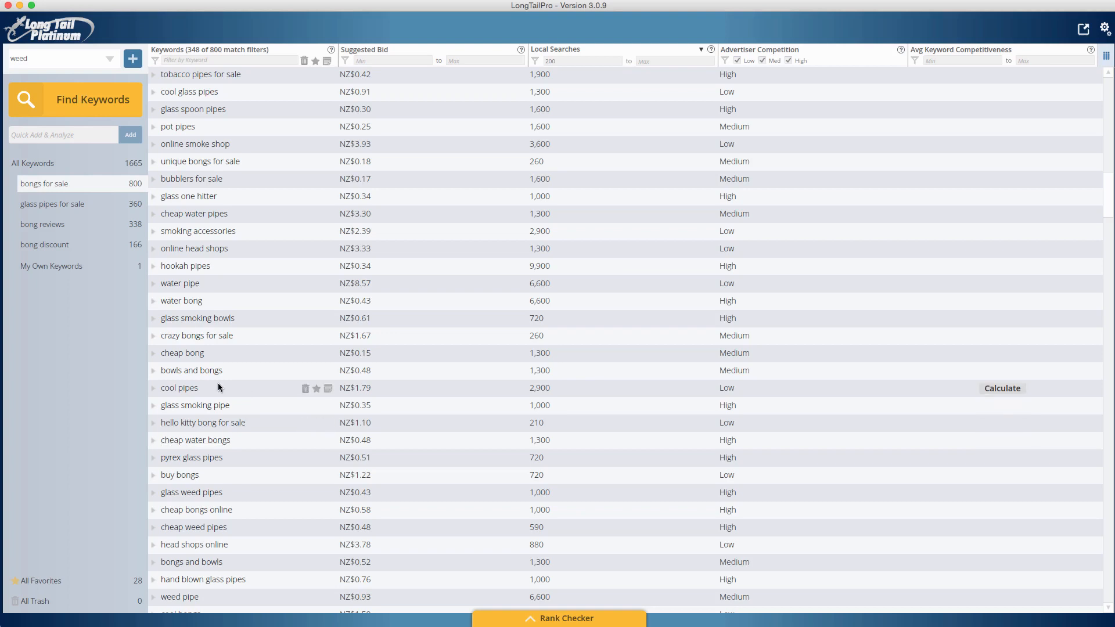
pyautogui.moveTo(251, 222)
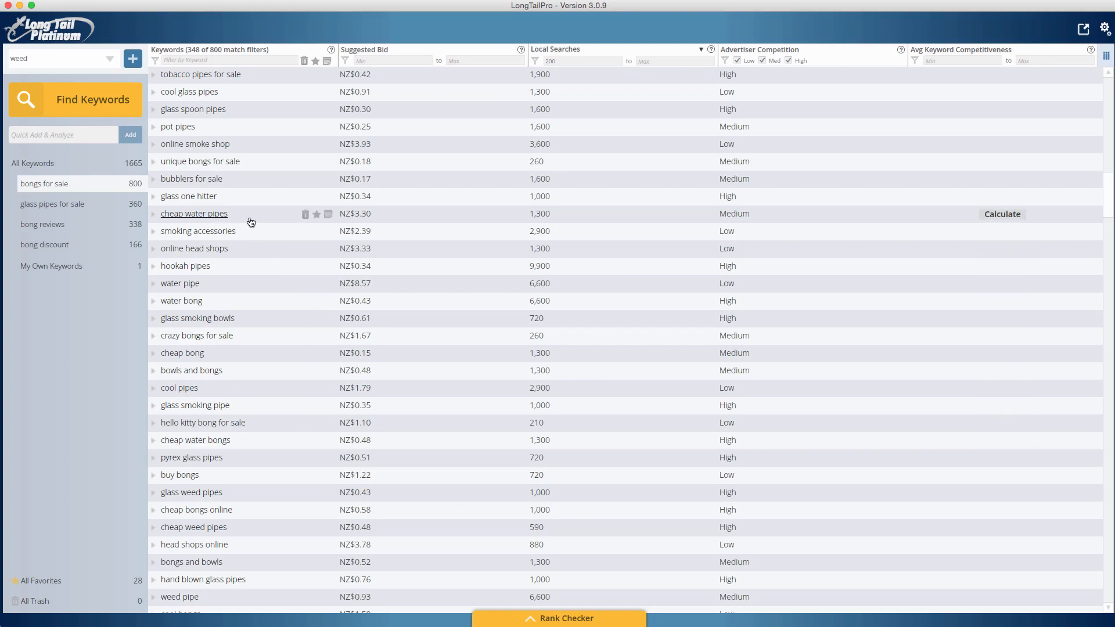
pyautogui.moveTo(251, 206)
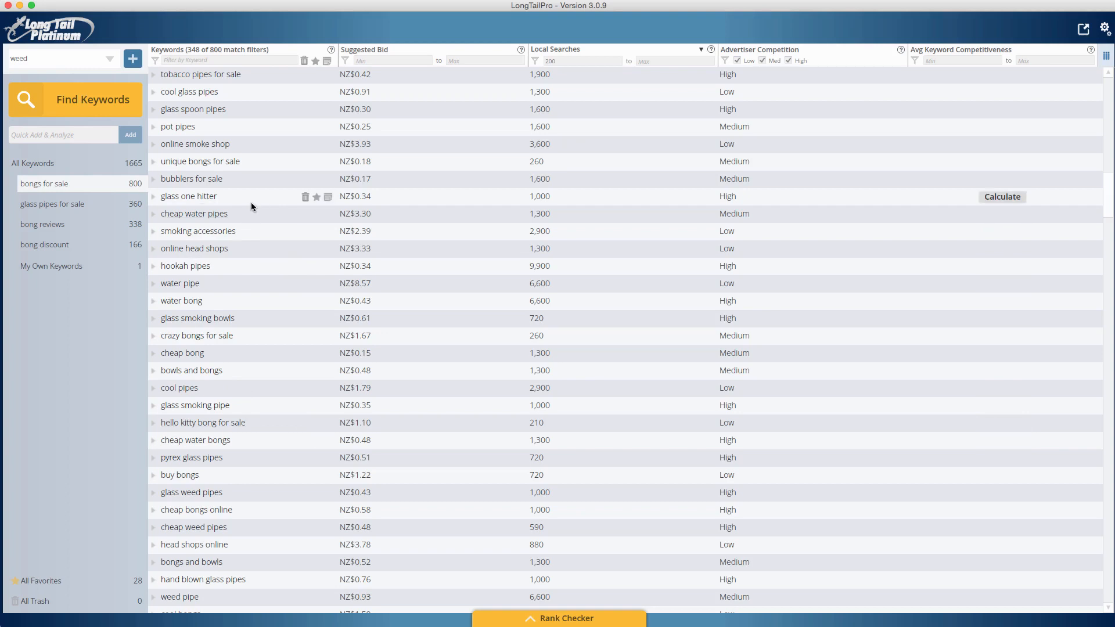
# - Scroll the keyword list back up toward terms like bongs online
pyautogui.scroll(3)
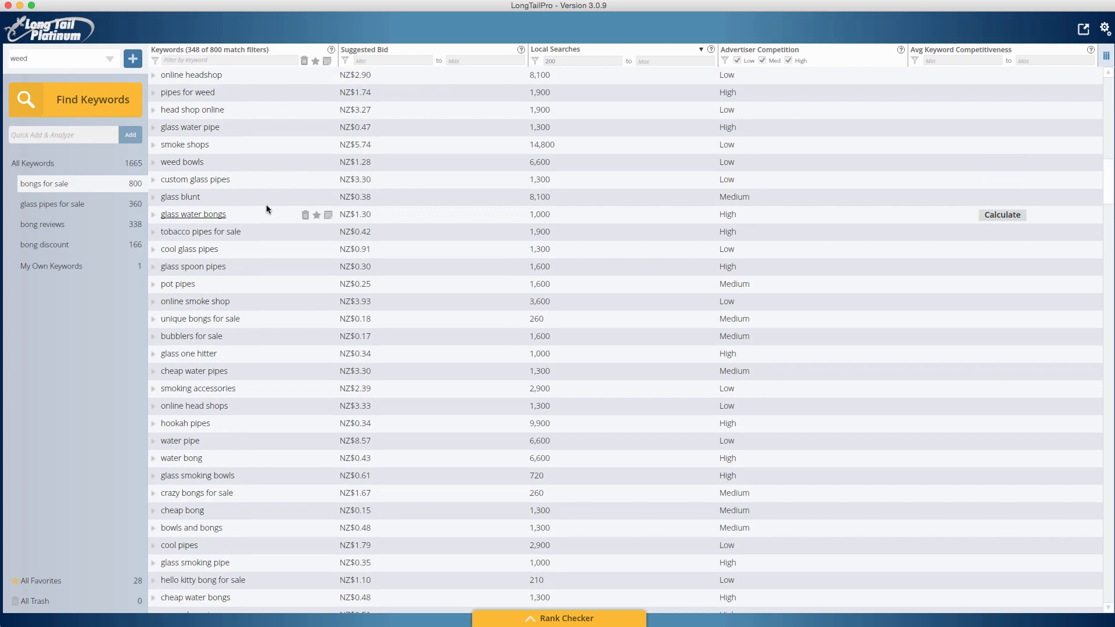
pyautogui.moveTo(259, 213)
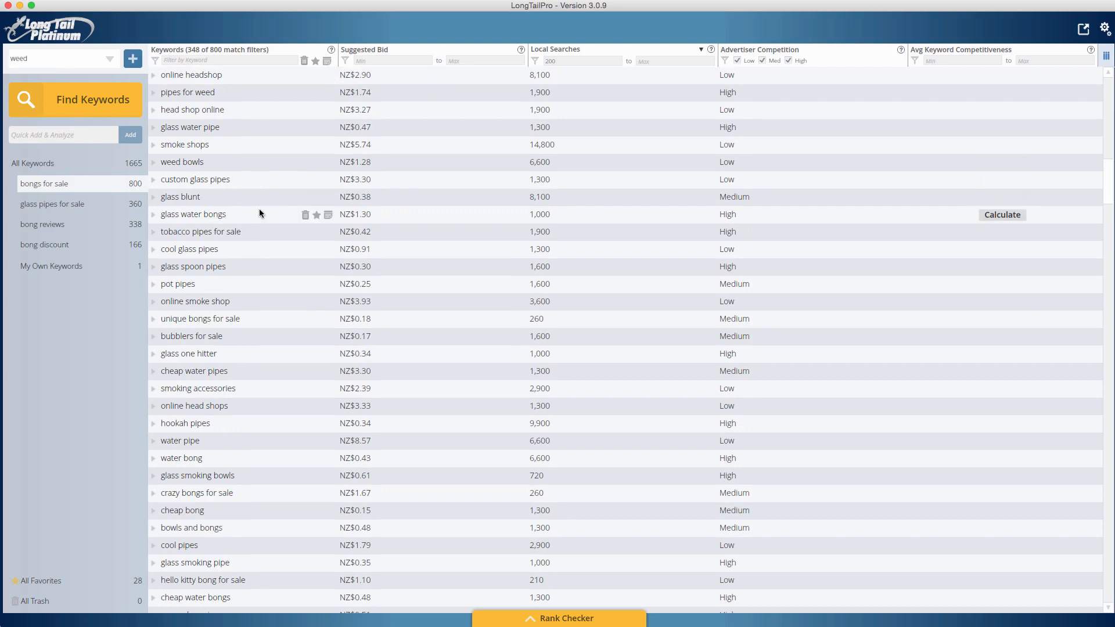
pyautogui.scroll(3)
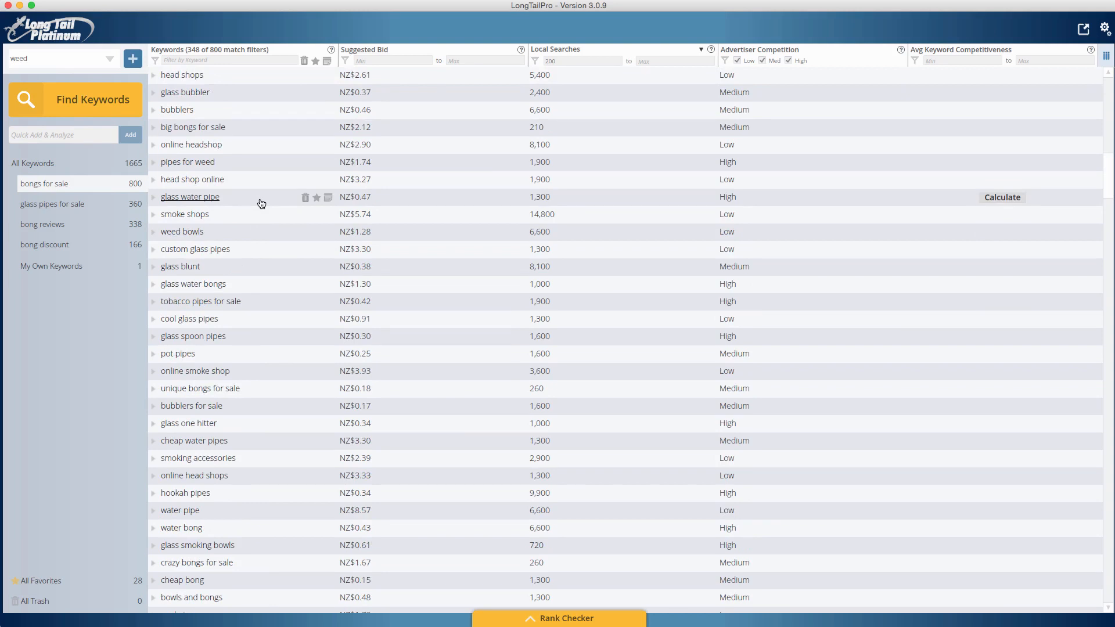
pyautogui.scroll(3)
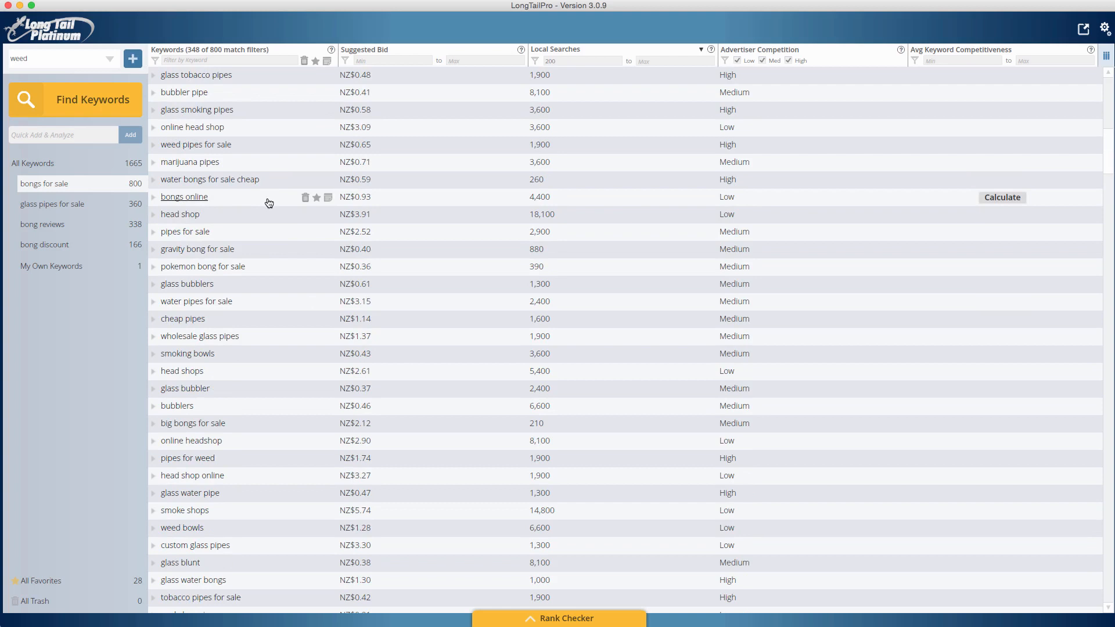
pyautogui.moveTo(184, 91)
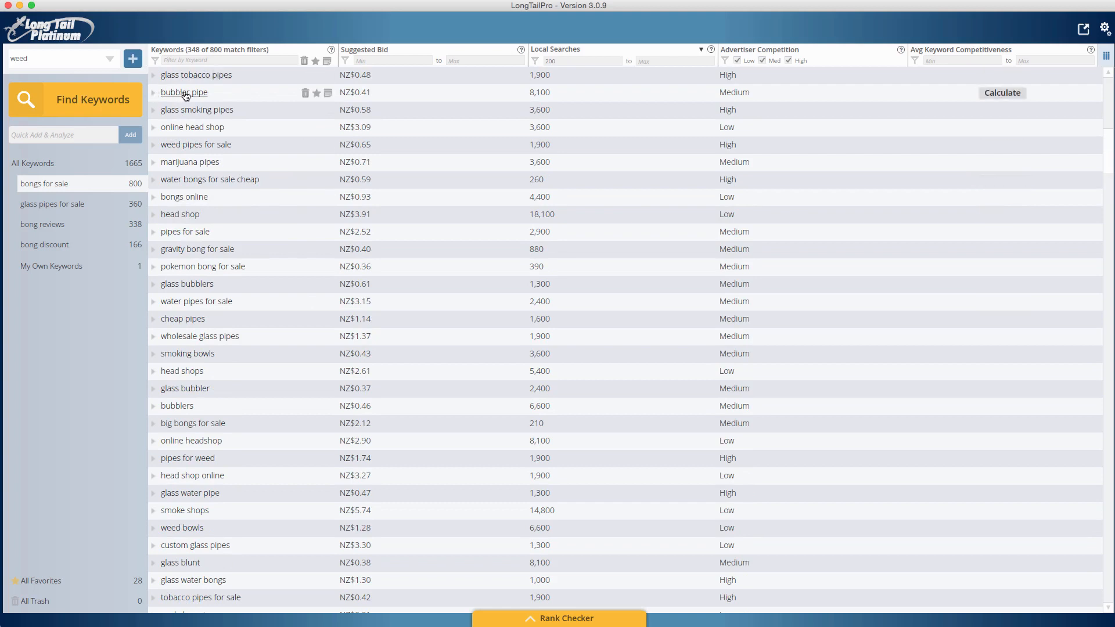
pyautogui.moveTo(222, 100)
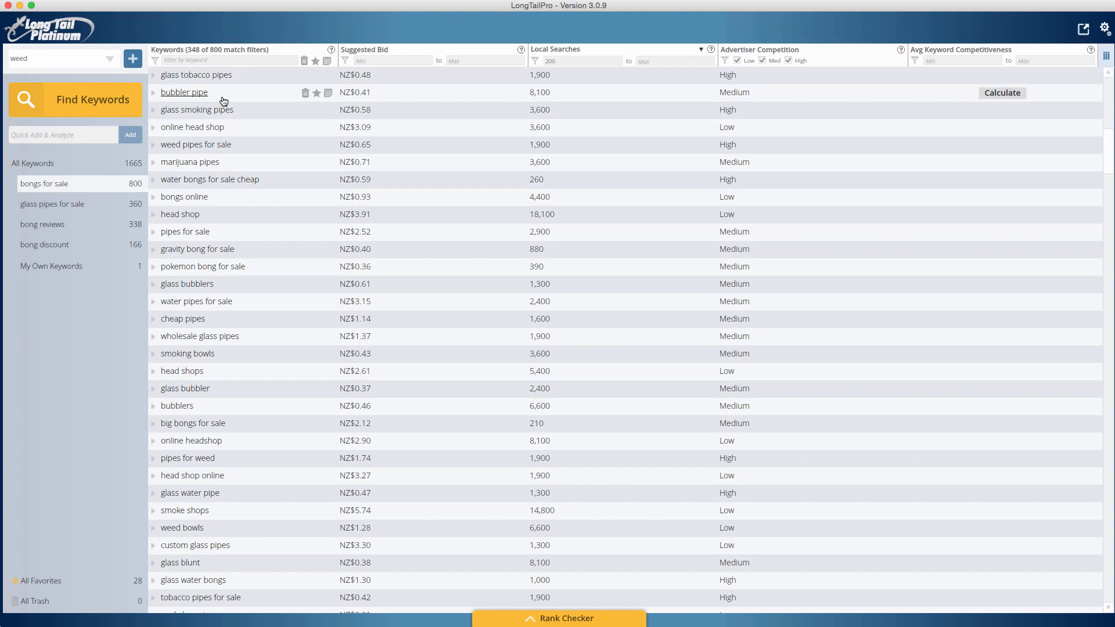
pyautogui.moveTo(229, 186)
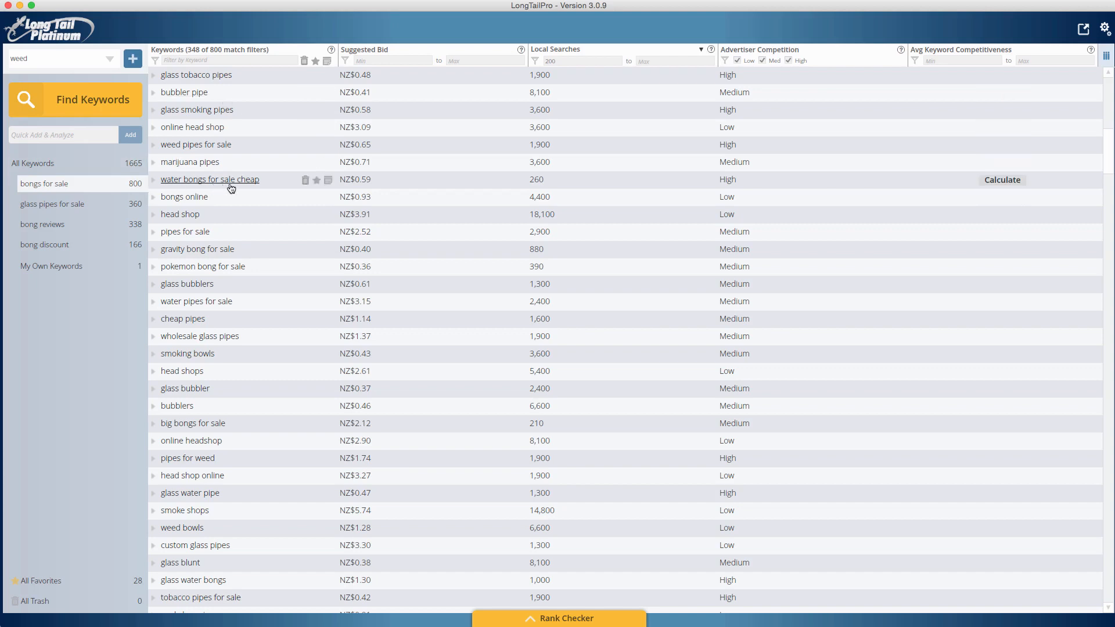
pyautogui.moveTo(245, 184)
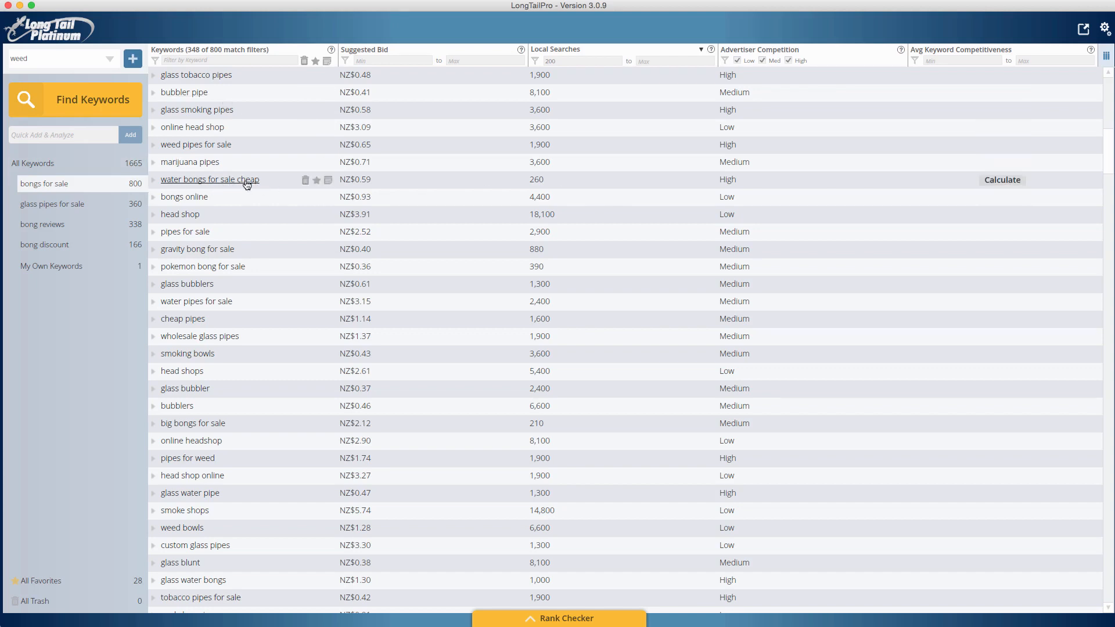
pyautogui.moveTo(549, 186)
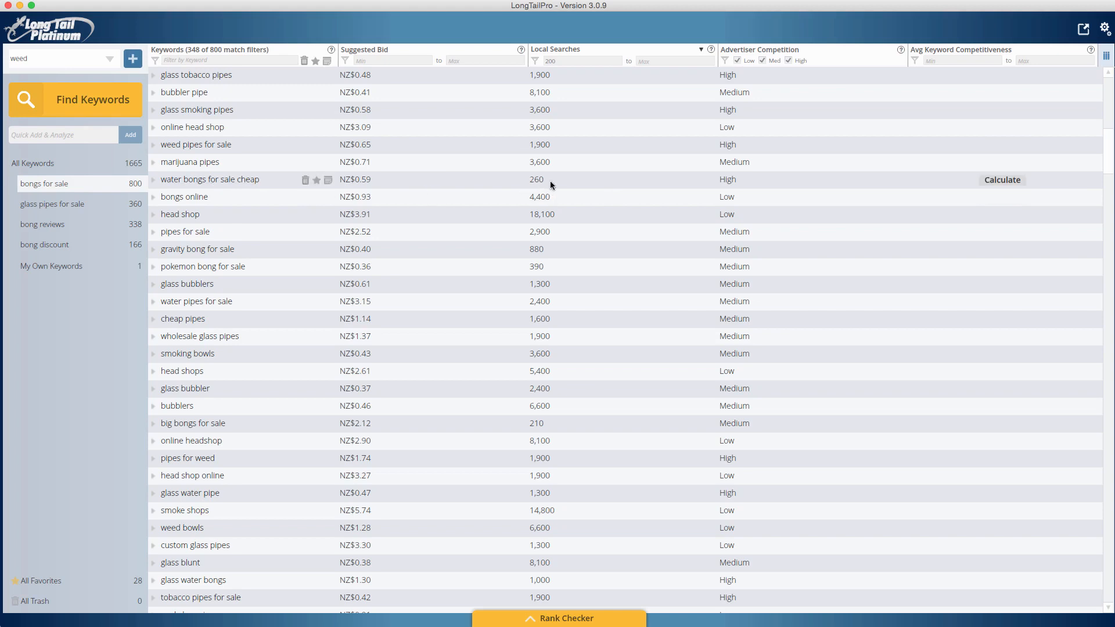
pyautogui.moveTo(752, 188)
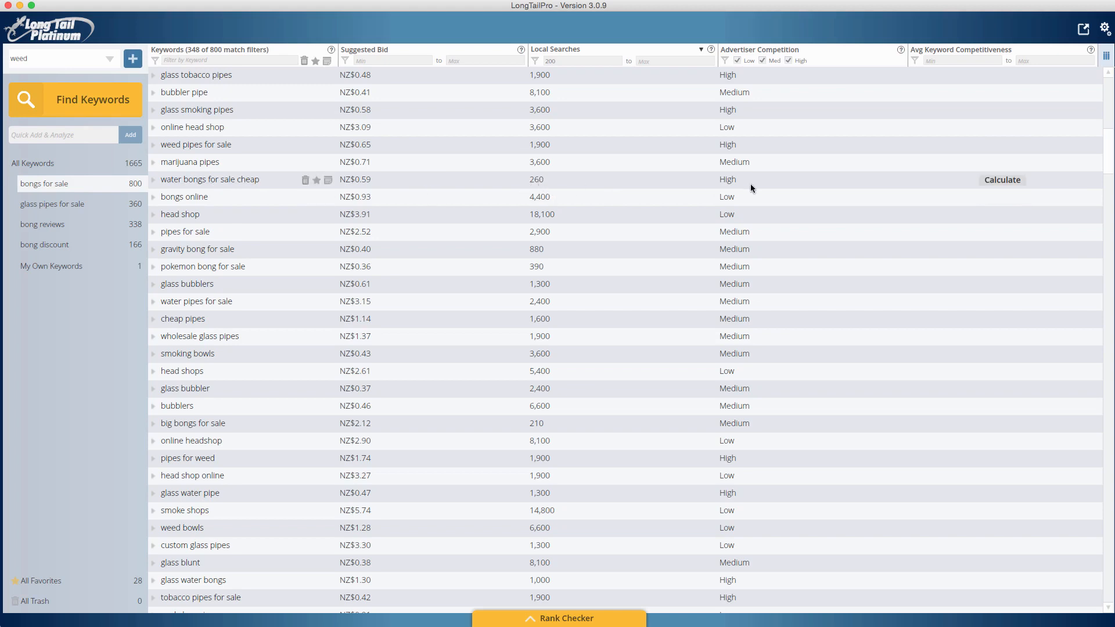
pyautogui.moveTo(569, 183)
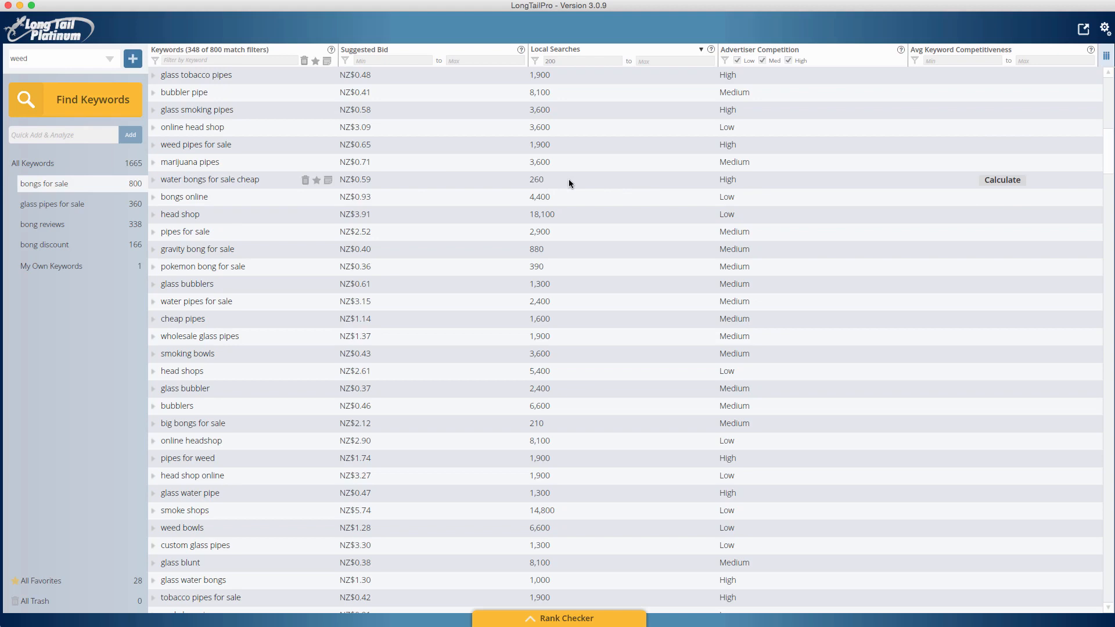
pyautogui.moveTo(529, 179)
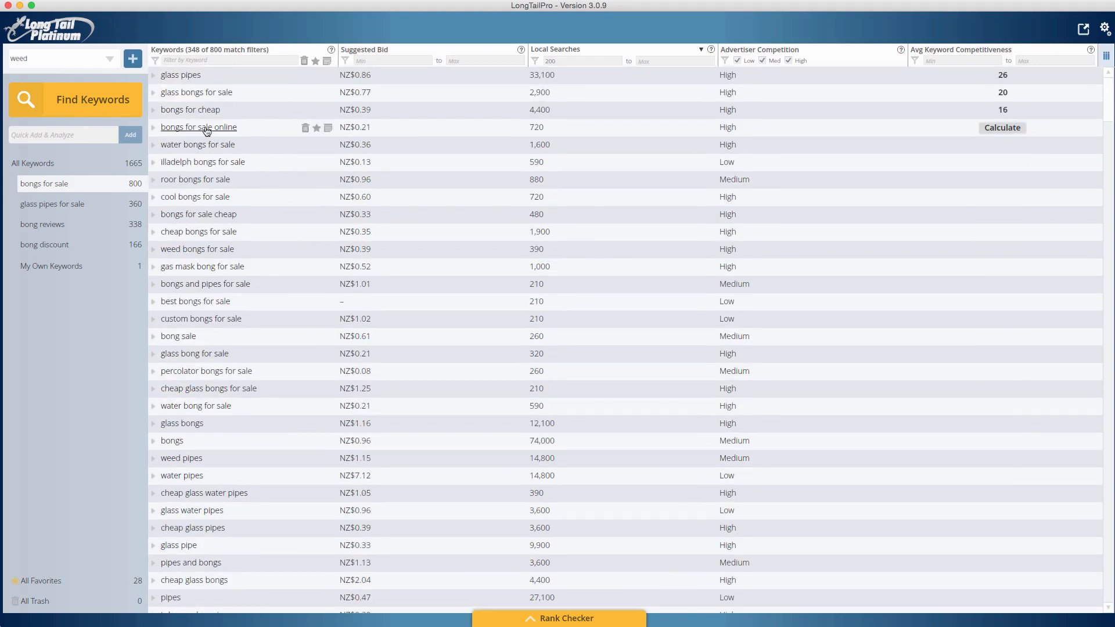
pyautogui.moveTo(245, 118)
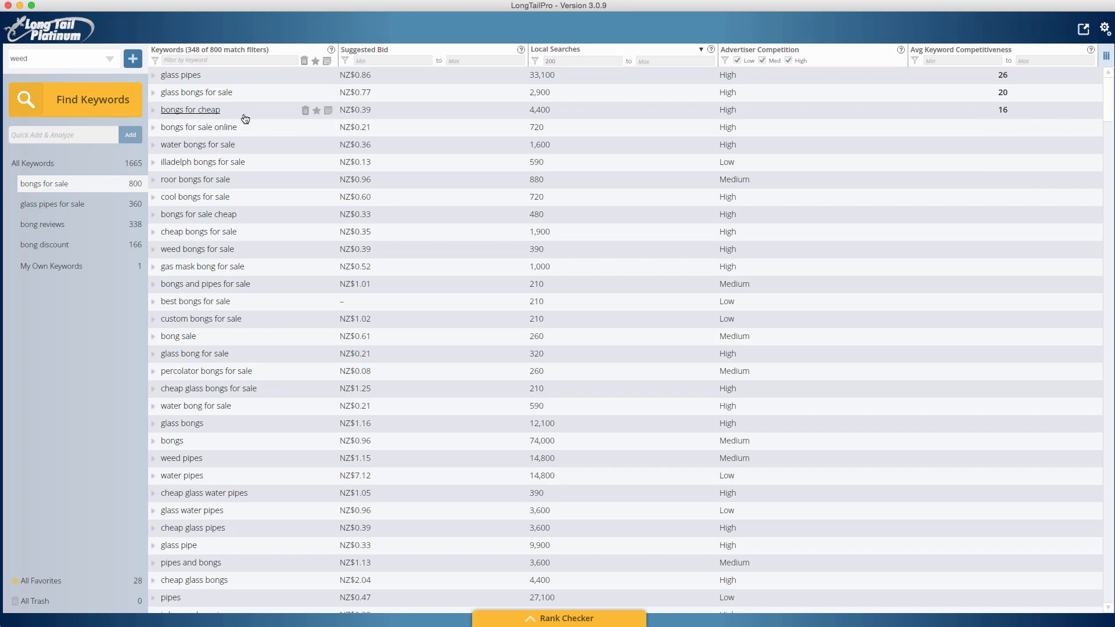
pyautogui.moveTo(251, 137)
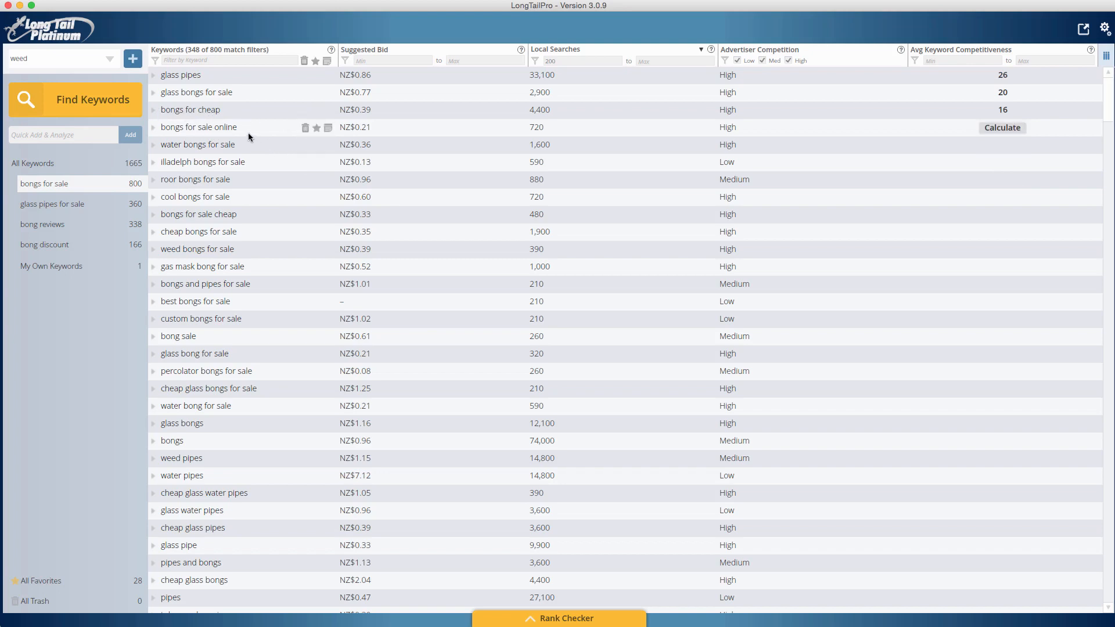
pyautogui.moveTo(416, 157)
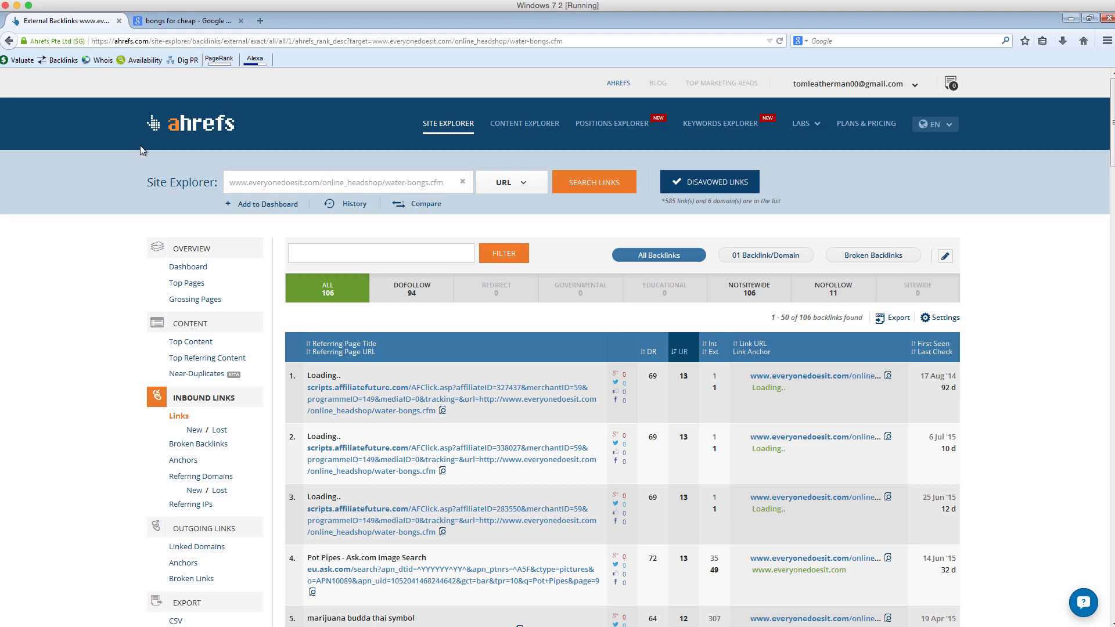
pyautogui.moveTo(169, 84)
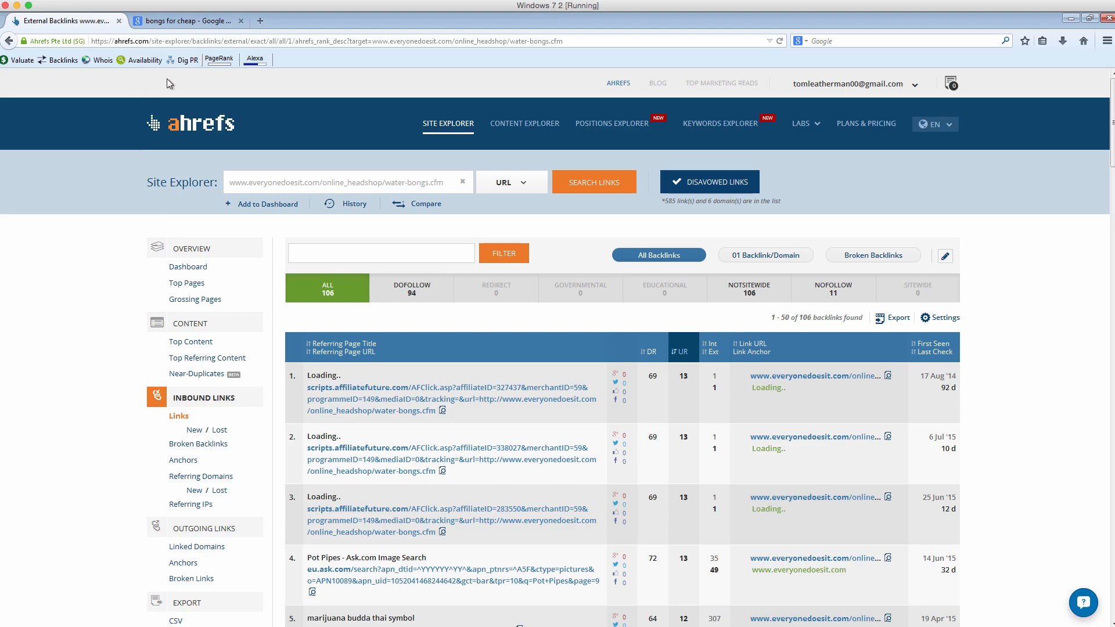
# - Review the Google results for bongs for cheap and bring up link options on the Water Bongs Glass Pipes result
pyautogui.click(187, 21)
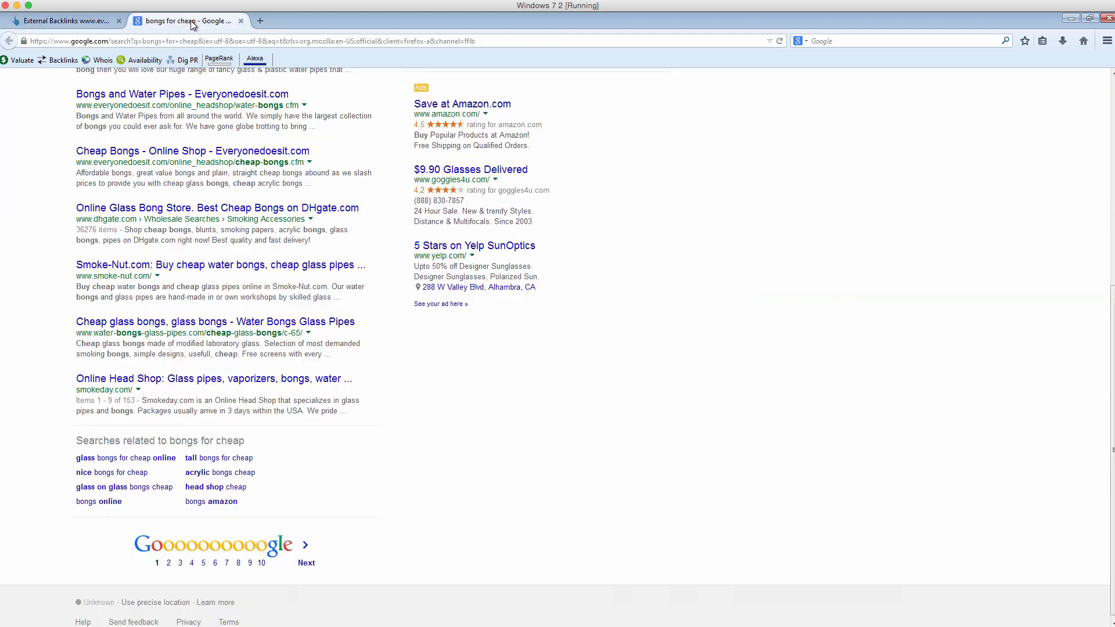
pyautogui.scroll(3)
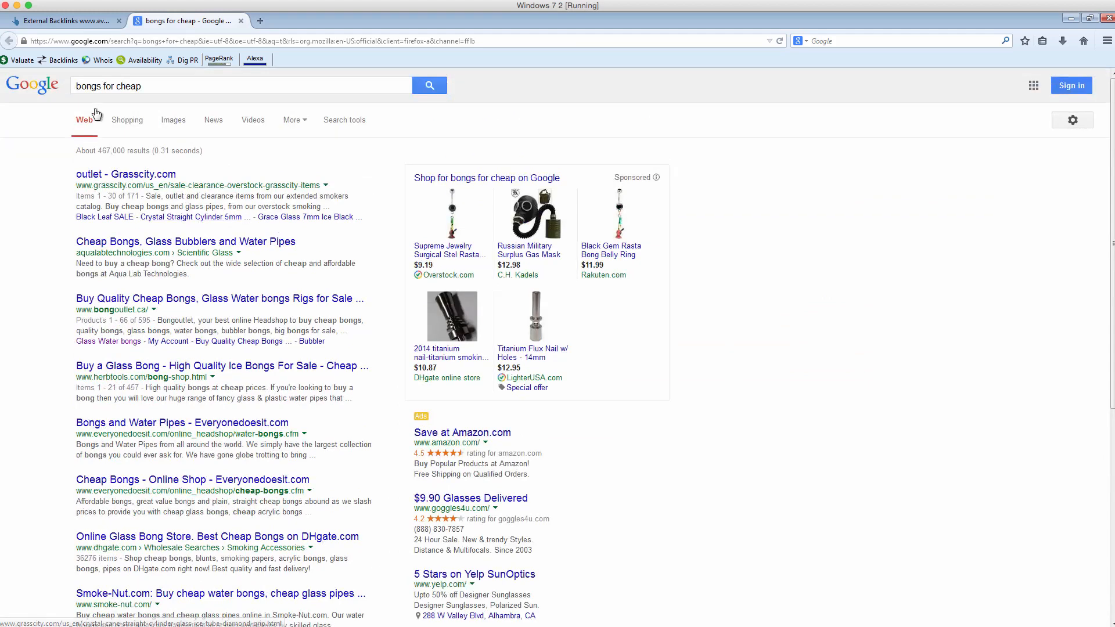
pyautogui.moveTo(97, 228)
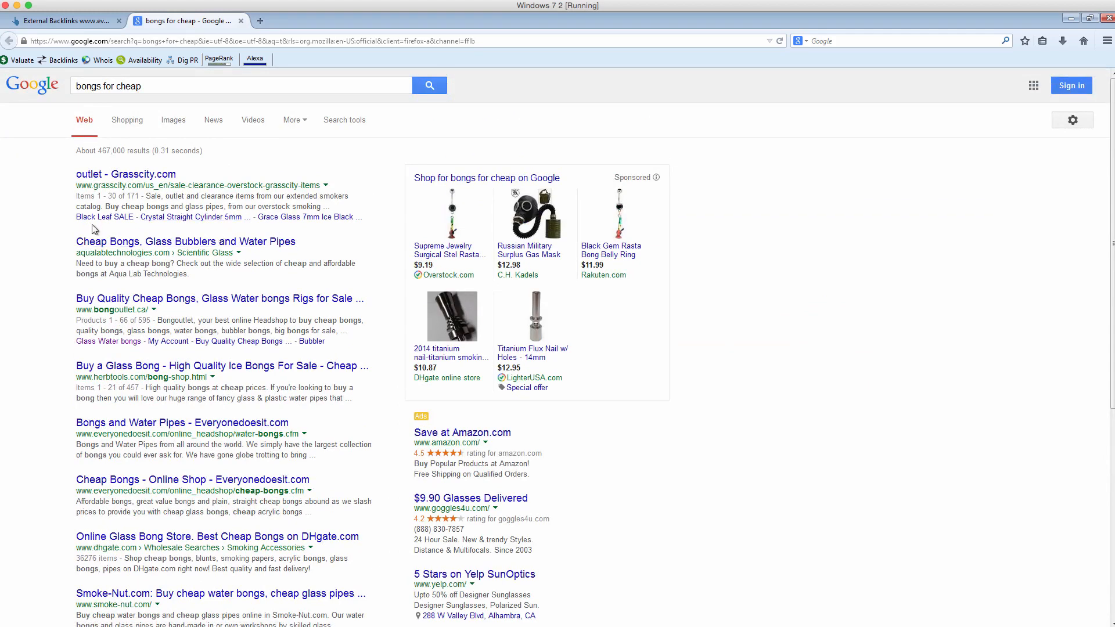
pyautogui.scroll(-3)
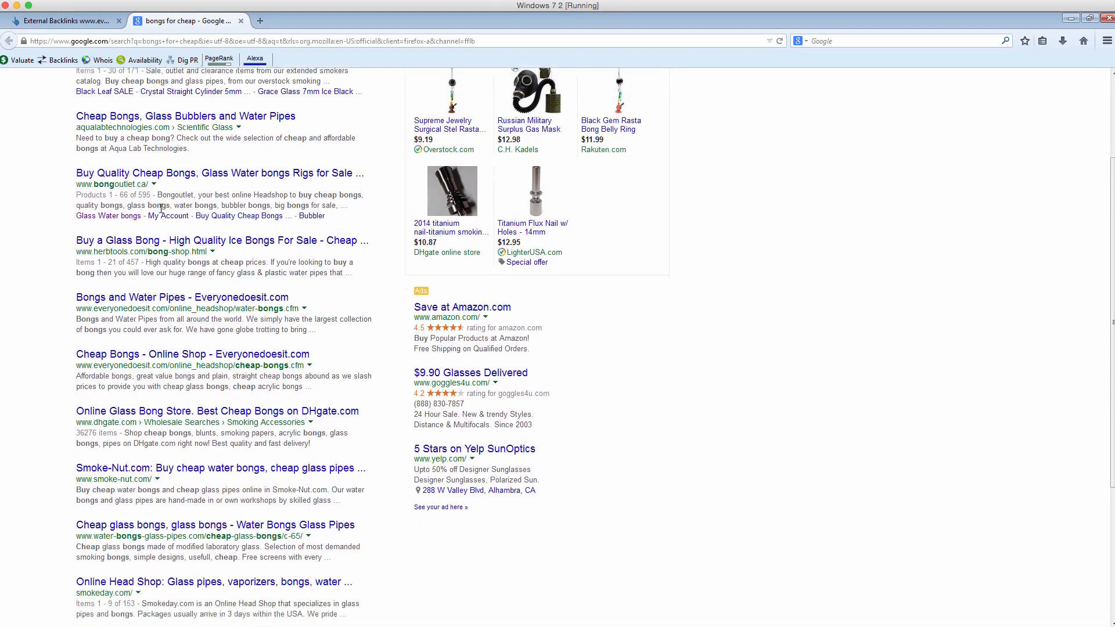
pyautogui.scroll(3)
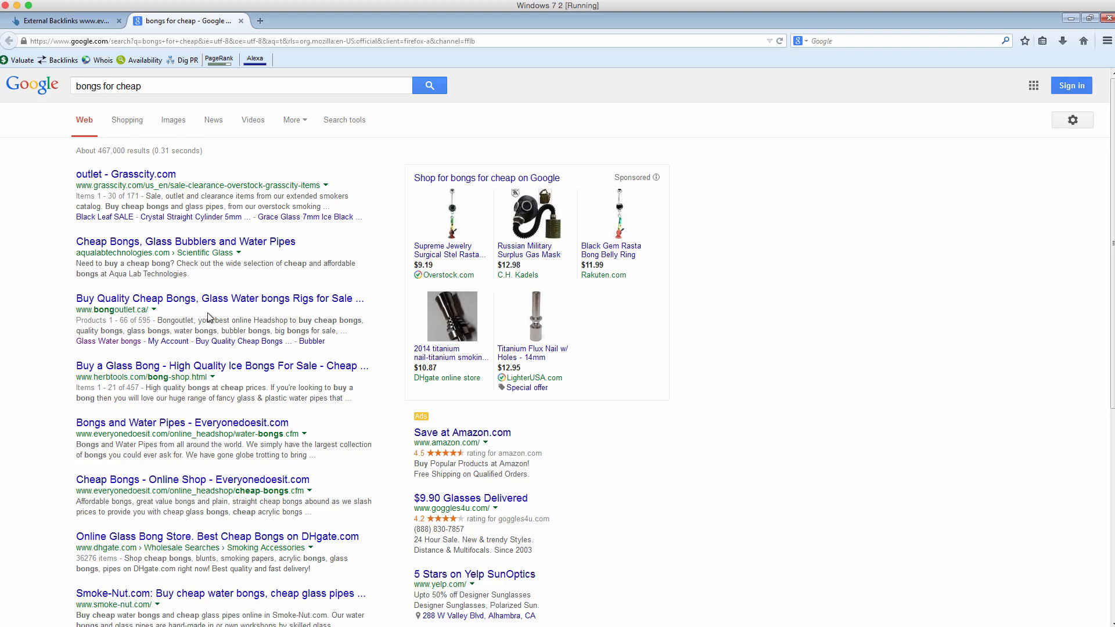
pyautogui.scroll(-3)
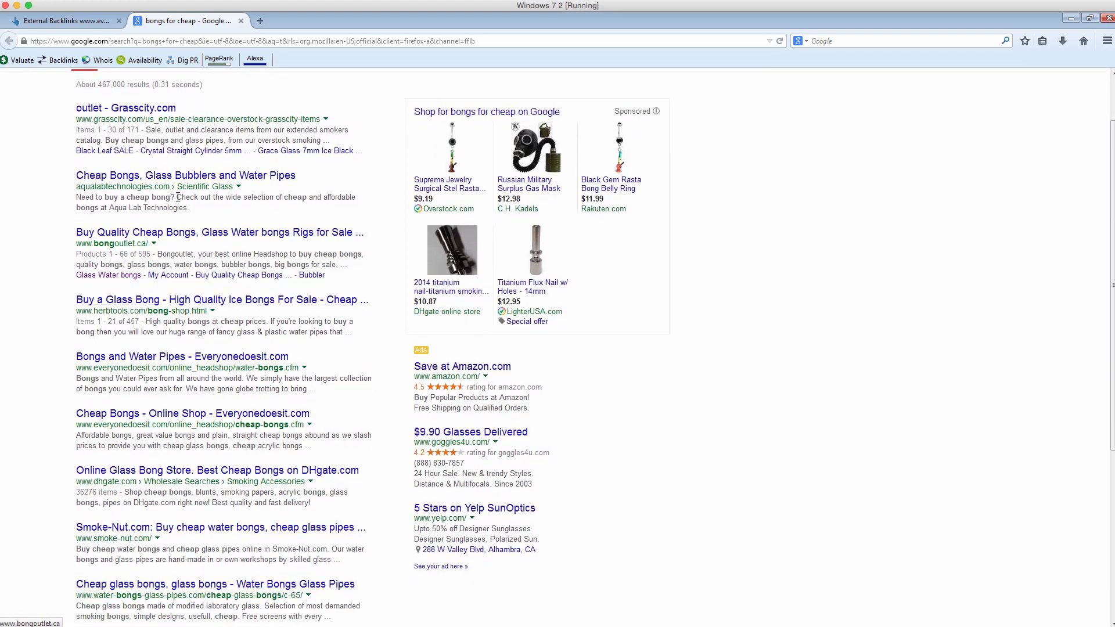
pyautogui.scroll(-3)
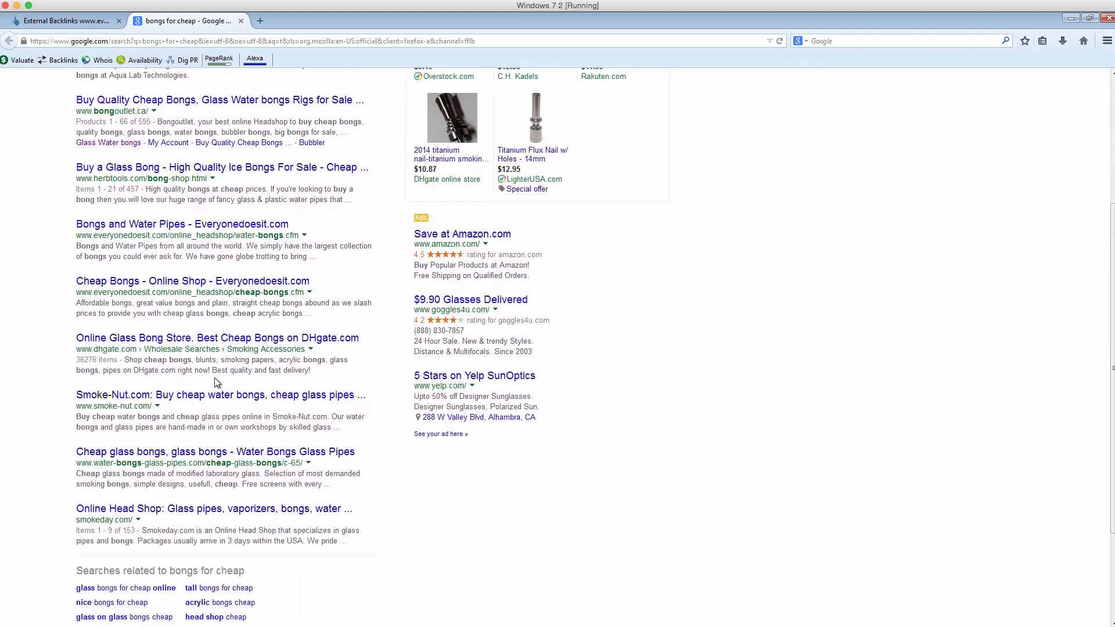
pyautogui.rightClick(195, 463)
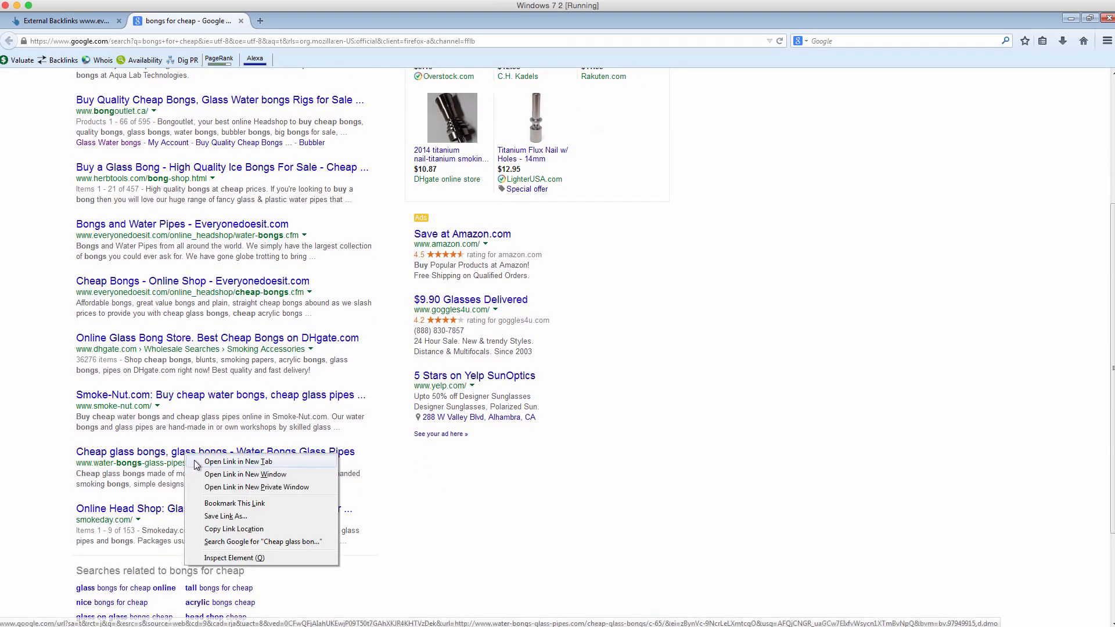
# - View the water-bongs-glass-pipes.com cheap glass bongs catalogue, then bring up the everyonedoesit Cheap Bongs page
pyautogui.click(238, 462)
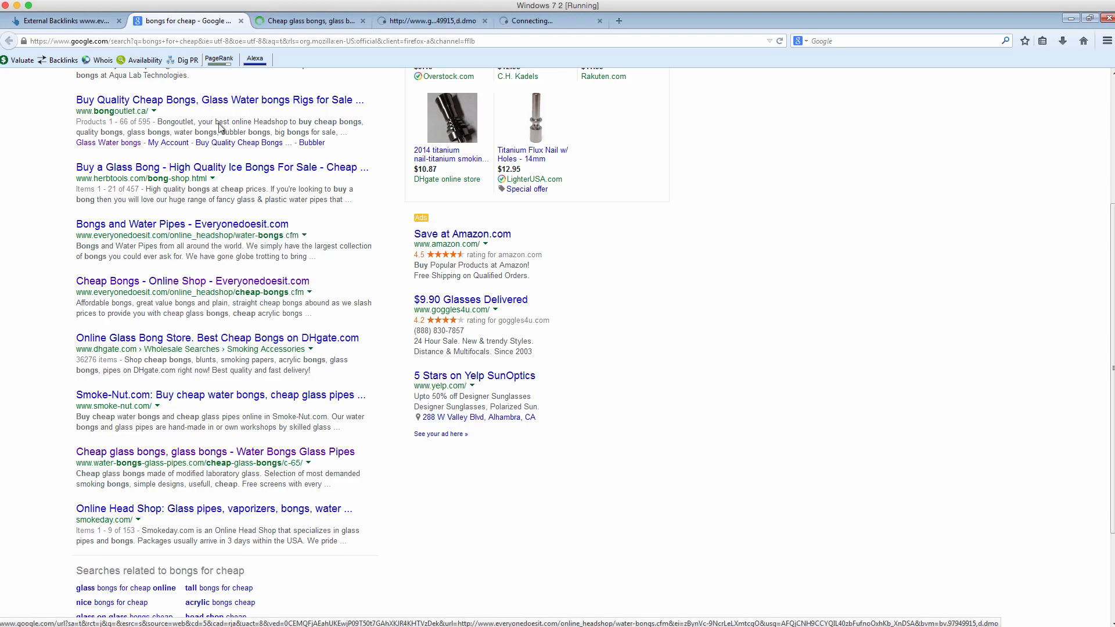
pyautogui.click(214, 451)
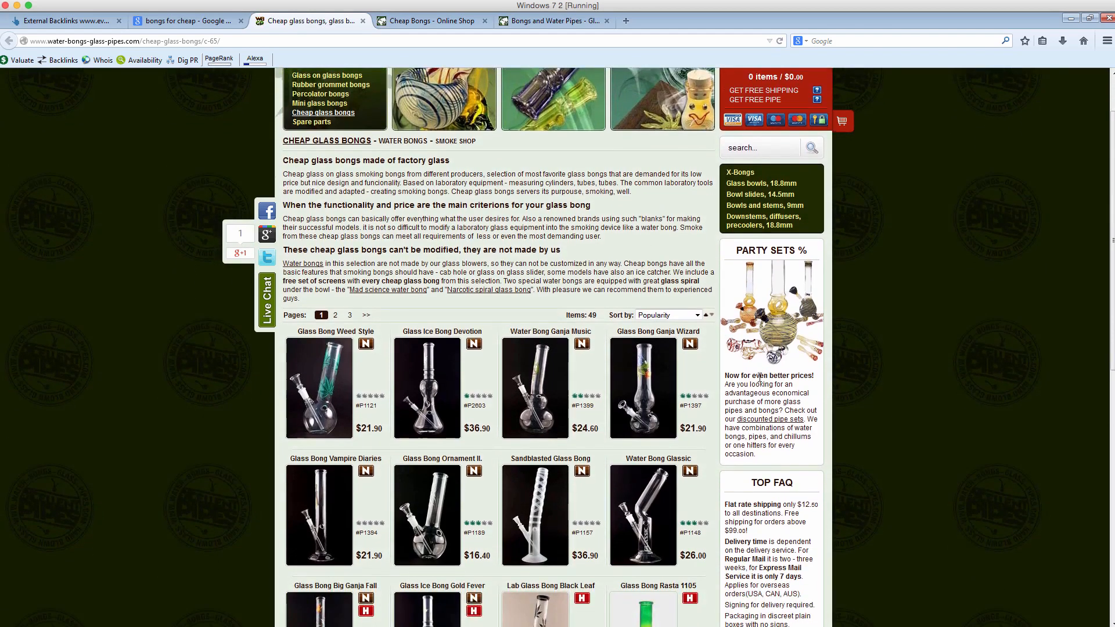
pyautogui.scroll(-3)
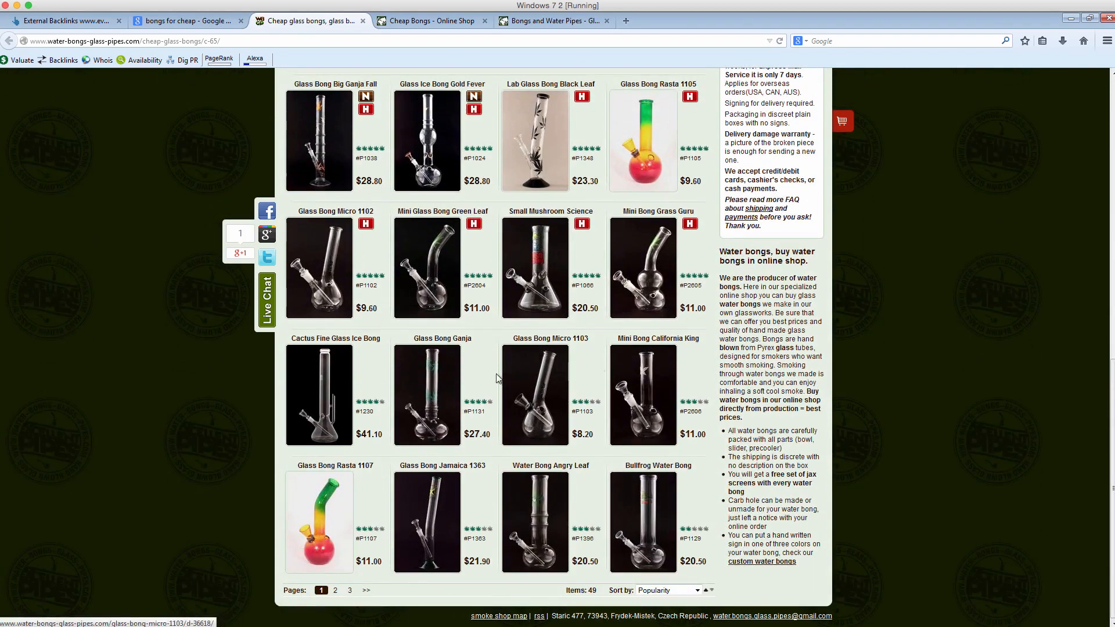
pyautogui.scroll(3)
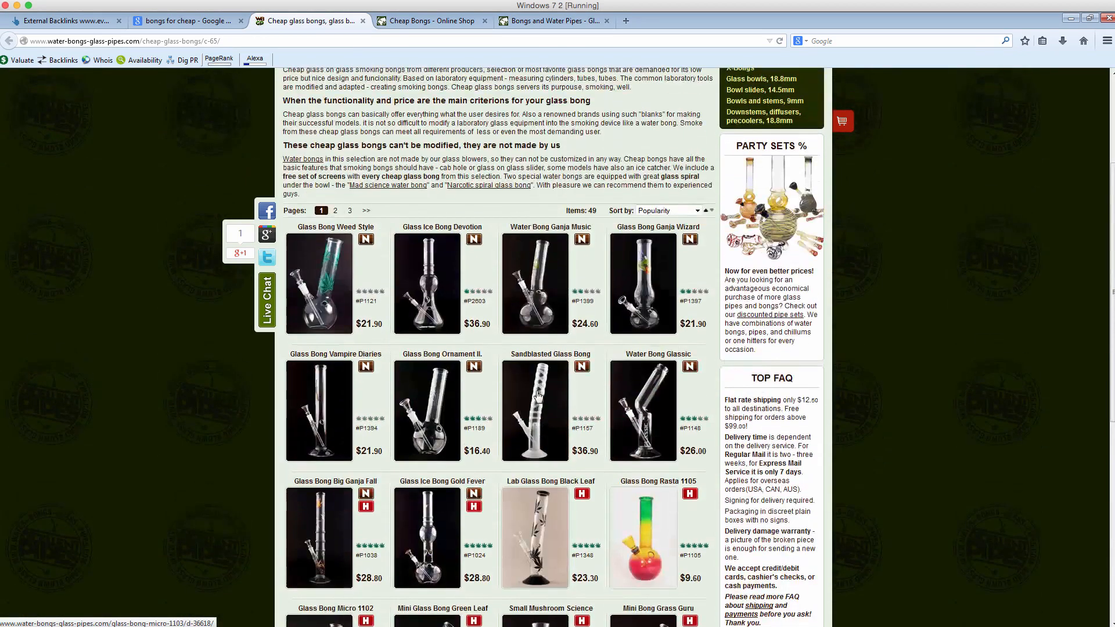
pyautogui.scroll(3)
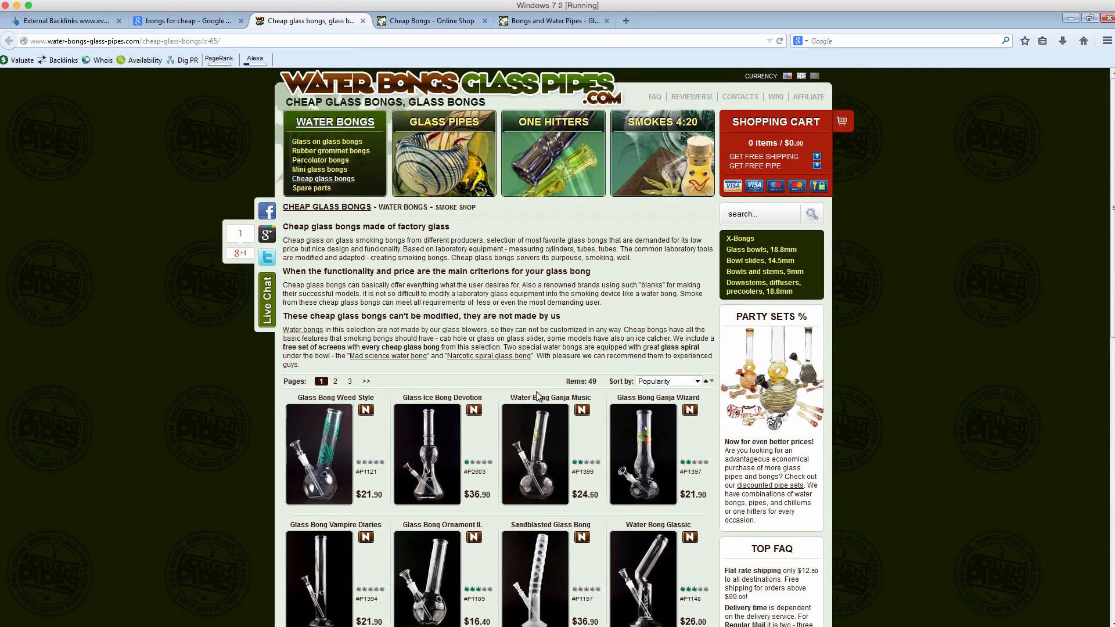
pyautogui.click(428, 21)
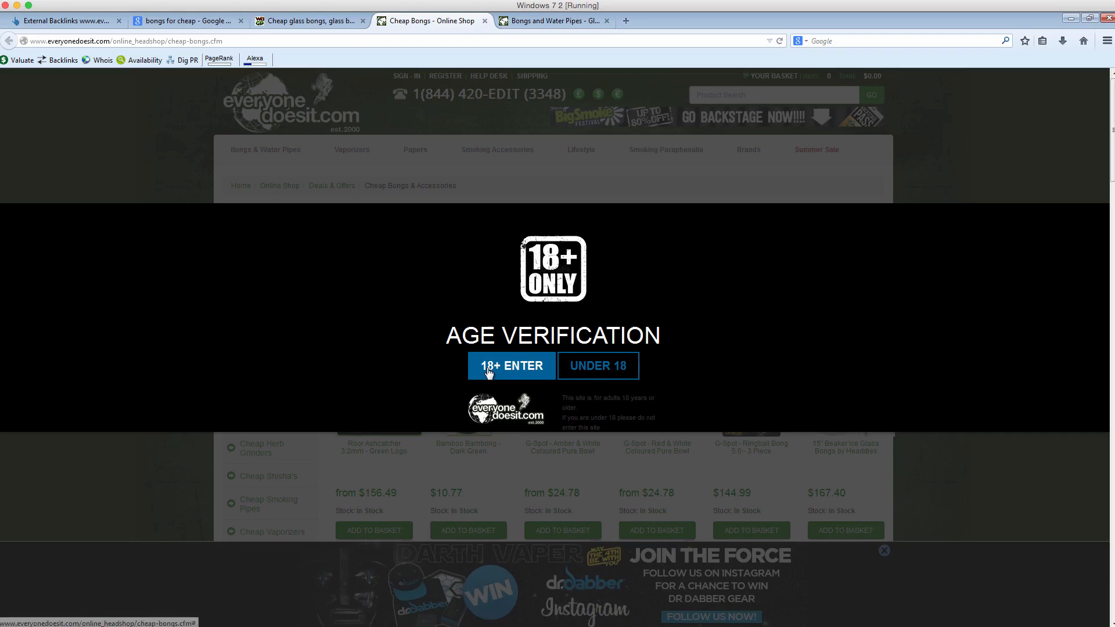
# - Pass the 18+ age check, browse everyonedoesit's Cheap Bongs and Water Pipes pages, and return to the Google results
pyautogui.click(511, 366)
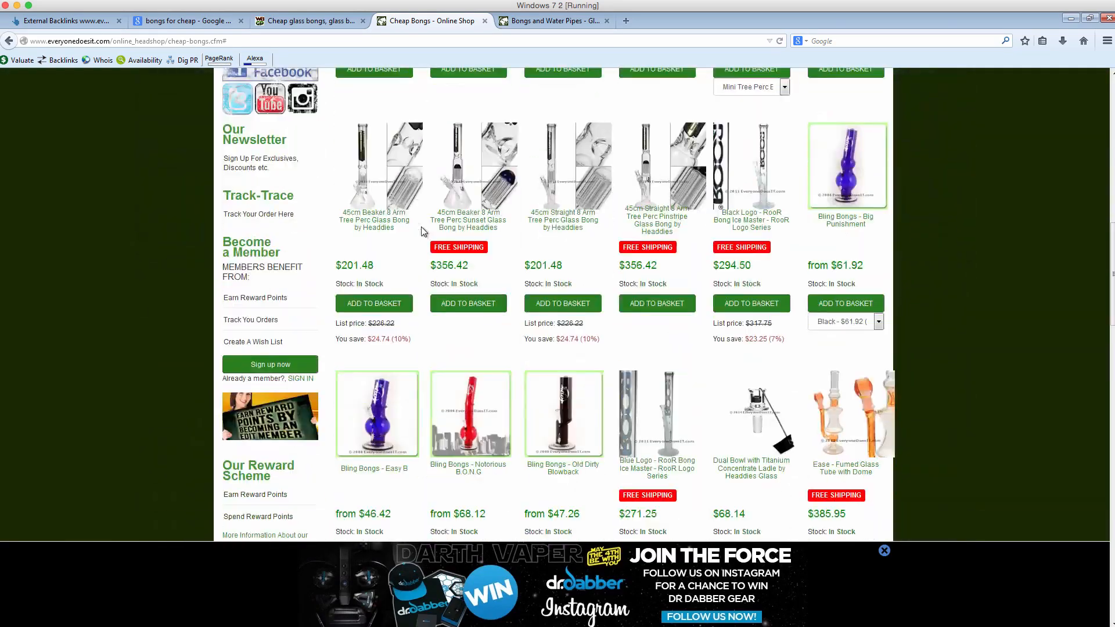
pyautogui.scroll(-3)
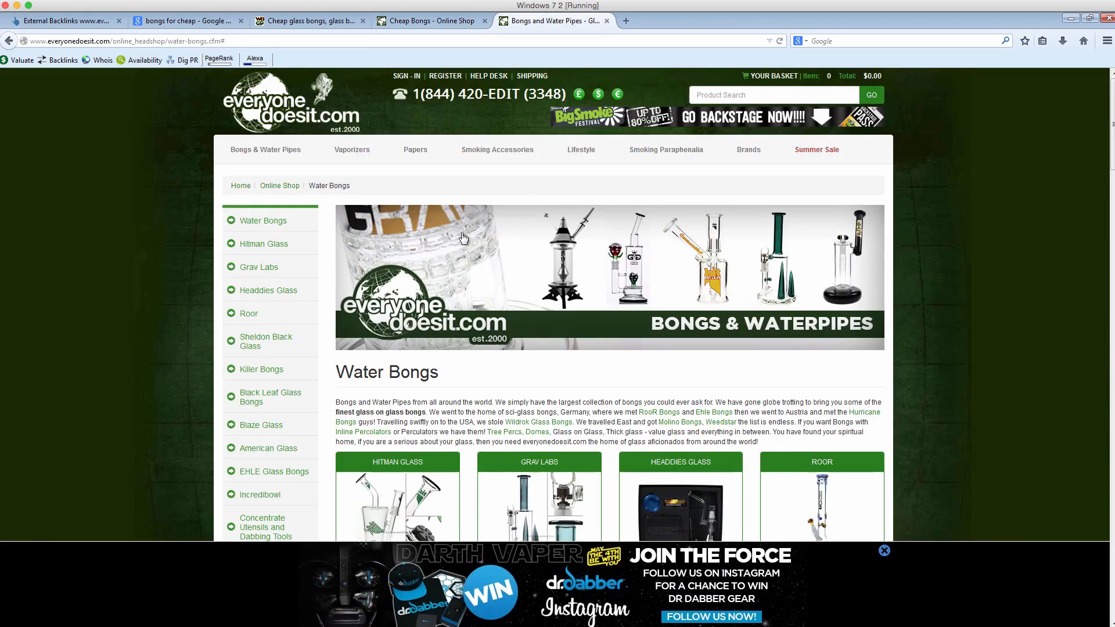
pyautogui.scroll(-3)
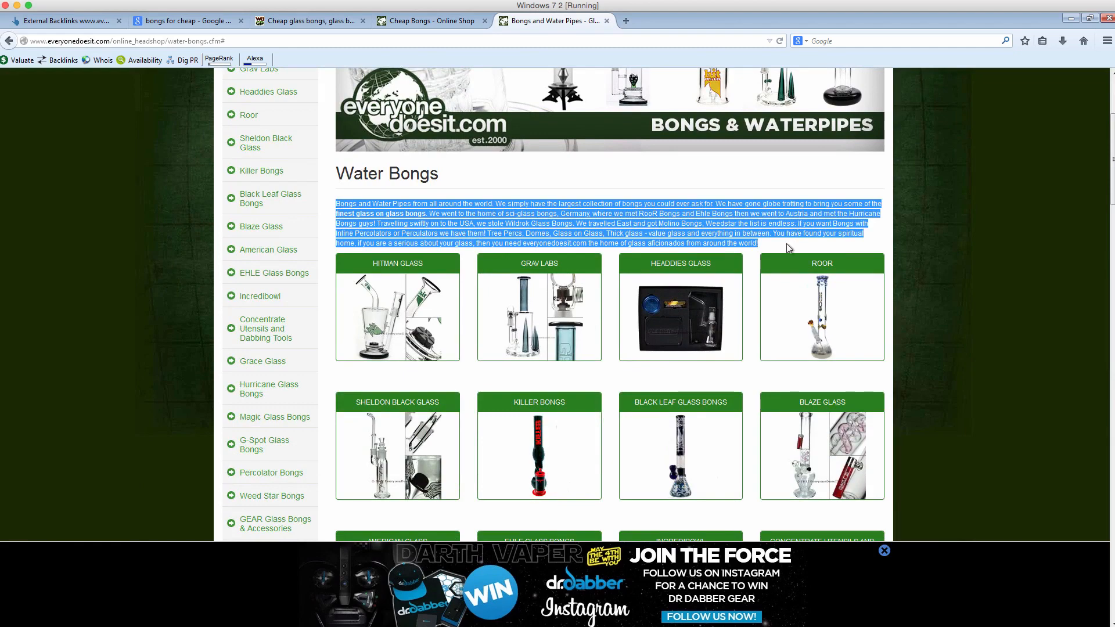
pyautogui.scroll(-3)
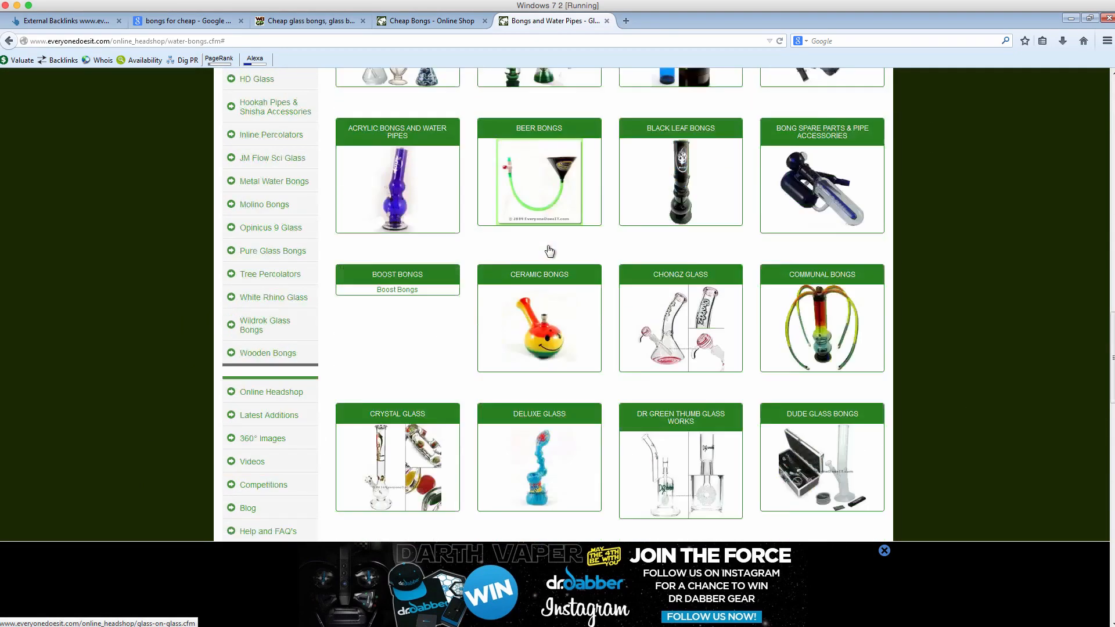
pyautogui.scroll(-3)
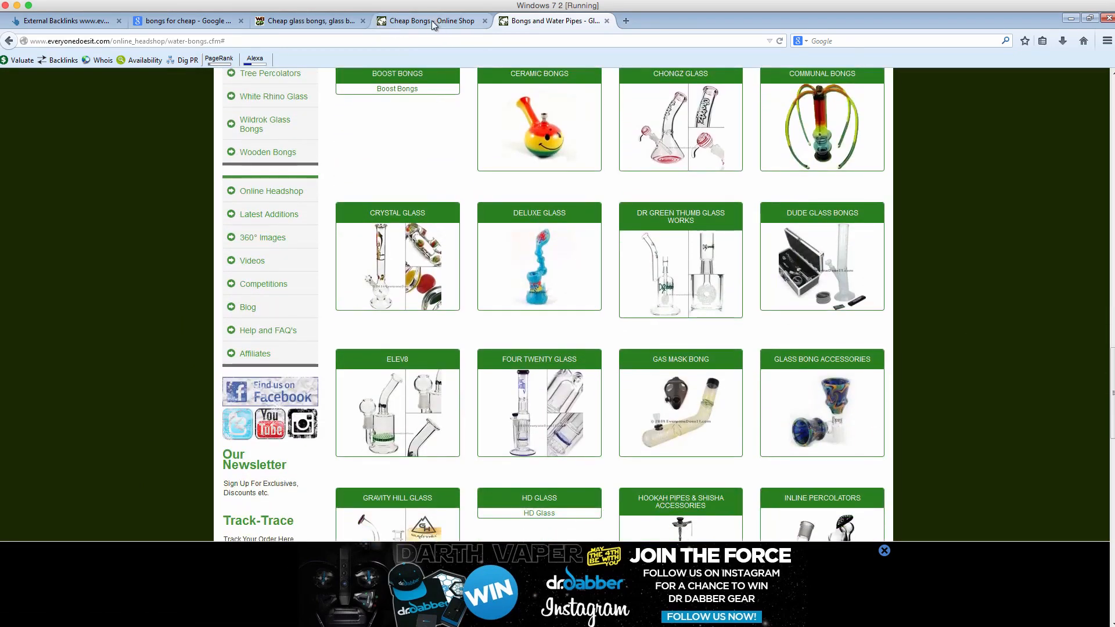
pyautogui.click(188, 21)
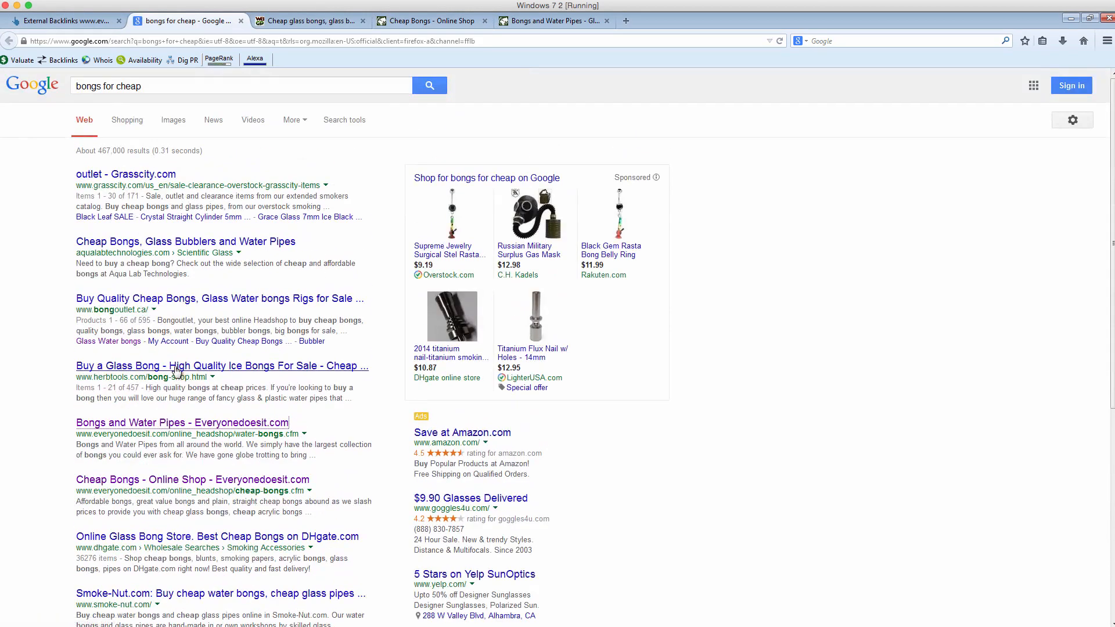
# - Check the water-bongs-glass-pipes.com cheap-glass-bongs URL in Ahrefs Site Explorer, which shows no inbound links
pyautogui.scroll(-3)
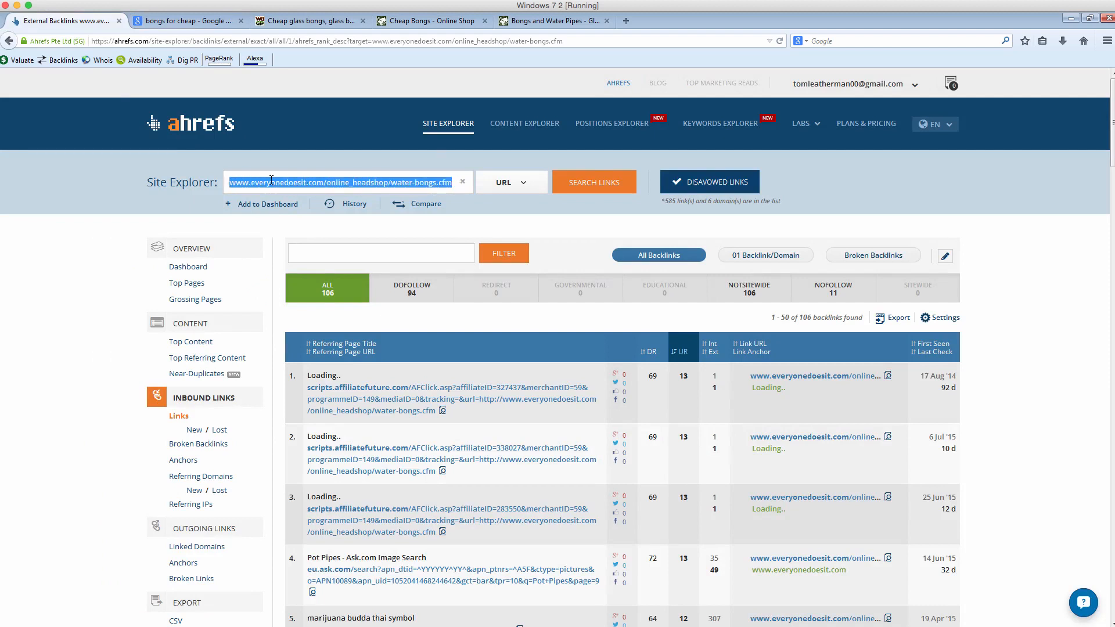
pyautogui.write('www.water-bongs-glass-pipes.com/cheap-glass-bongs/c-65/')
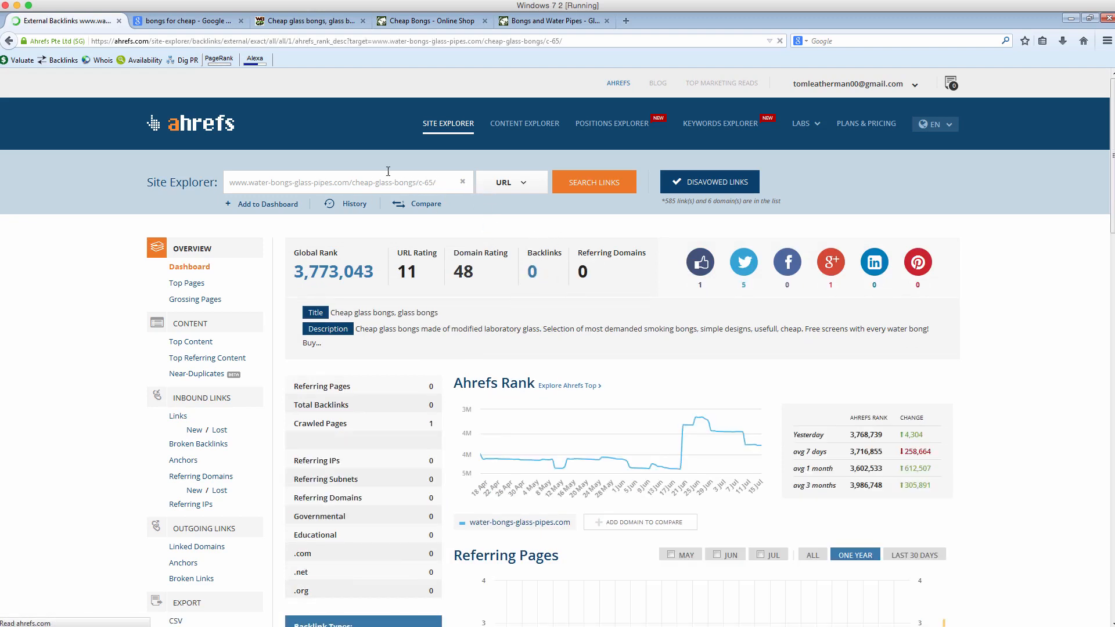
pyautogui.click(186, 20)
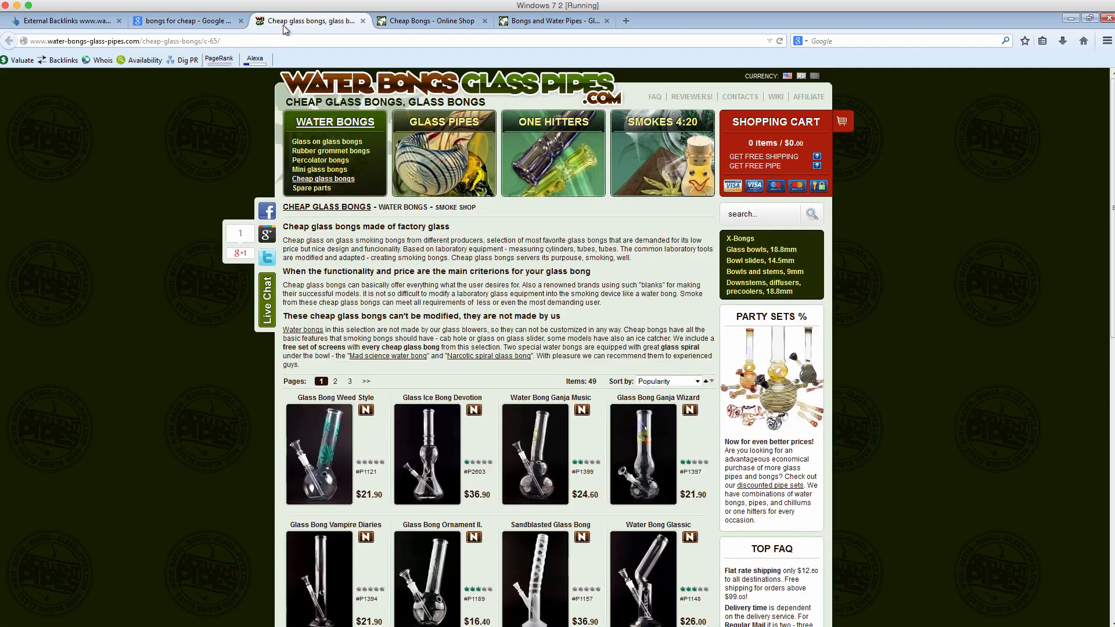
pyautogui.scroll(-3)
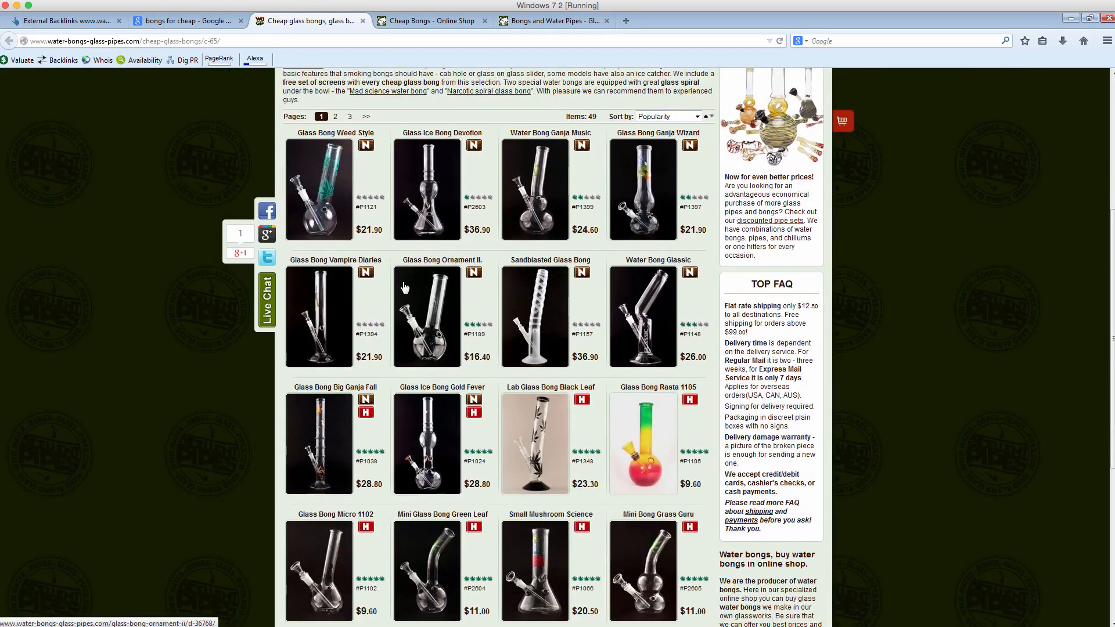
pyautogui.scroll(3)
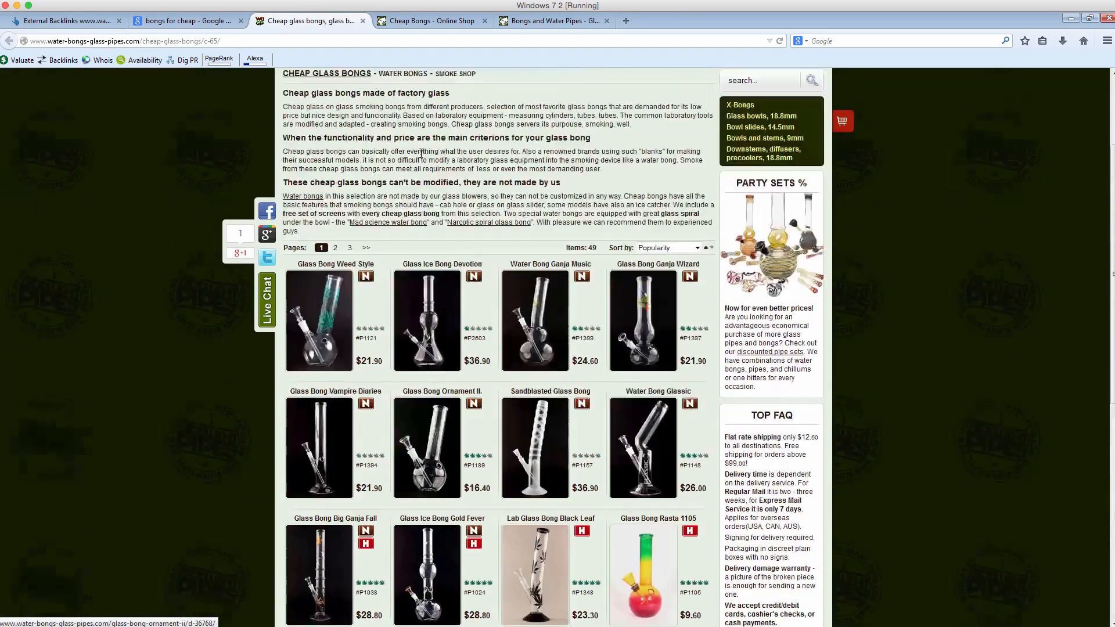
pyautogui.click(188, 21)
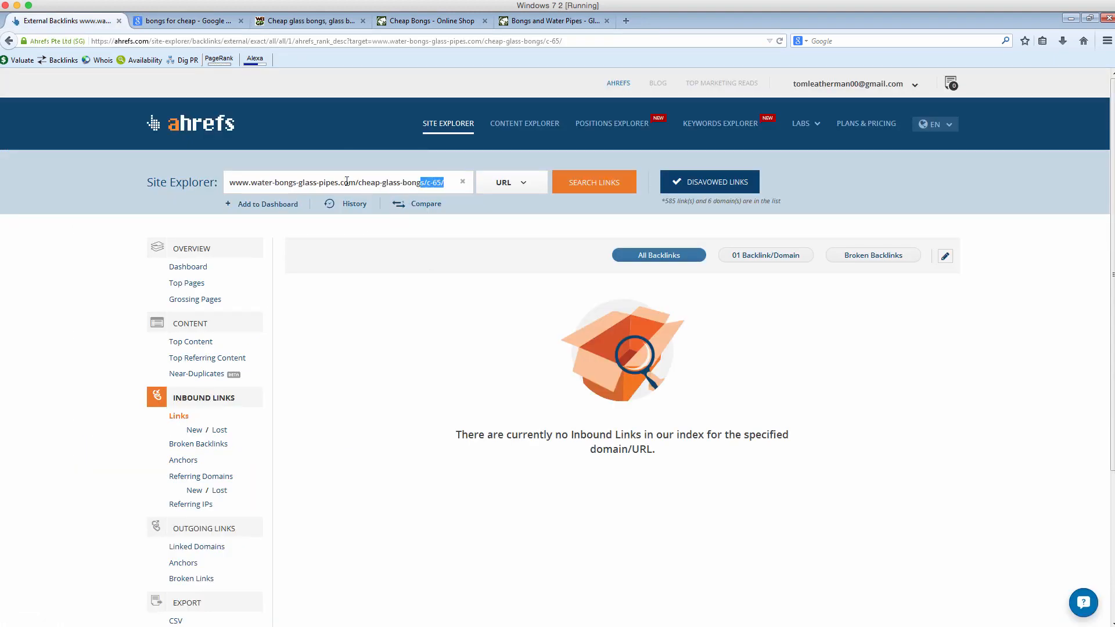
# - Run an exact-URL Ahrefs check on everyonedoesit.com's cheap-bongs page and bring up its 57 backlinks
pyautogui.write('www.everyonedoesit.com/online_headshop/cheap-bongs.cfm')
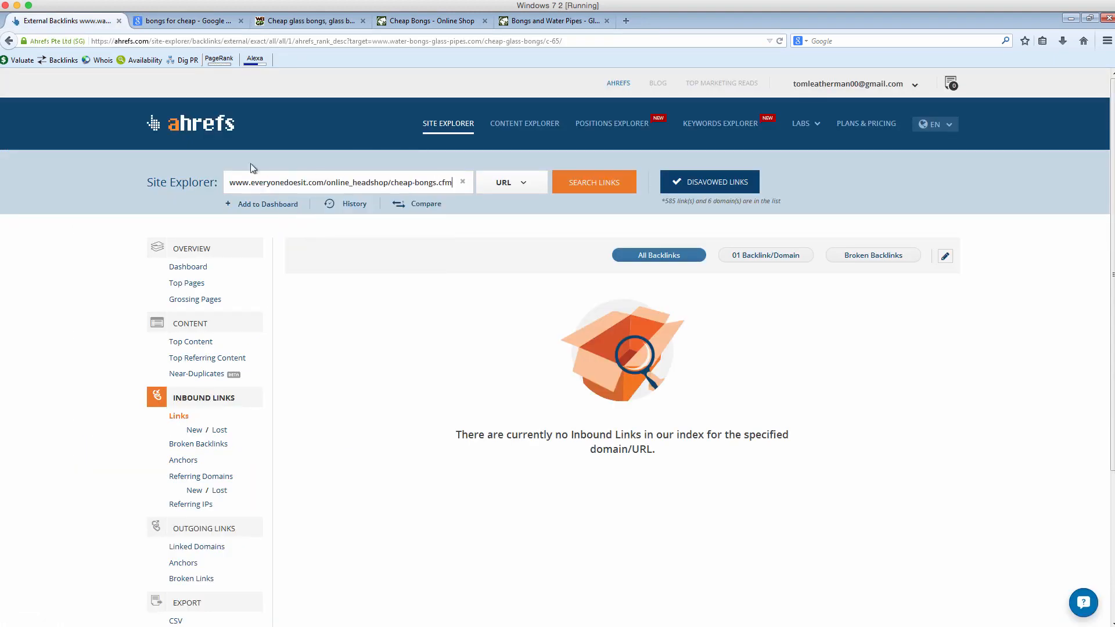
pyautogui.click(510, 183)
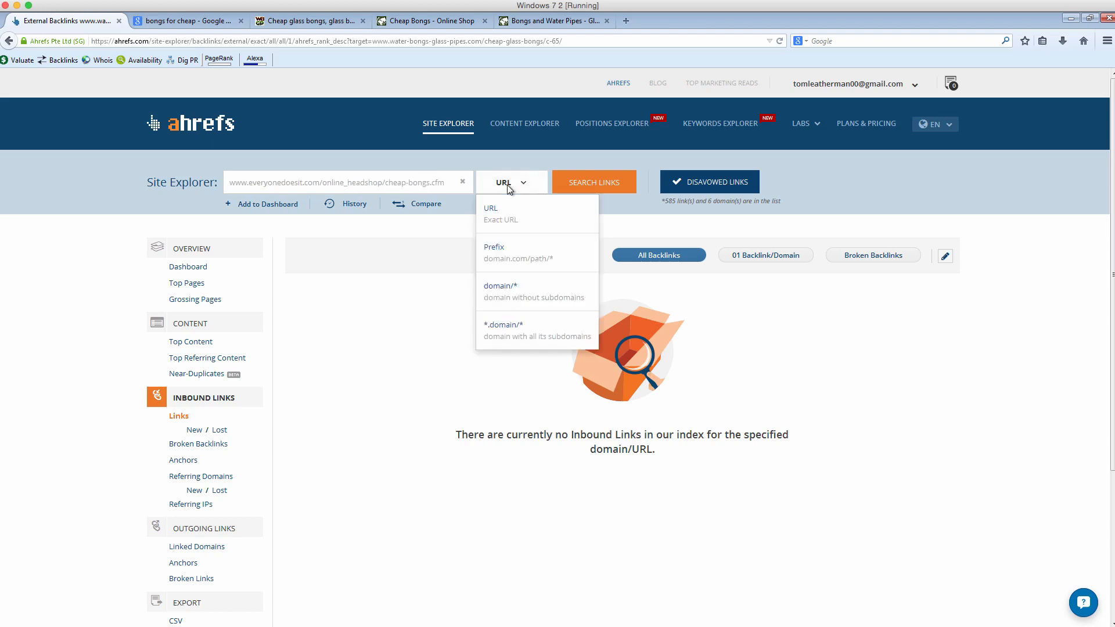
pyautogui.moveTo(502, 213)
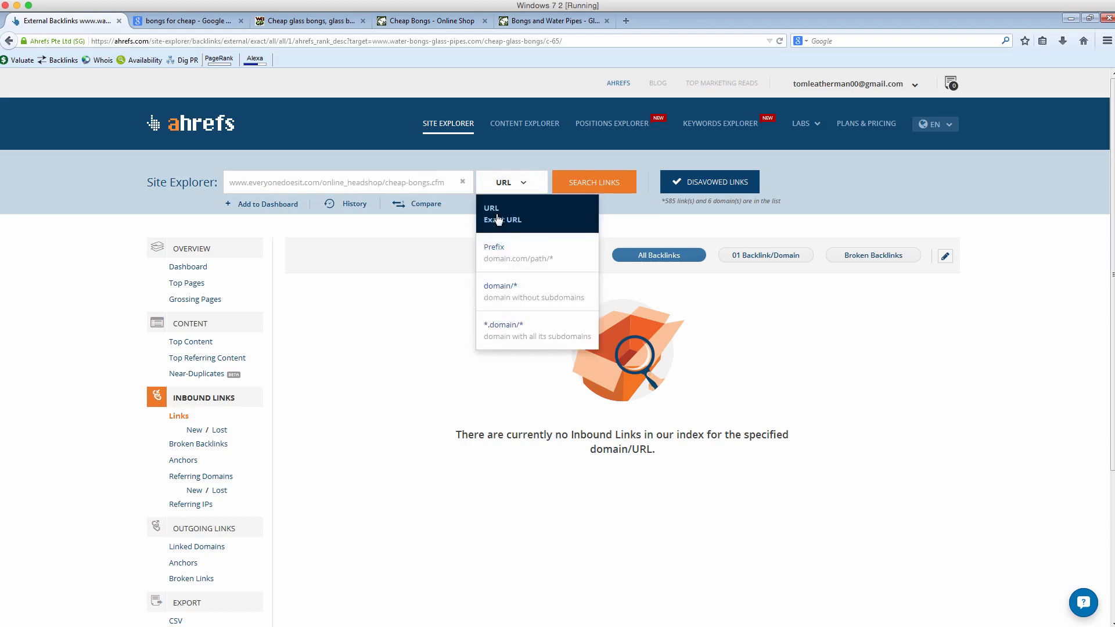
pyautogui.click(492, 208)
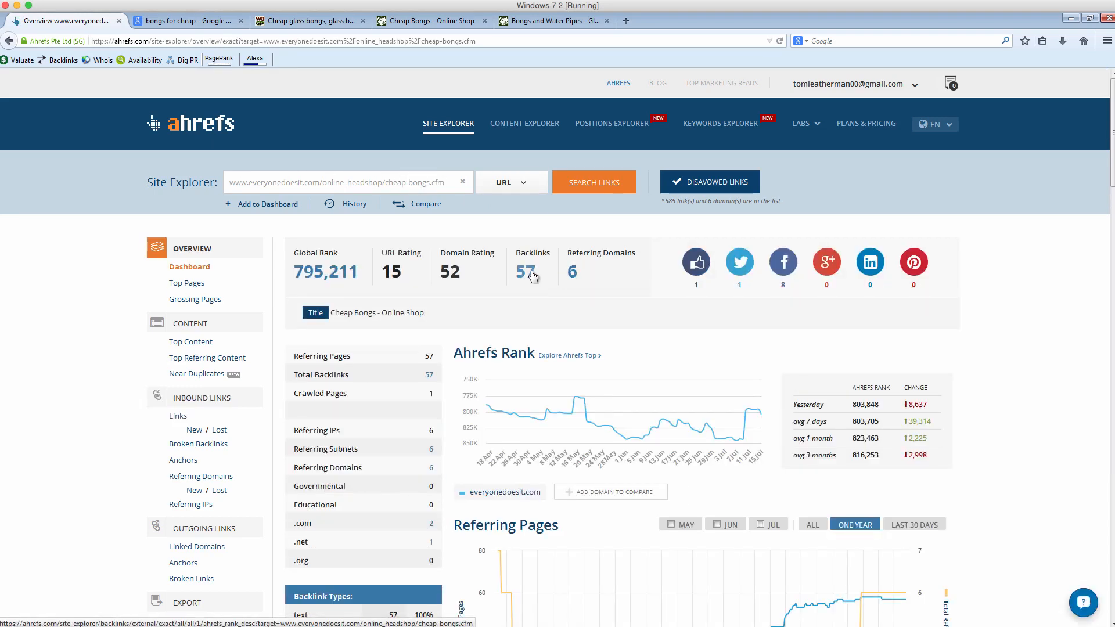
pyautogui.click(525, 272)
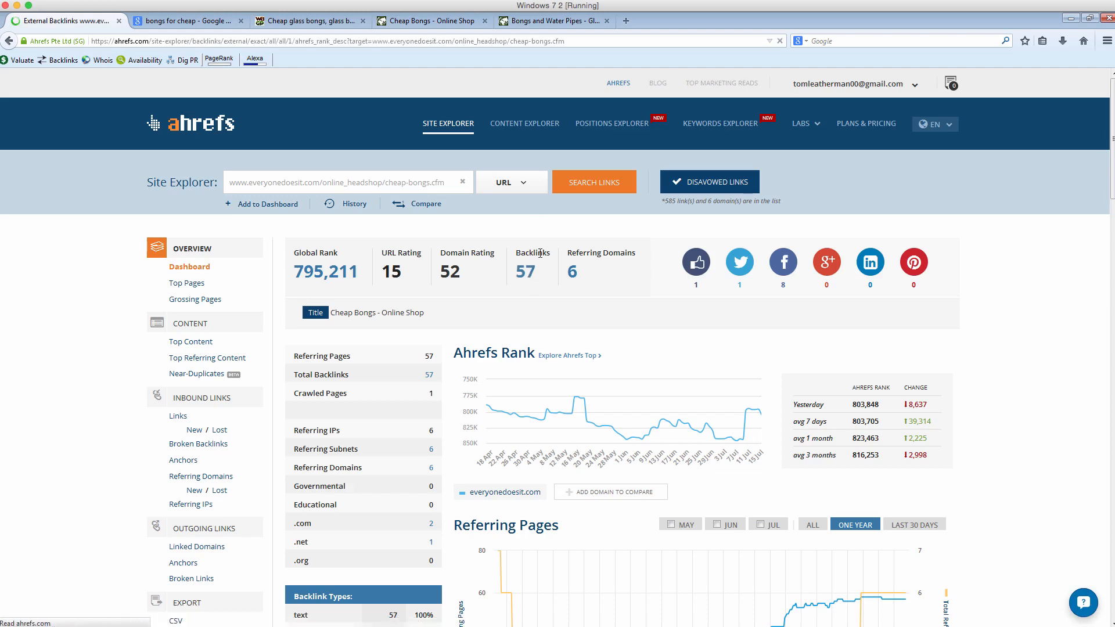
pyautogui.click(178, 416)
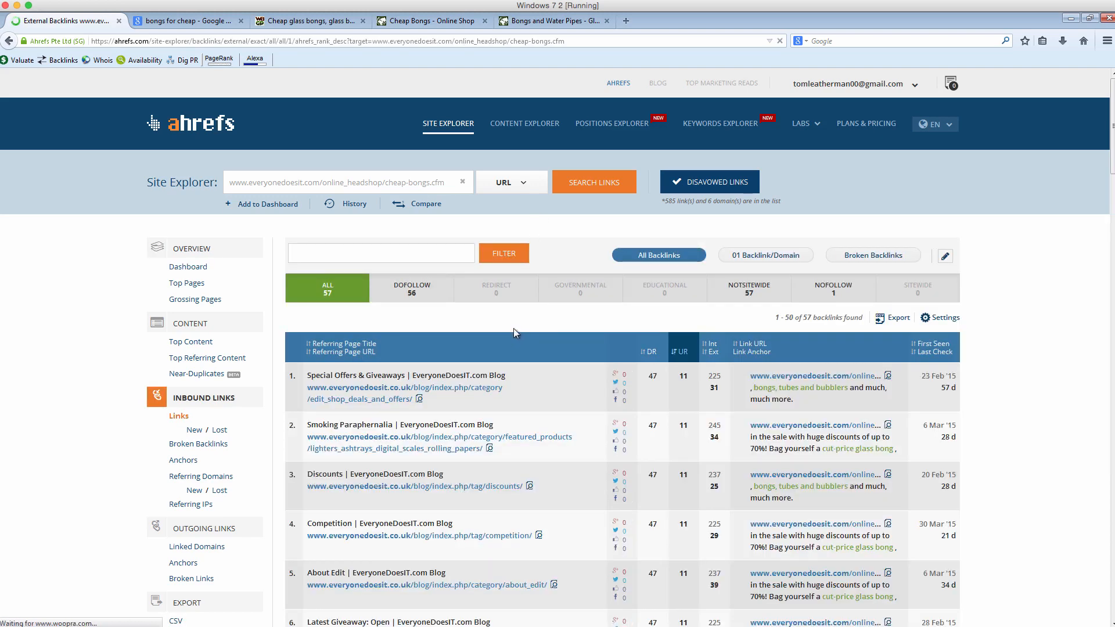
# - Scroll through the backlink list from 6 referring domains, then return to the Google results
pyautogui.scroll(-3)
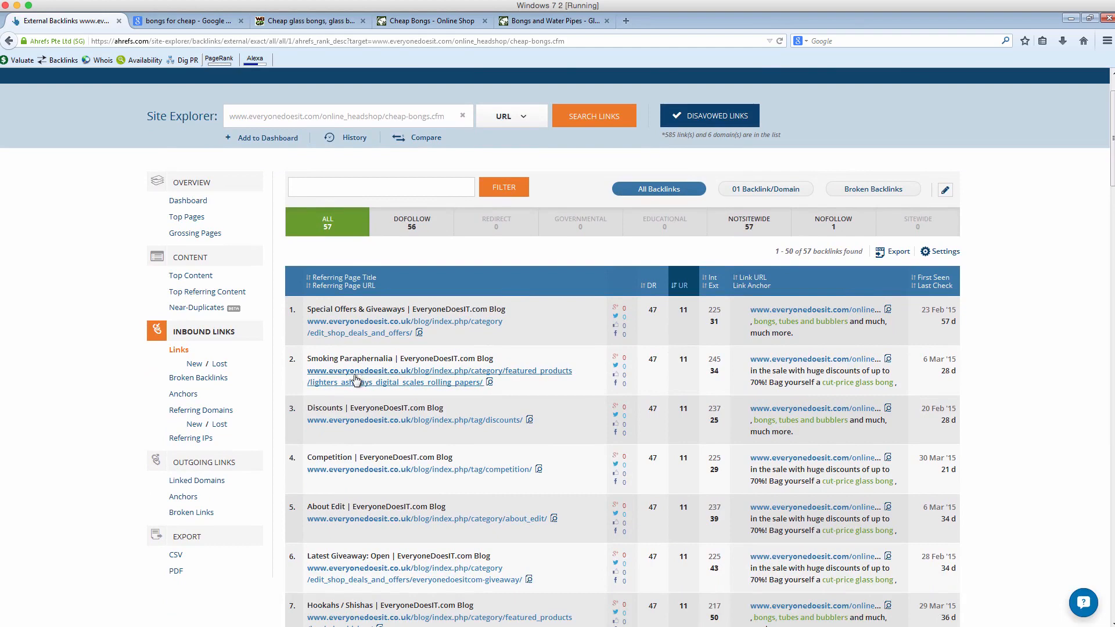
pyautogui.moveTo(362, 333)
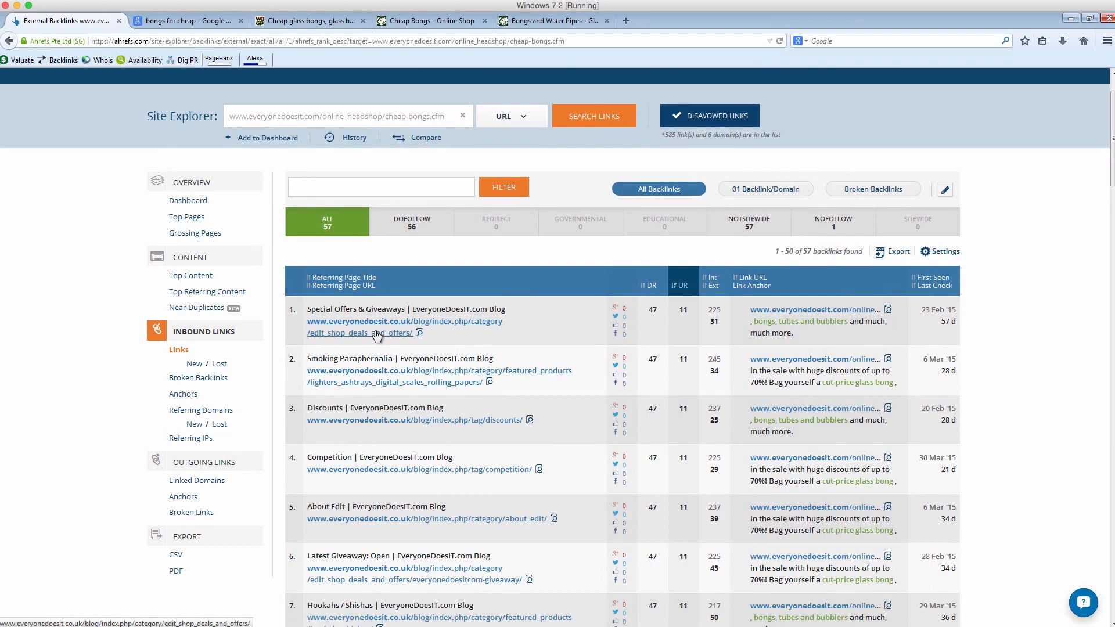
pyautogui.scroll(-3)
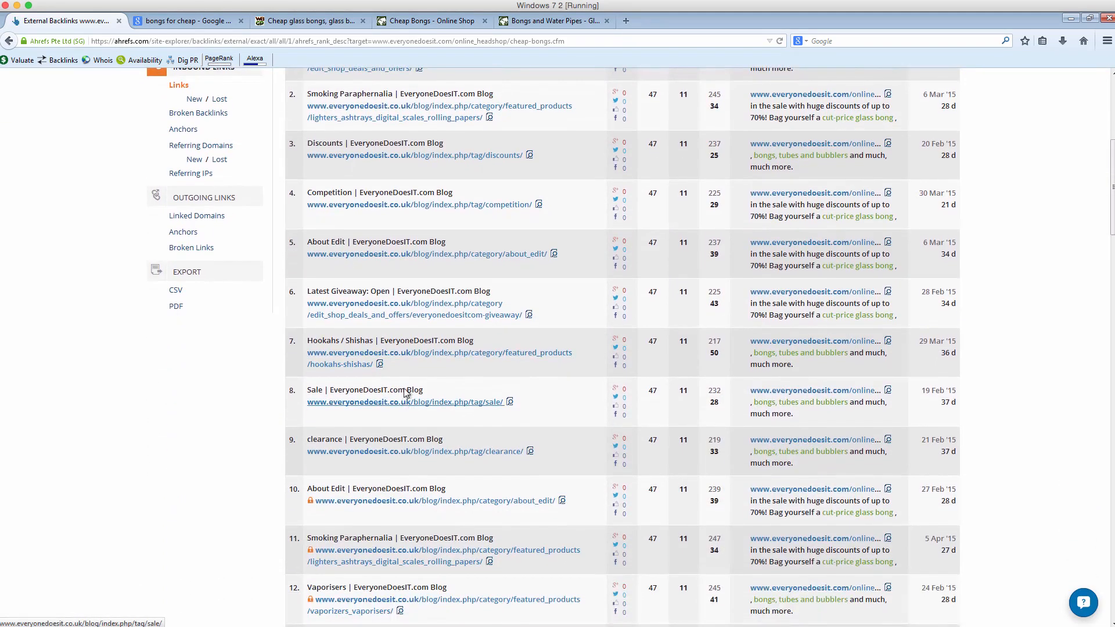
pyautogui.scroll(-3)
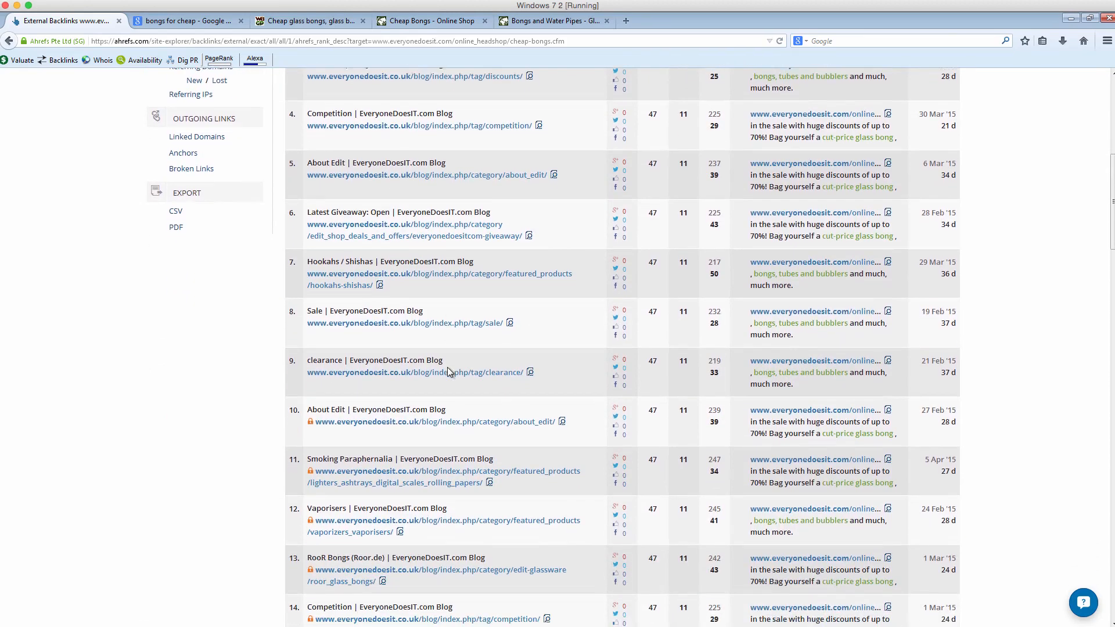
pyautogui.scroll(-3)
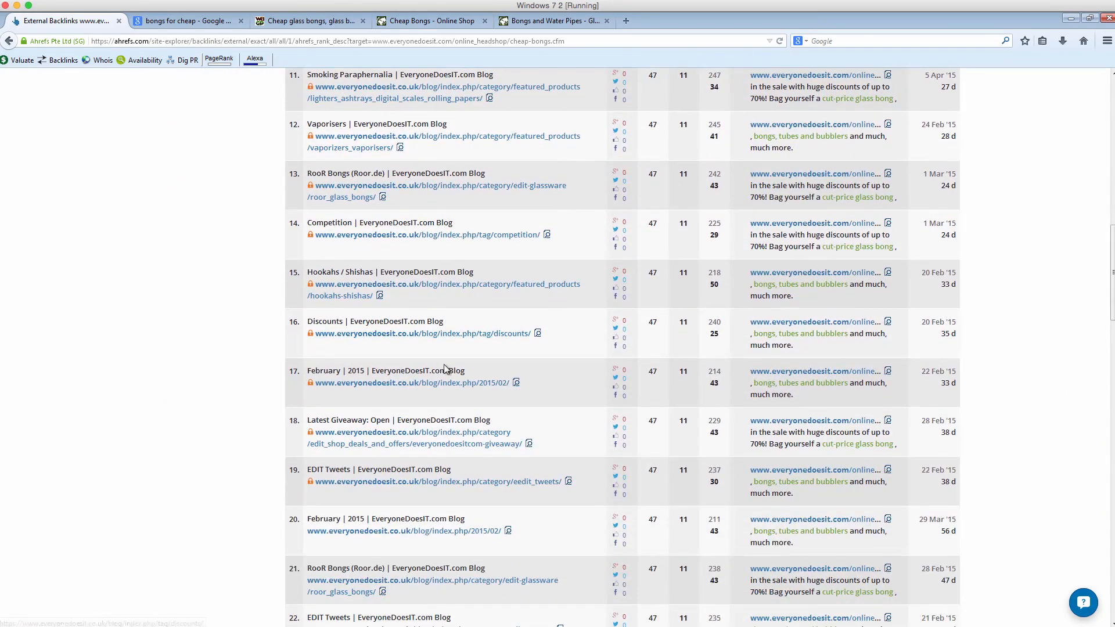
pyautogui.scroll(-3)
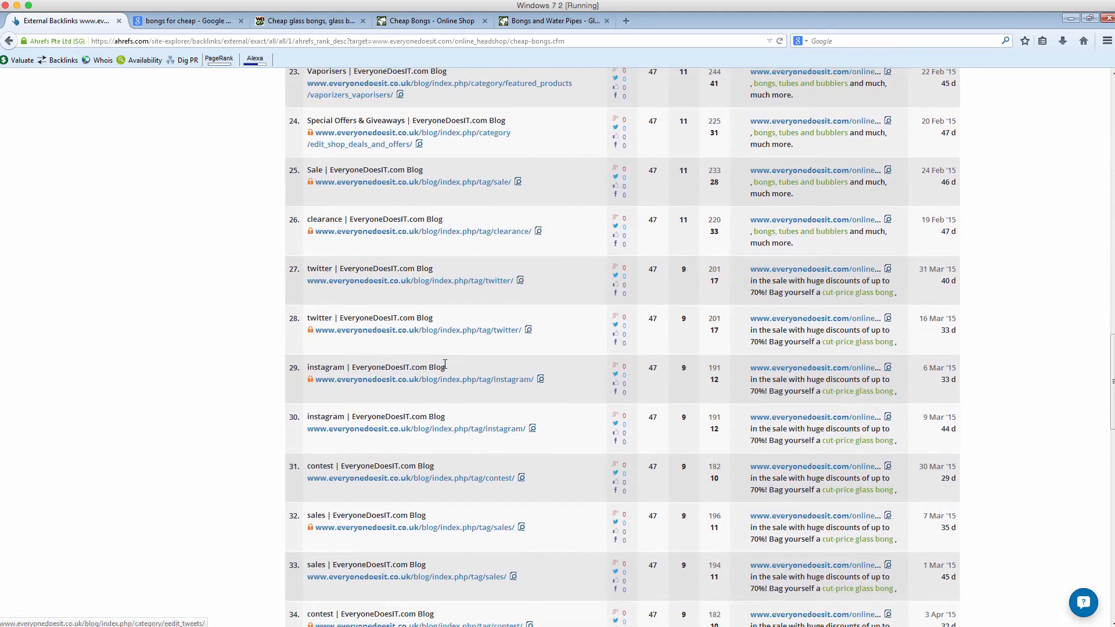
pyautogui.scroll(-3)
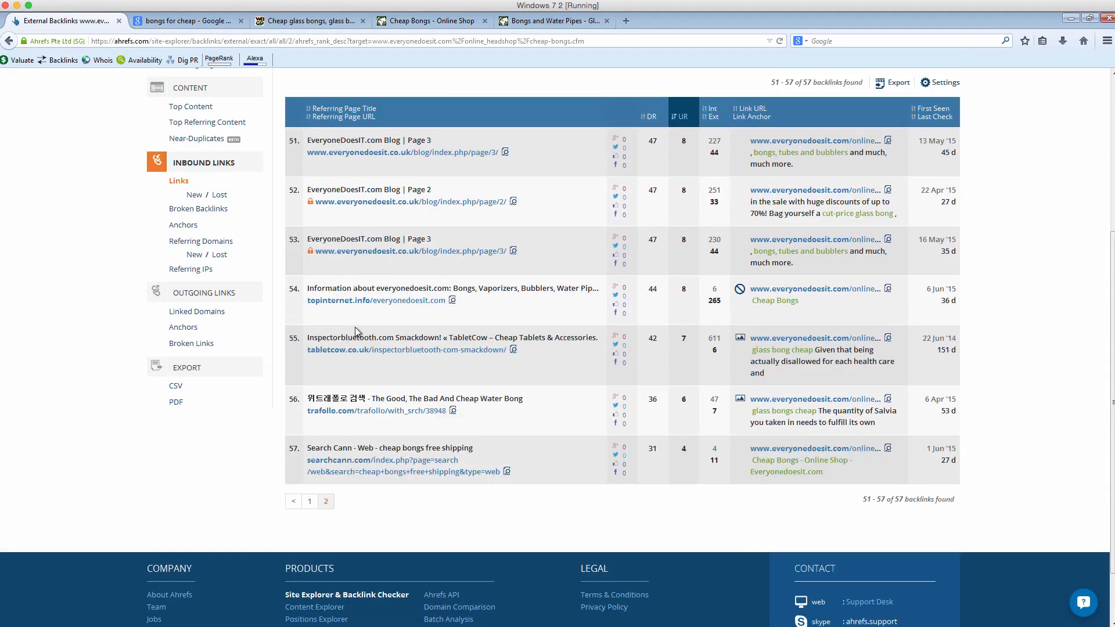
pyautogui.moveTo(341, 411)
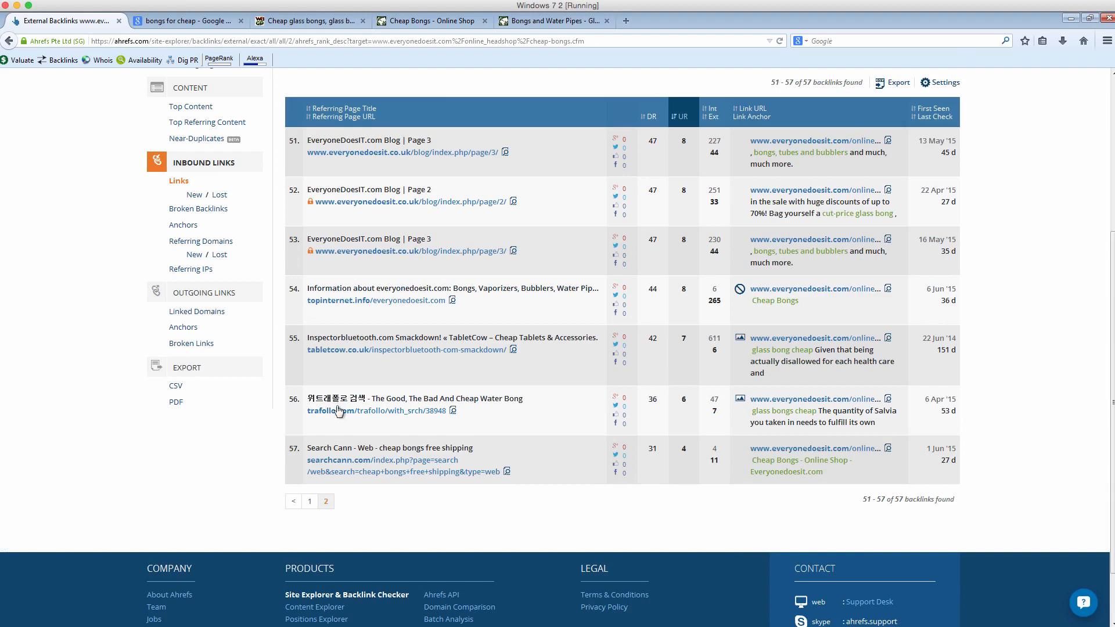
pyautogui.moveTo(369, 471)
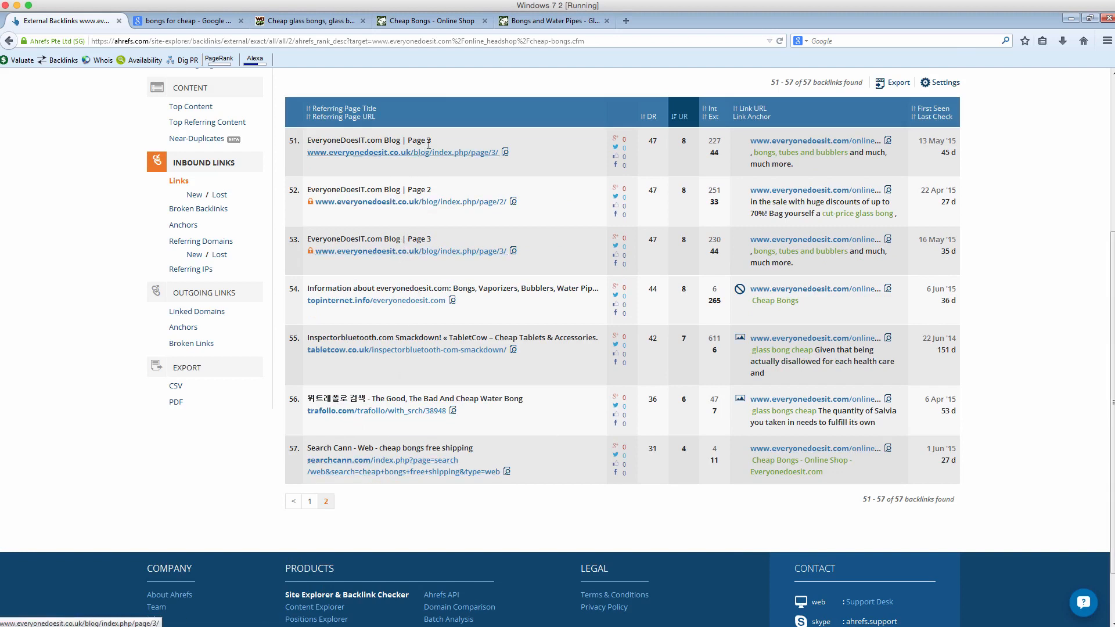
pyautogui.moveTo(378, 164)
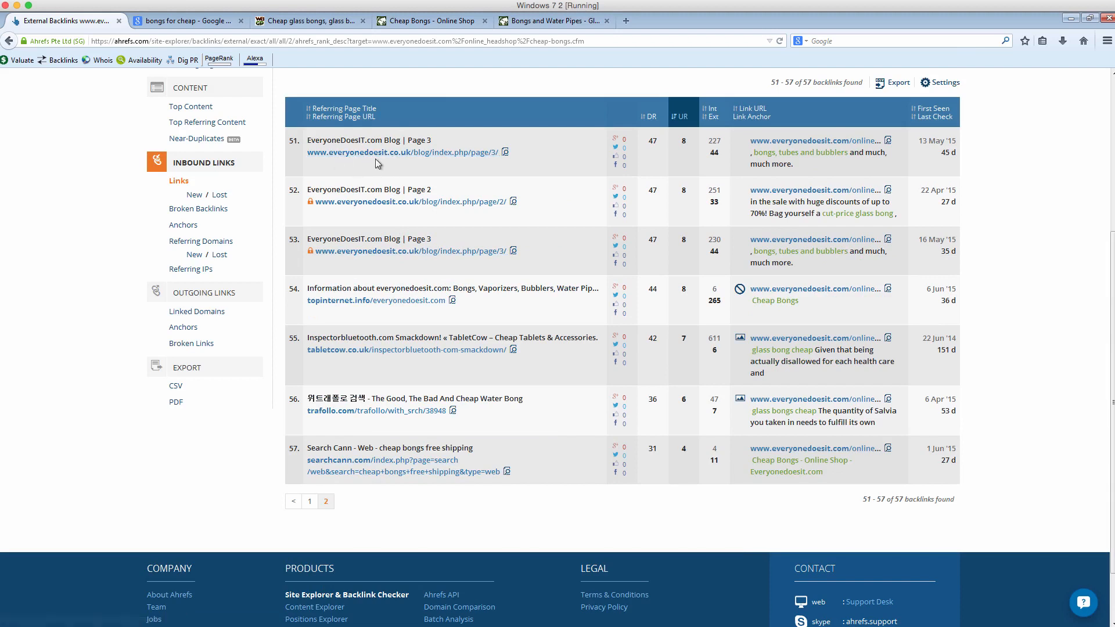
pyautogui.moveTo(425, 168)
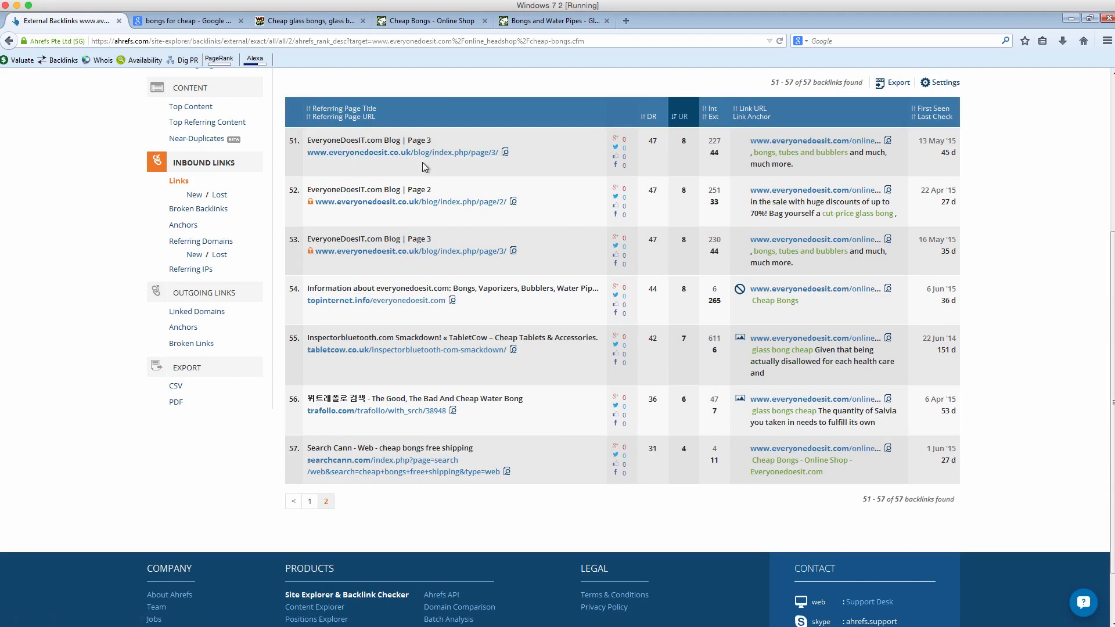
pyautogui.moveTo(501, 196)
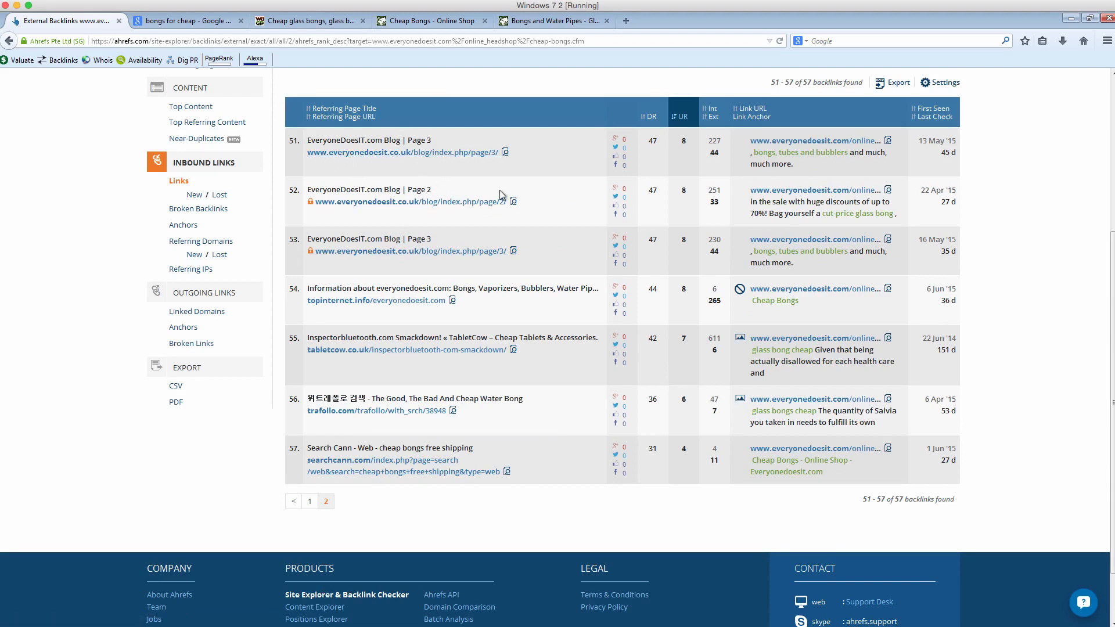
pyautogui.moveTo(391, 152)
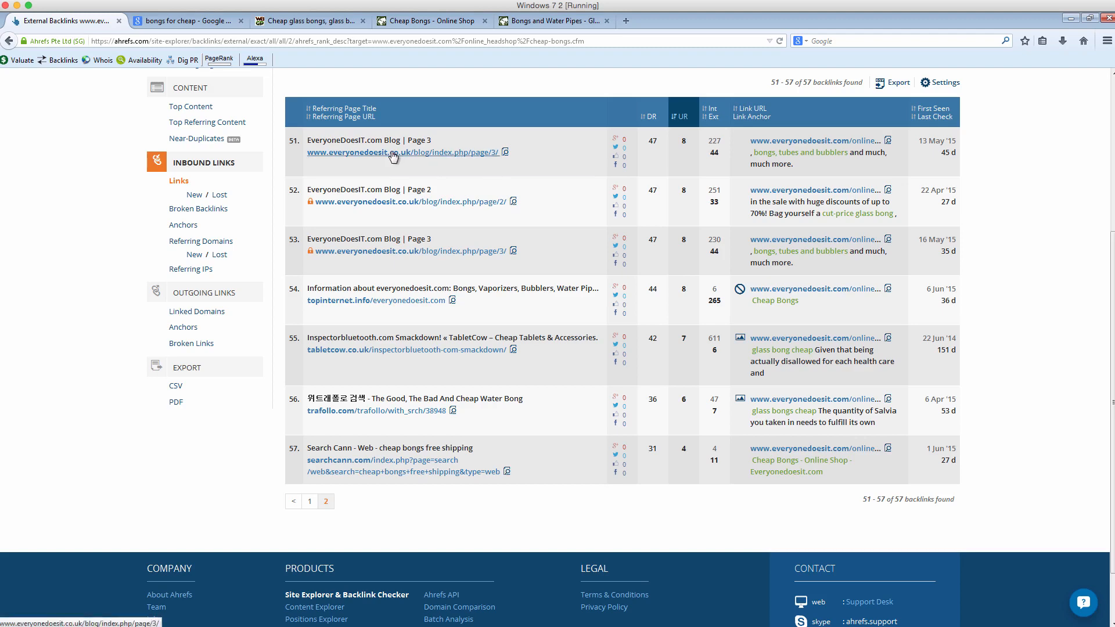
pyautogui.click(188, 21)
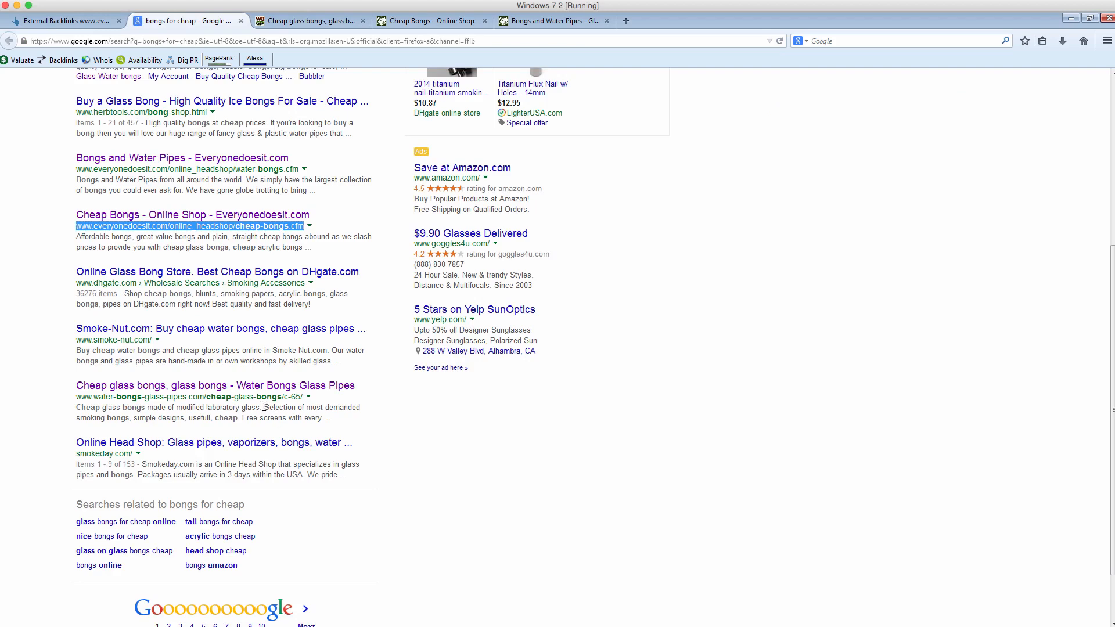
pyautogui.scroll(3)
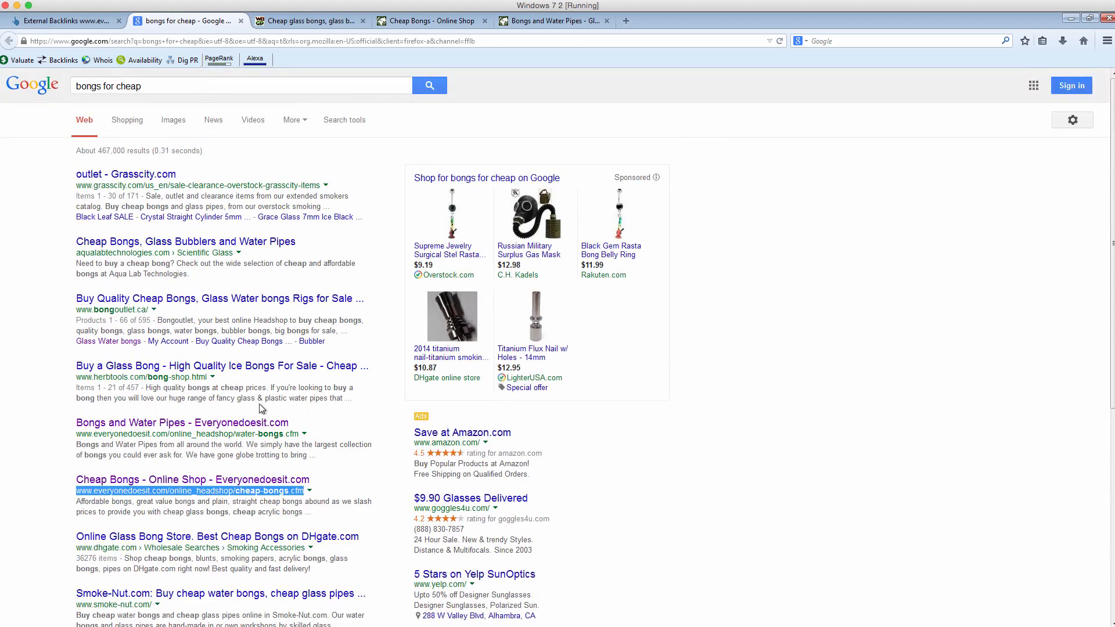
pyautogui.moveTo(157, 284)
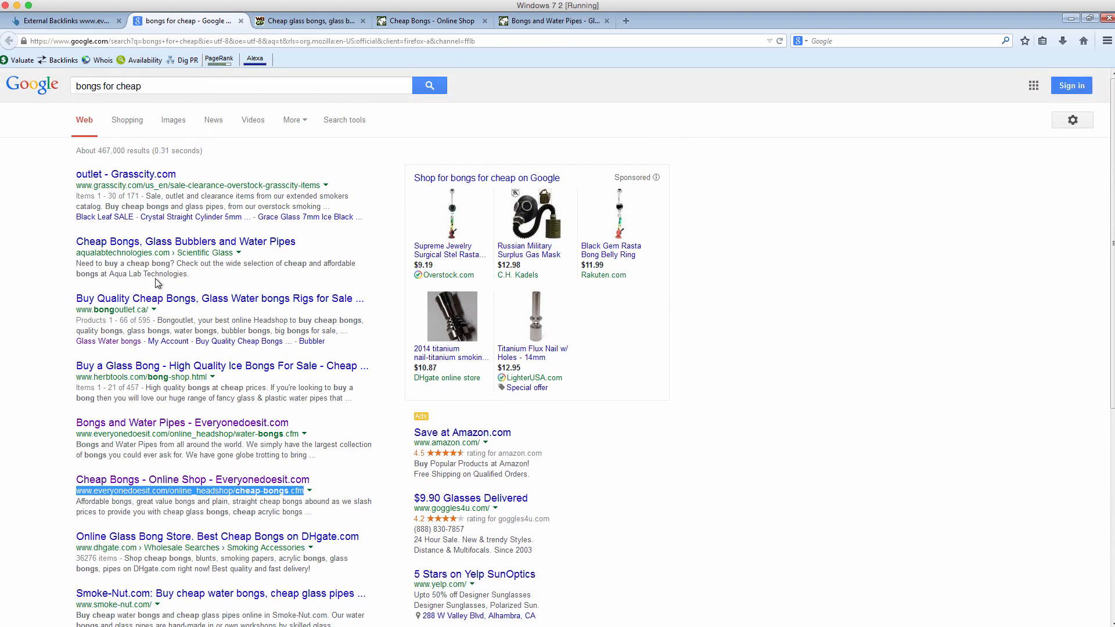
pyautogui.moveTo(211, 416)
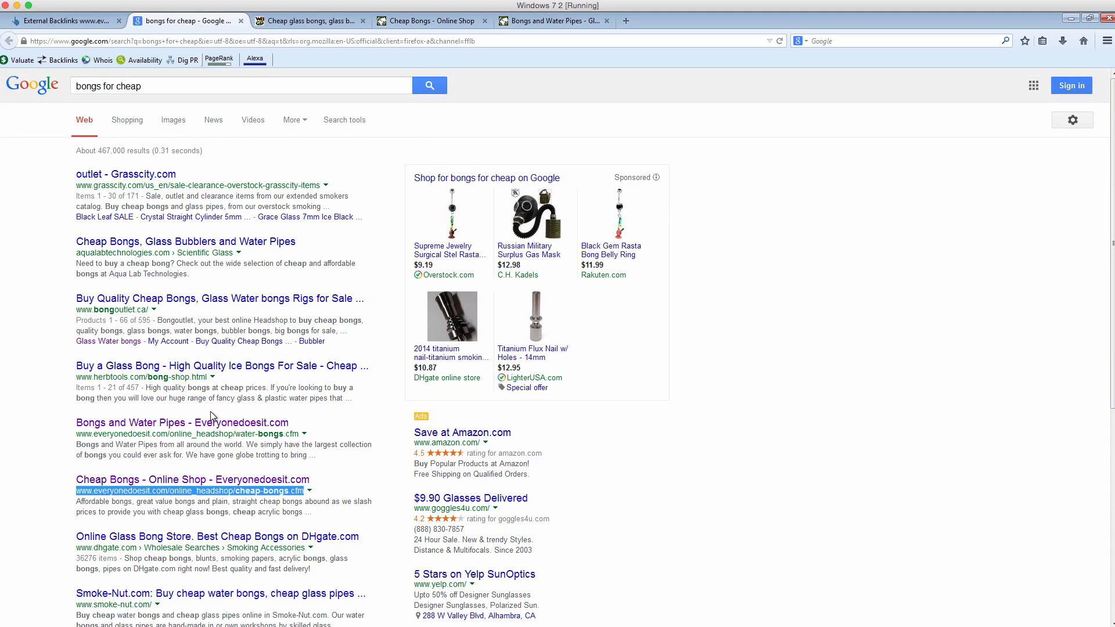
pyautogui.moveTo(224, 389)
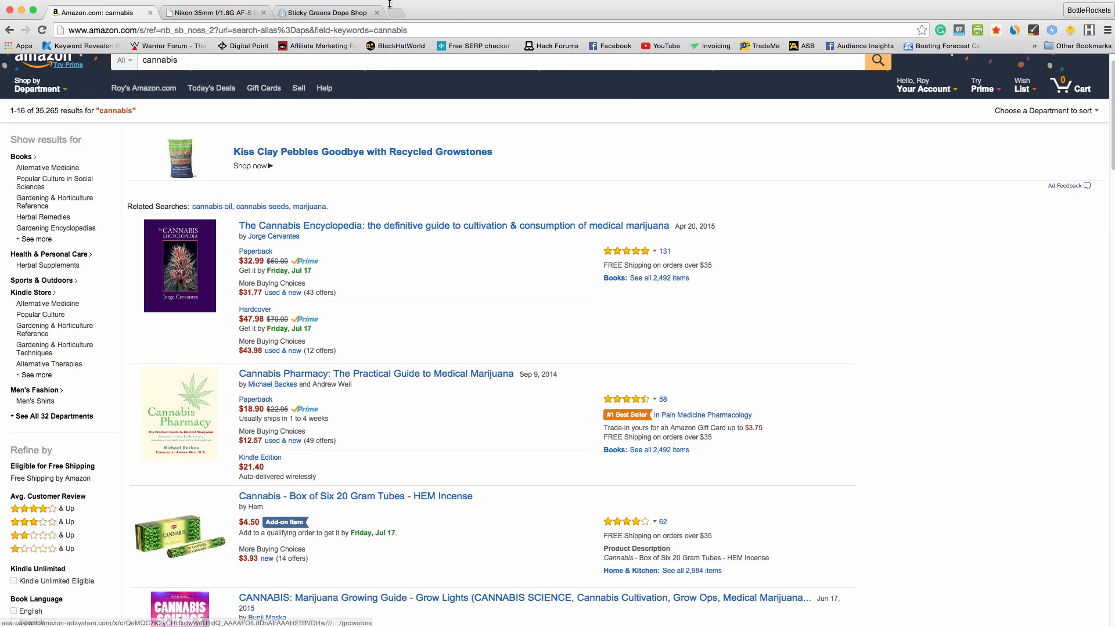
# - Browse the cameratriggers.net Nikon 35mm f/1.8G lens review and its Amazon product boxes
pyautogui.click(211, 13)
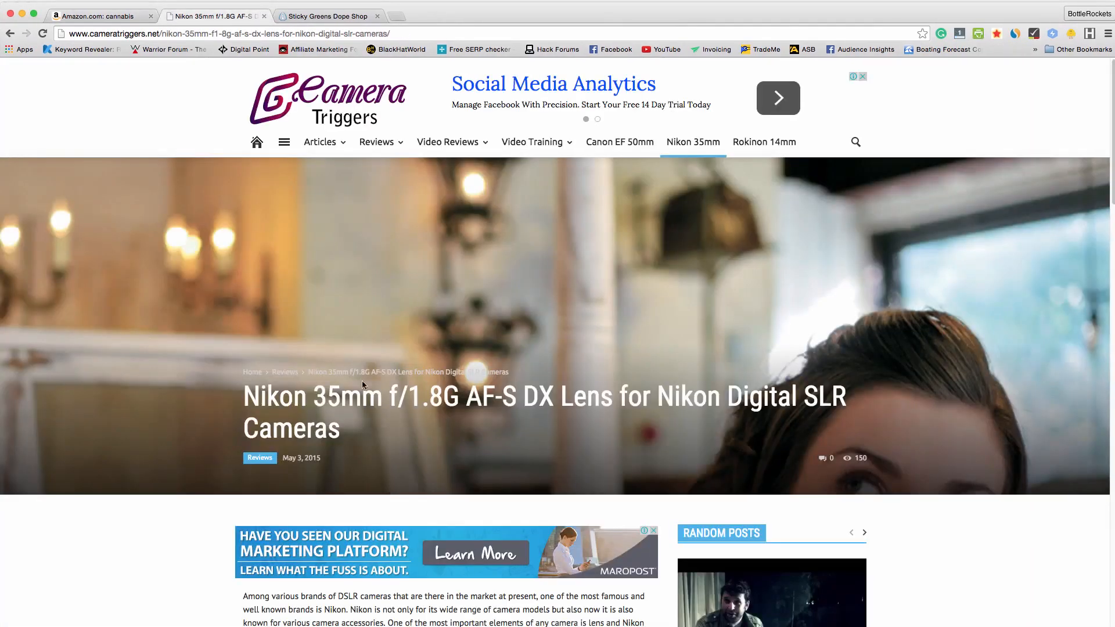
pyautogui.scroll(-3)
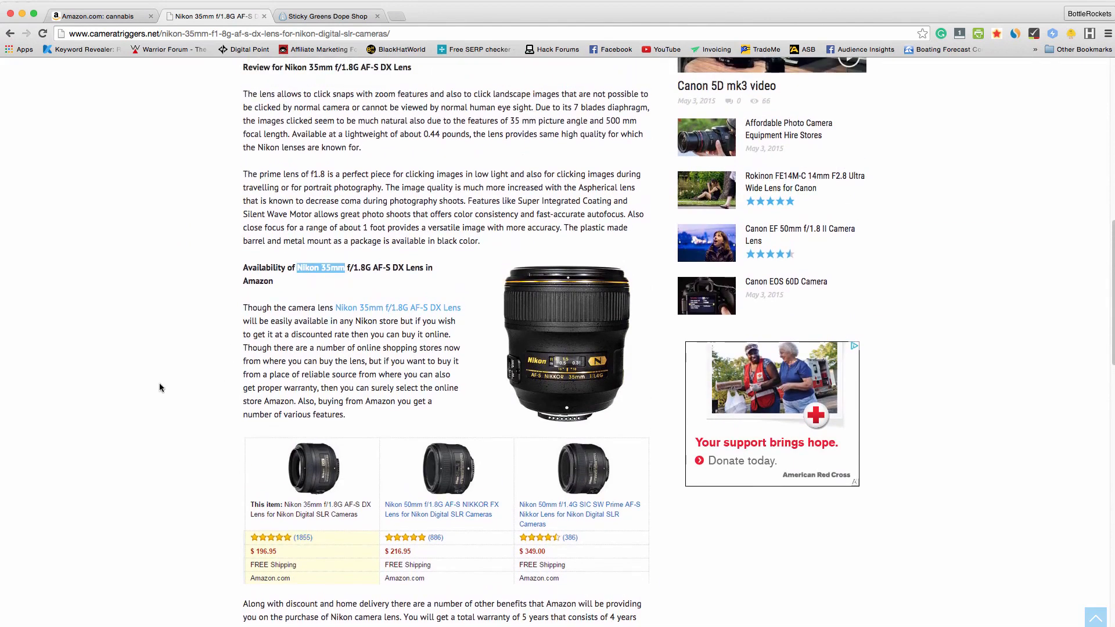
pyautogui.moveTo(923, 521)
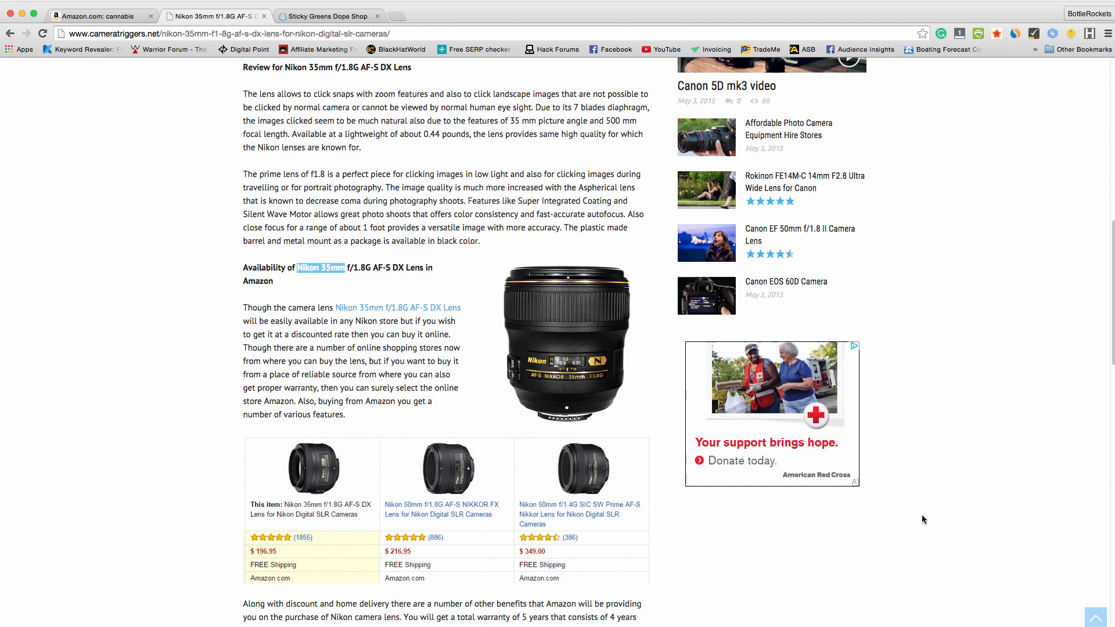
pyautogui.scroll(3)
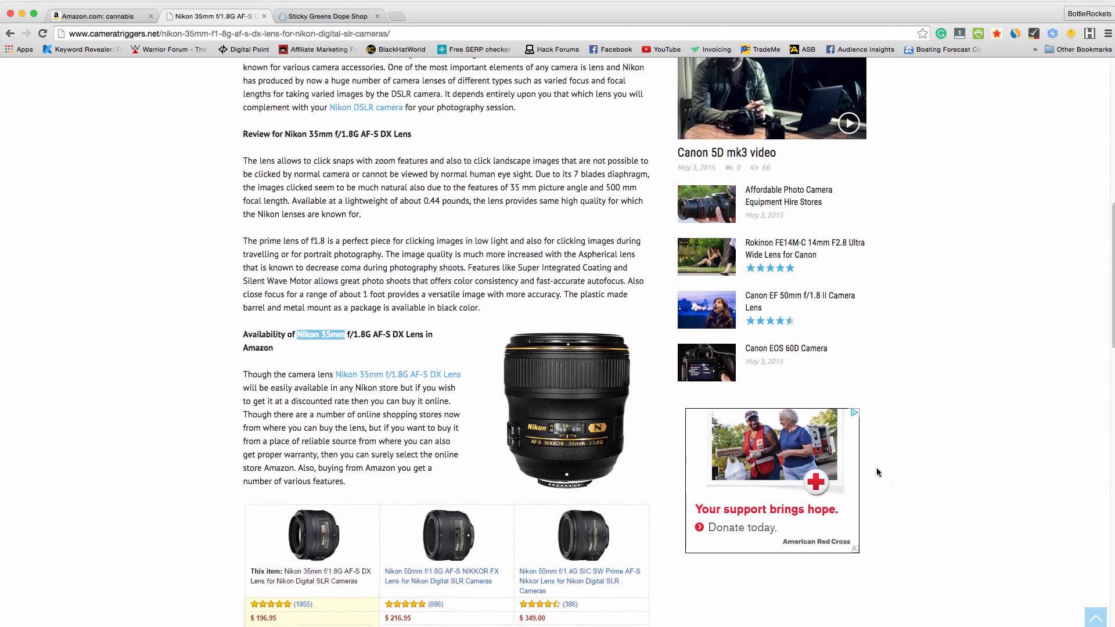
pyautogui.scroll(3)
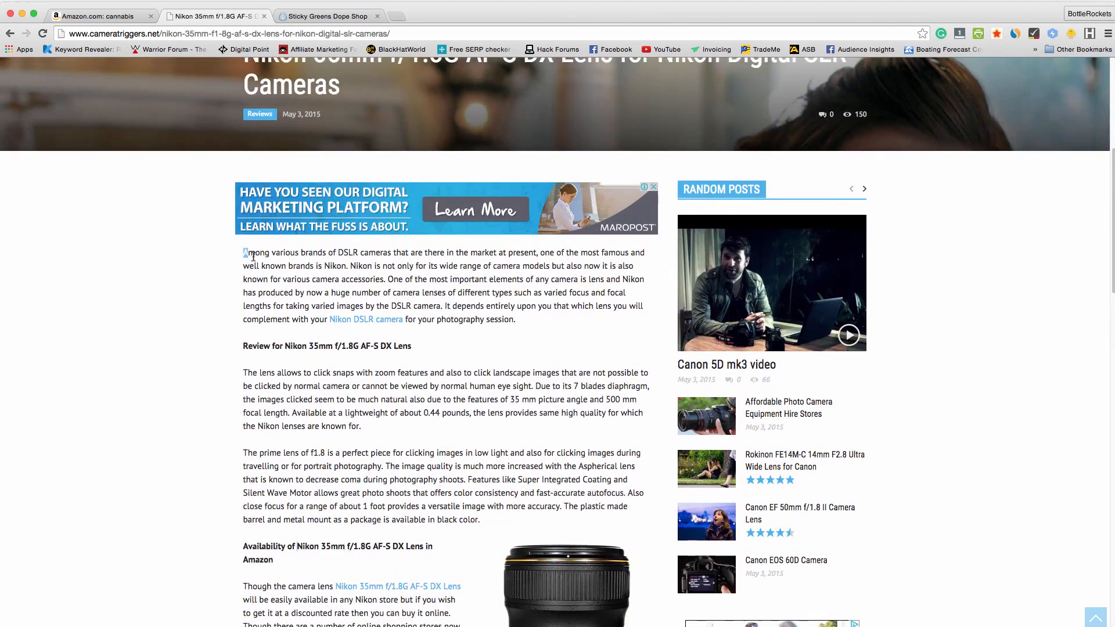
pyautogui.scroll(-3)
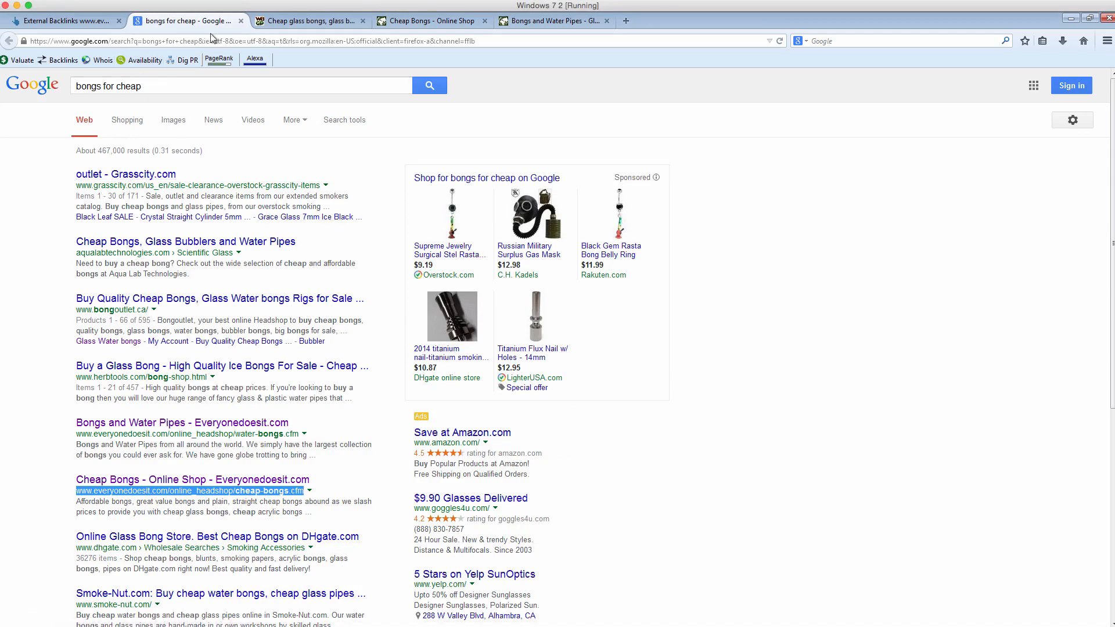
# - Read the Nikon 35mm f/1.8G lens review down to its 4.5 rating summary and back up
pyautogui.click(307, 21)
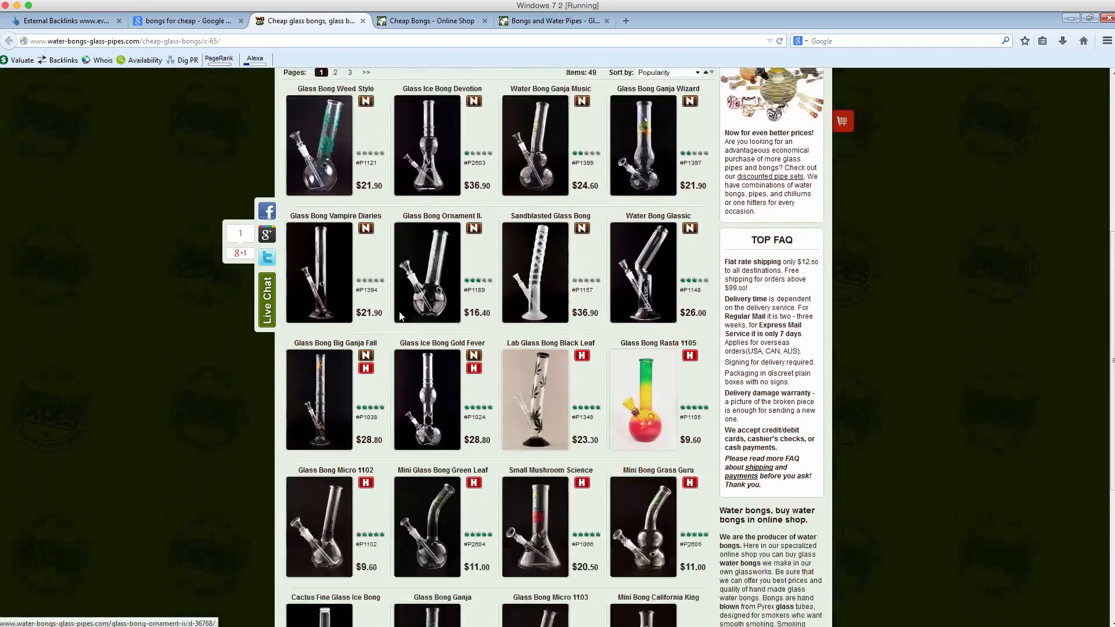
pyautogui.scroll(3)
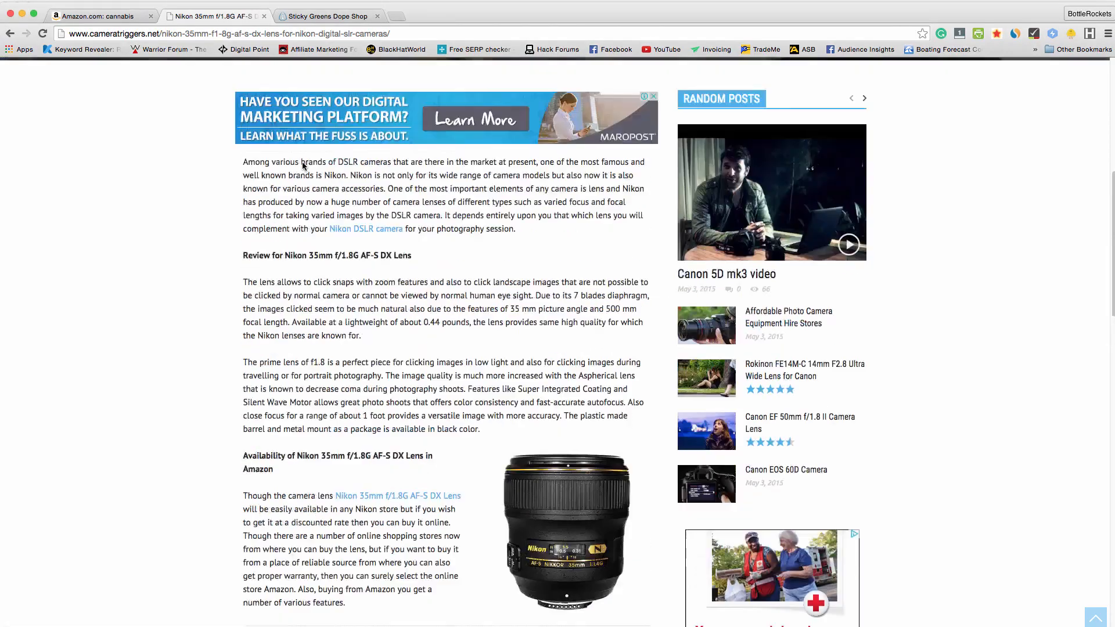
pyautogui.scroll(3)
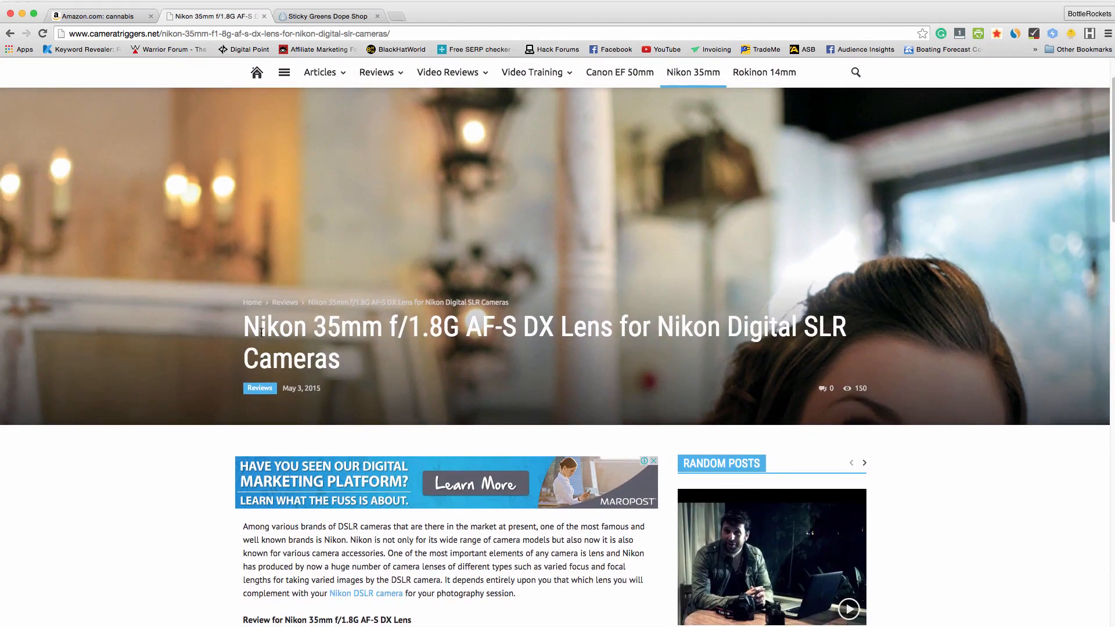
pyautogui.scroll(-3)
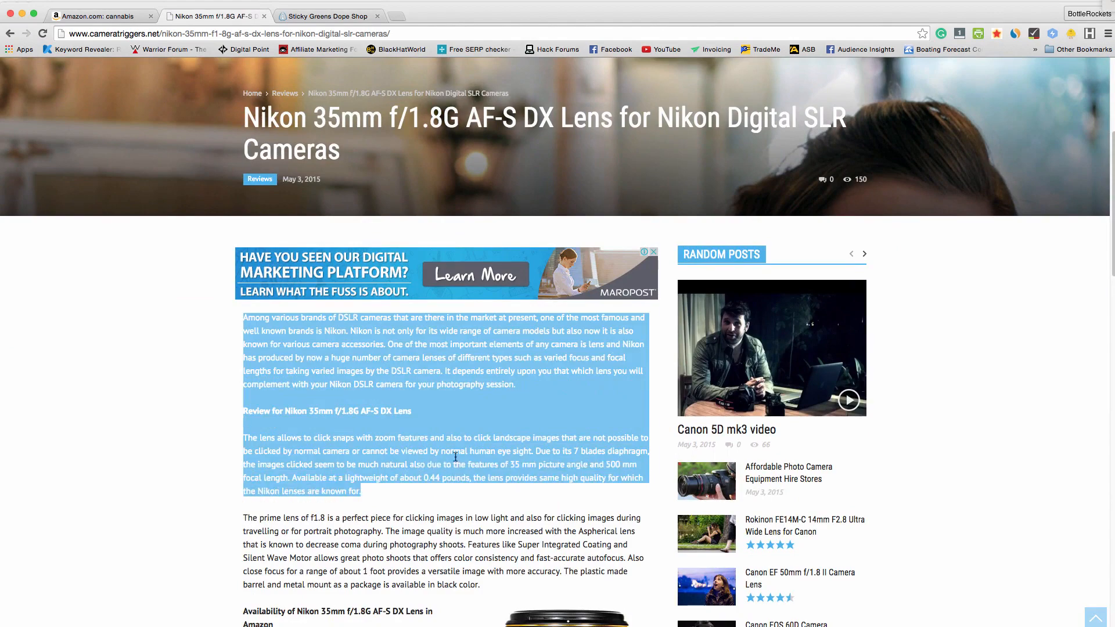
pyautogui.scroll(-3)
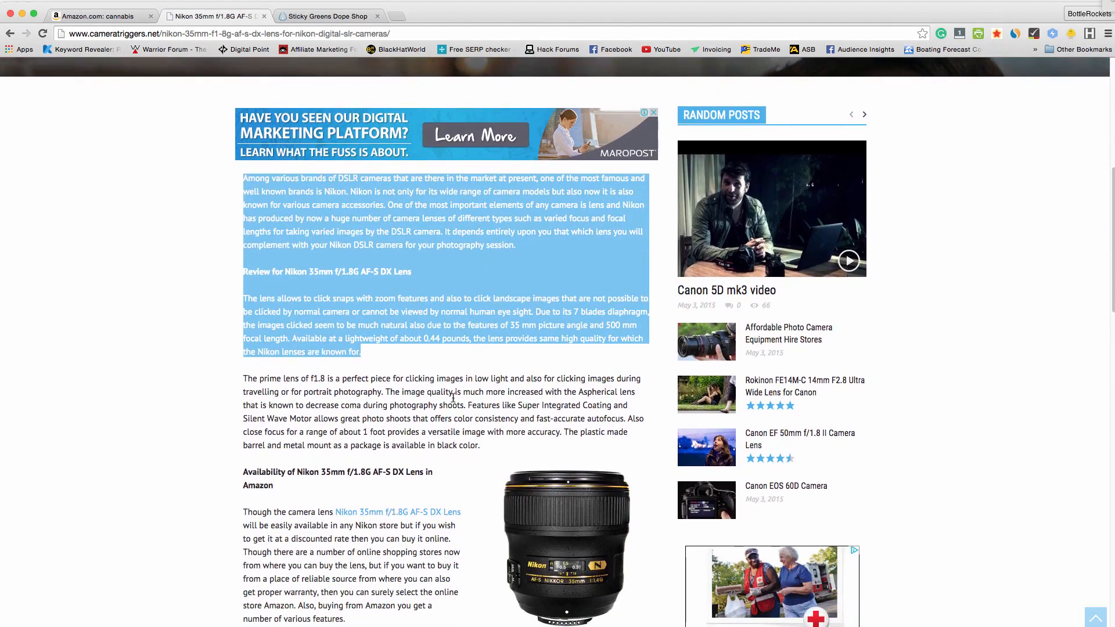
pyautogui.scroll(-3)
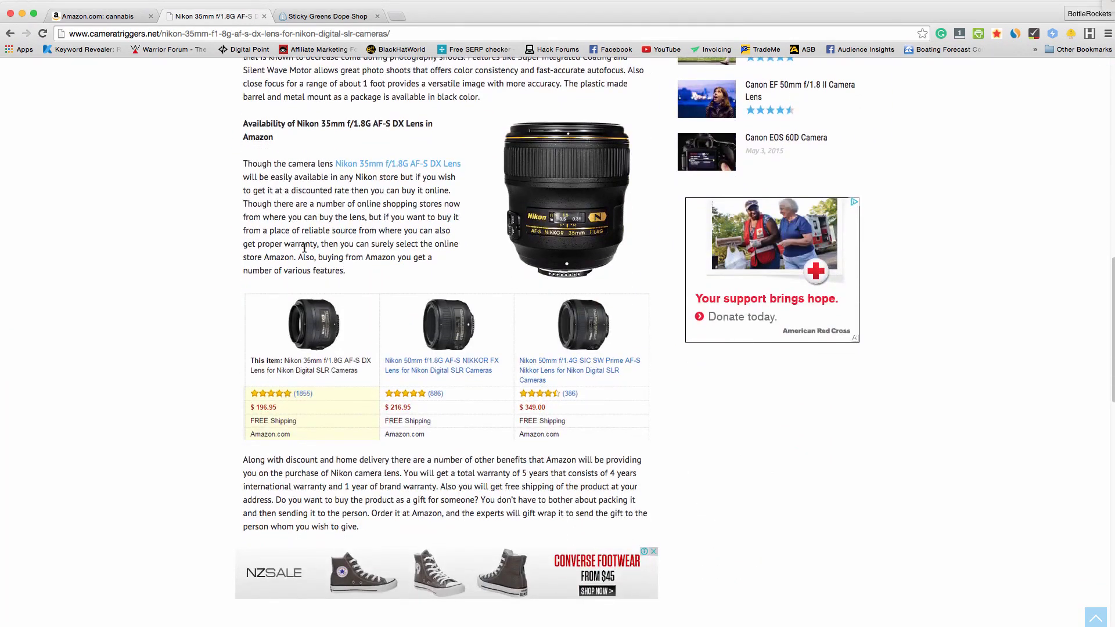
pyautogui.scroll(-3)
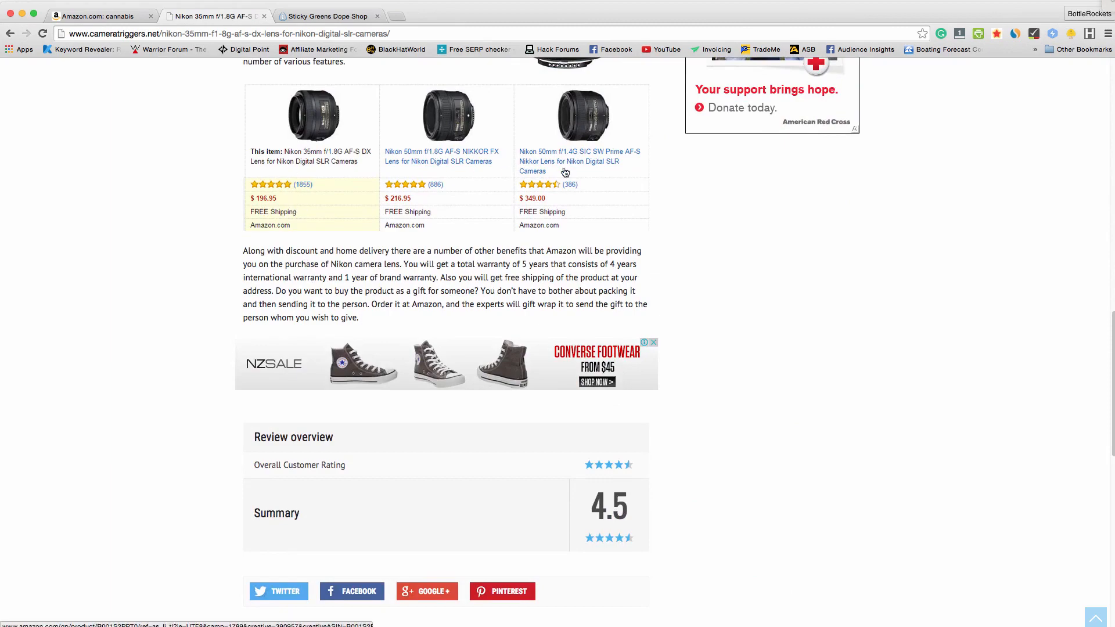
pyautogui.moveTo(283, 290)
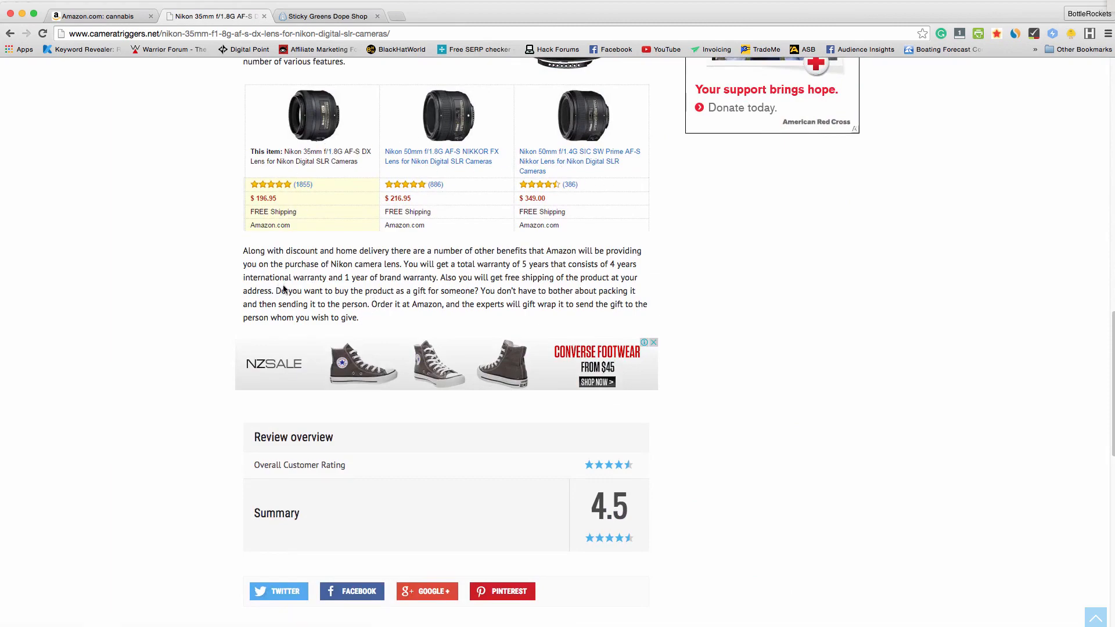
pyautogui.scroll(3)
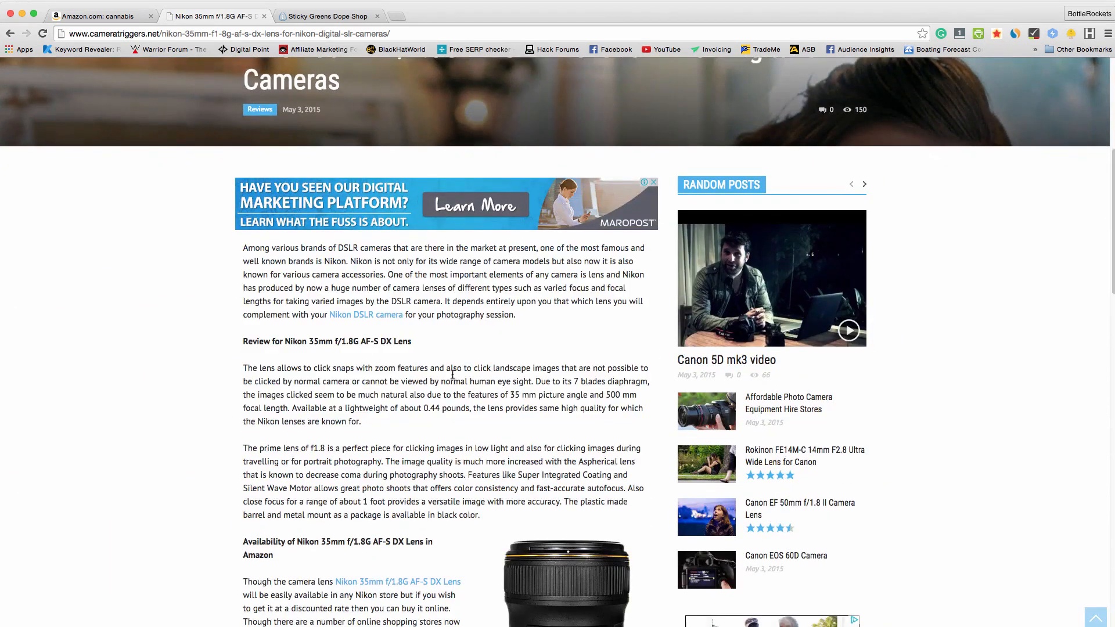
pyautogui.moveTo(458, 351)
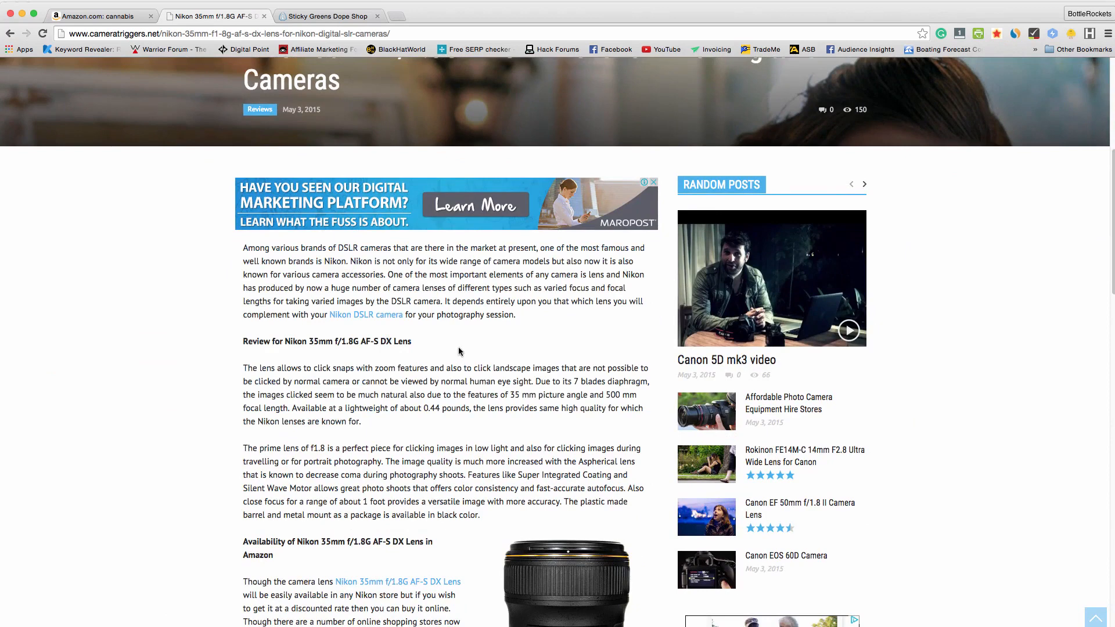
pyautogui.moveTo(408, 383)
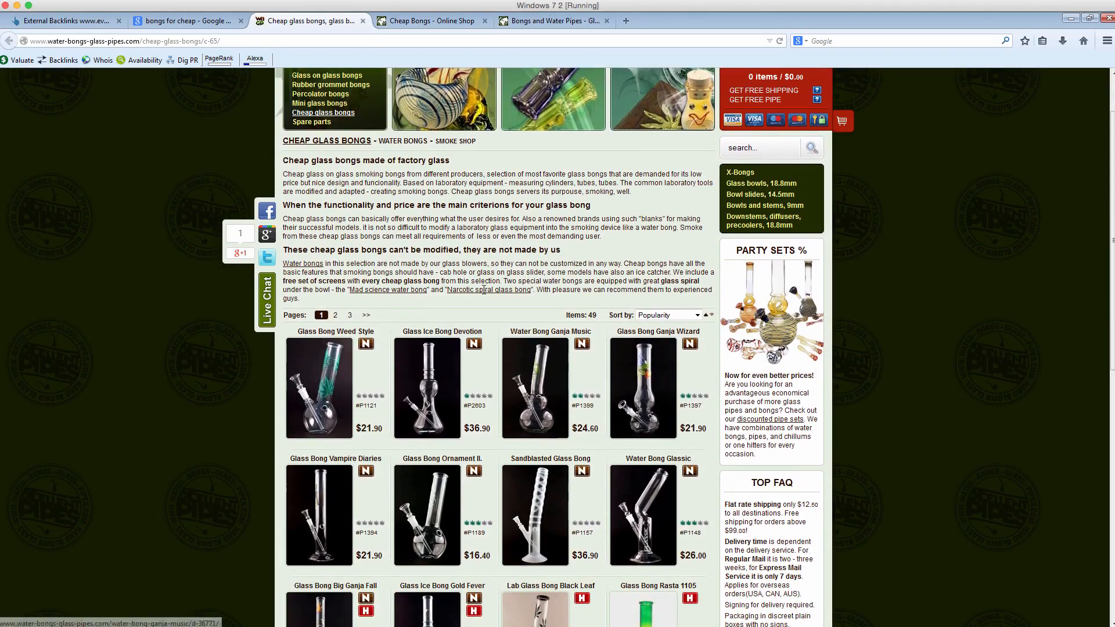
pyautogui.moveTo(372, 482)
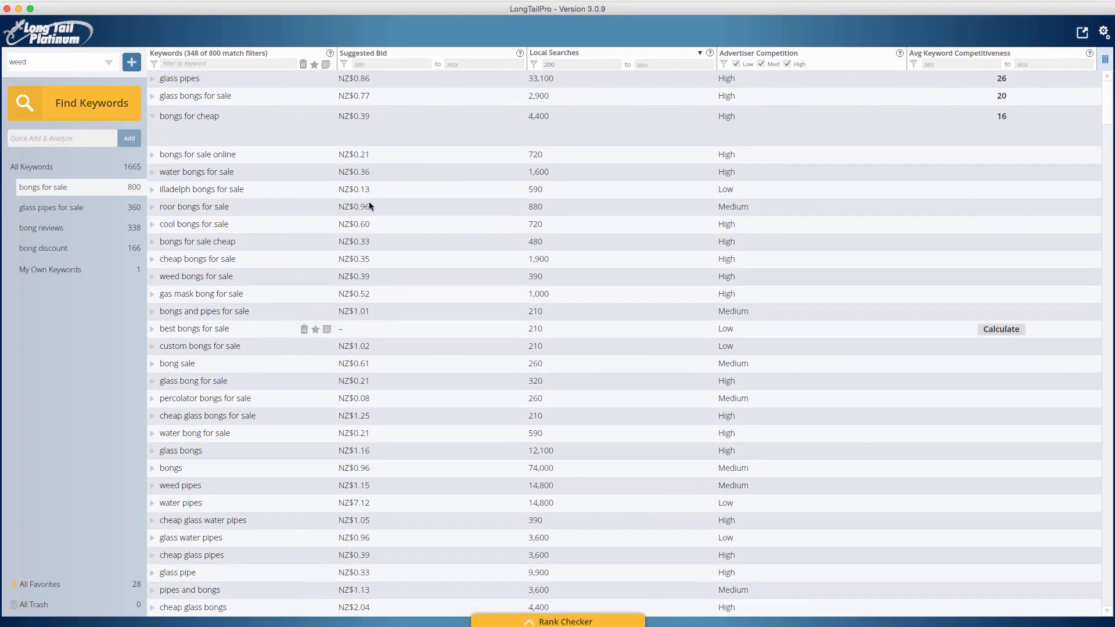
# - Expand the 'bongs for cheap' row to list its ten ranking pages with authority metrics
pyautogui.click(151, 117)
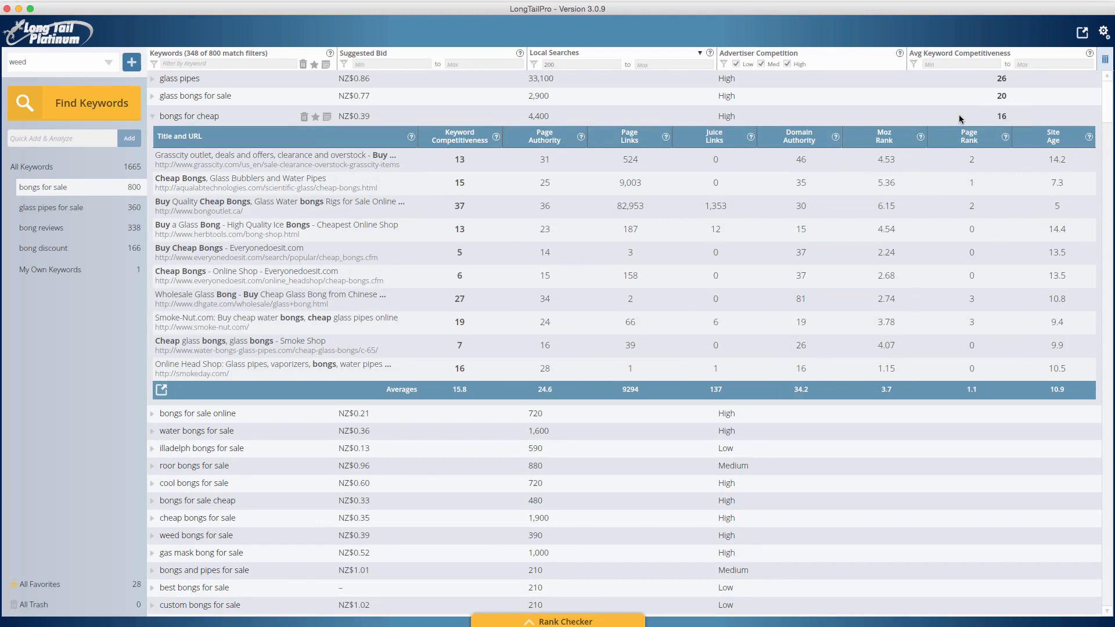
pyautogui.moveTo(251, 344)
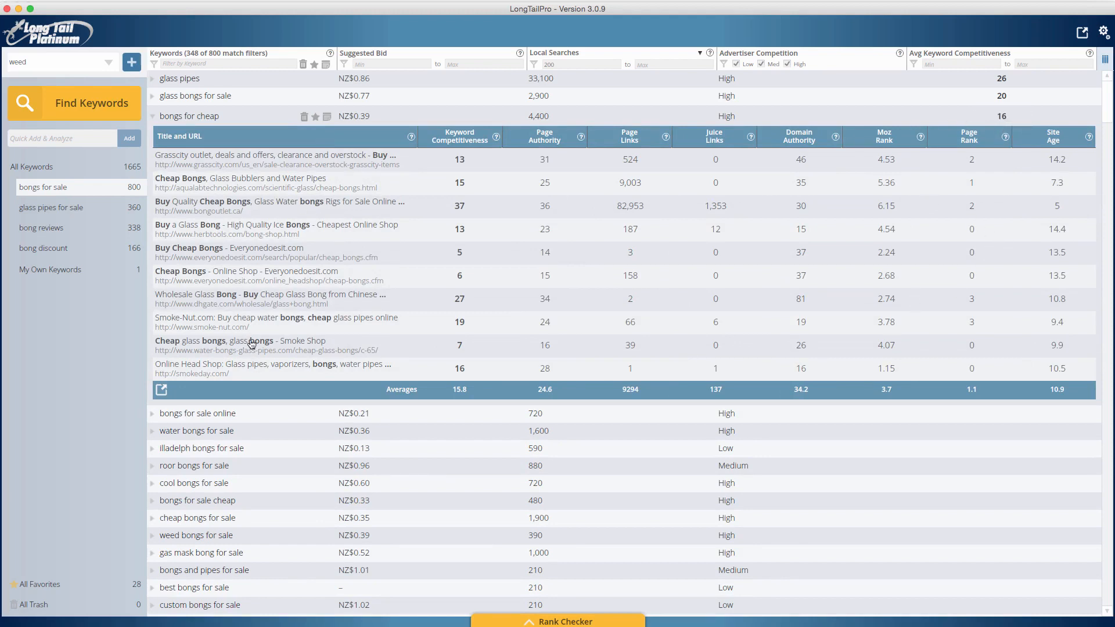
pyautogui.moveTo(268, 201)
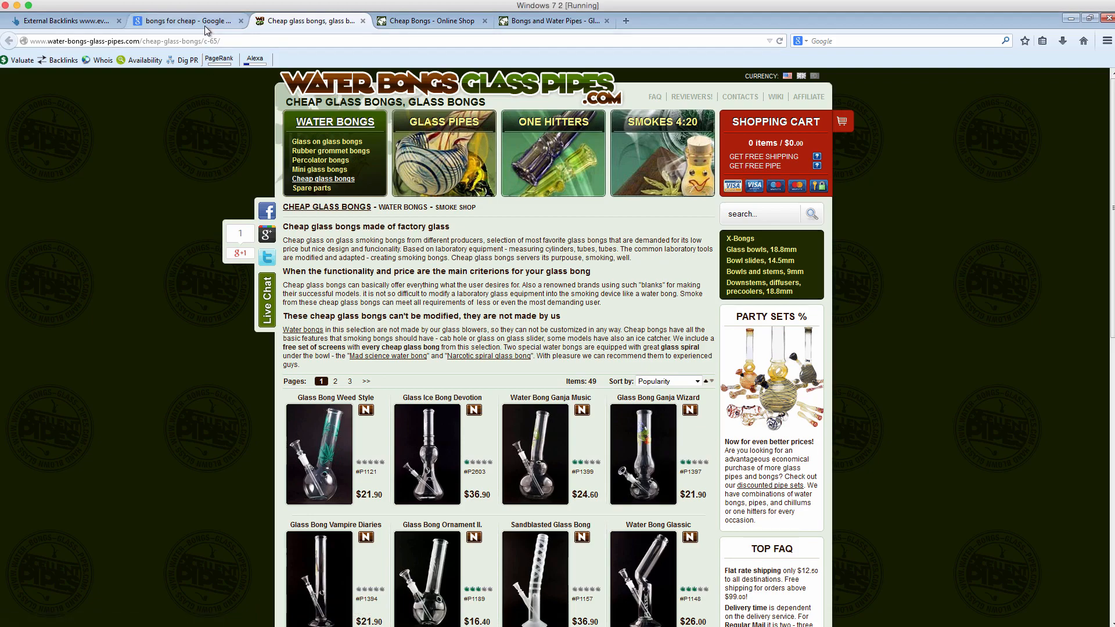
# - Review the 'bongs for cheap' Google results again before returning to the lens review page
pyautogui.click(186, 21)
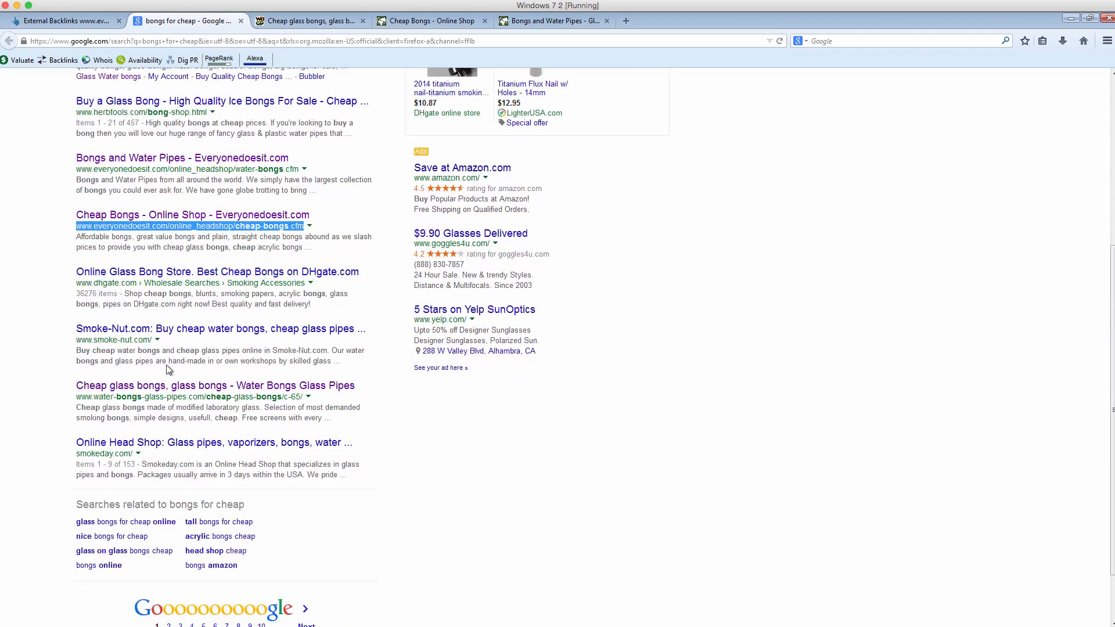
pyautogui.scroll(3)
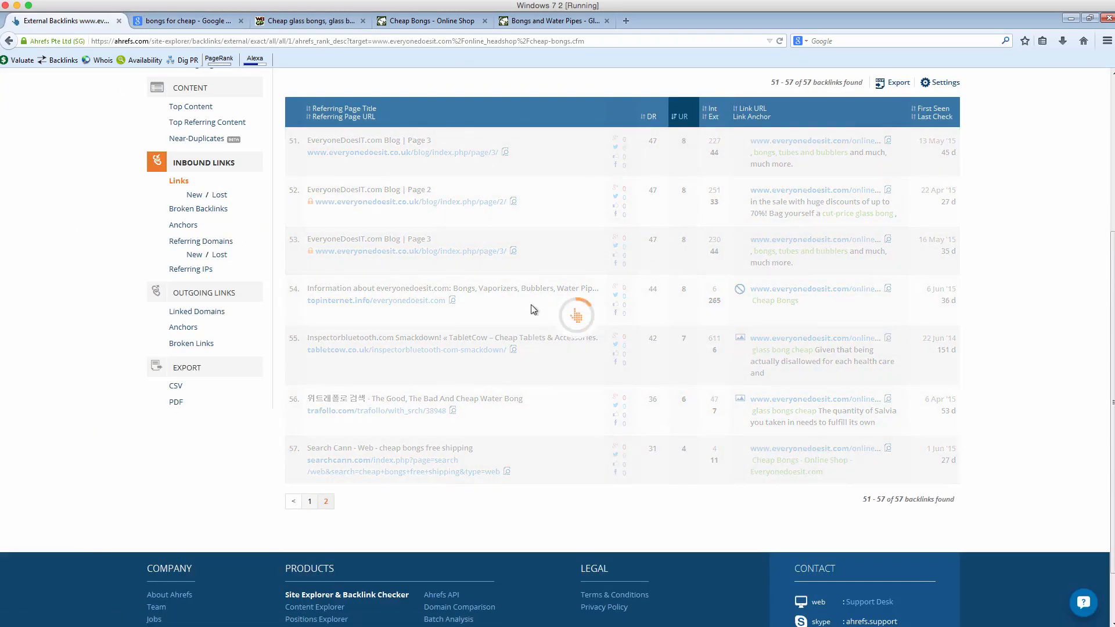
pyautogui.click(188, 21)
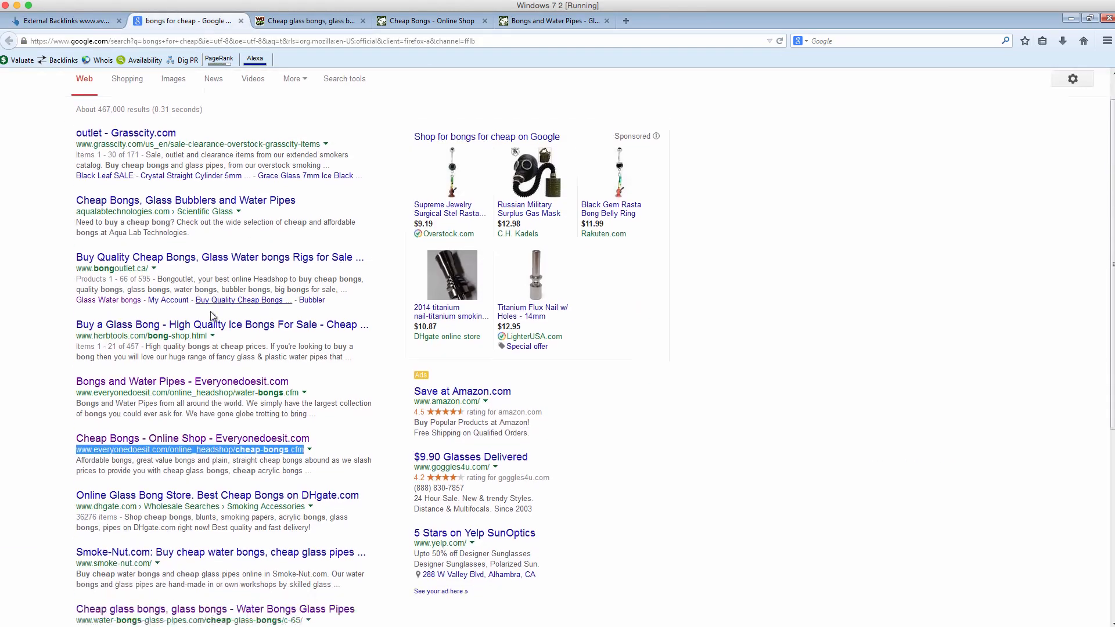
pyautogui.scroll(-3)
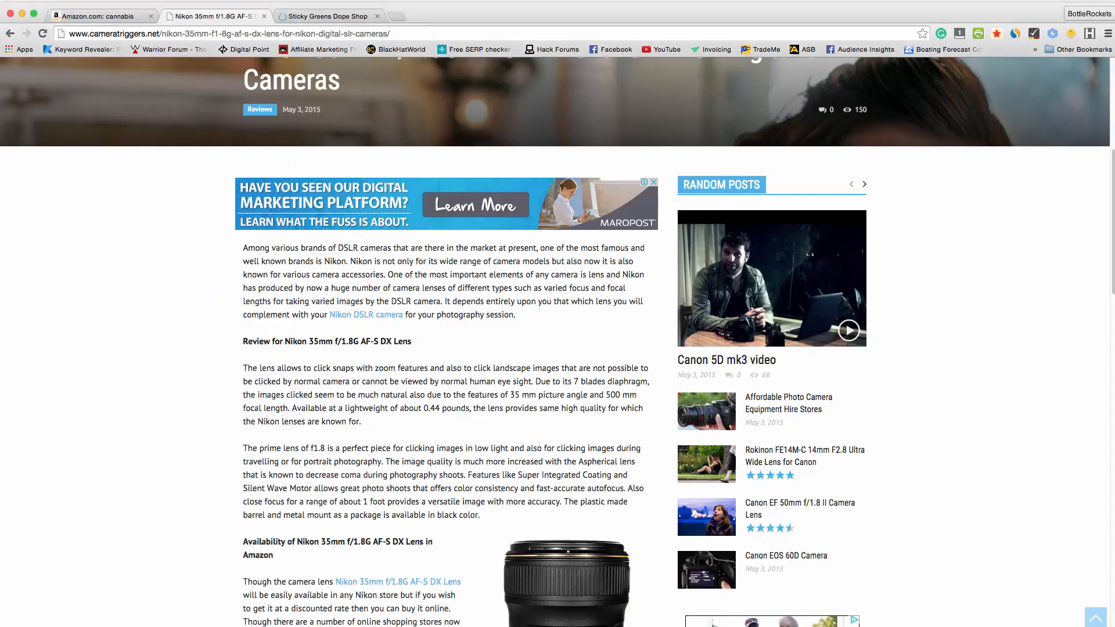
# - Browse the Sticky Green shop home page and go to its Grinders category
pyautogui.click(325, 15)
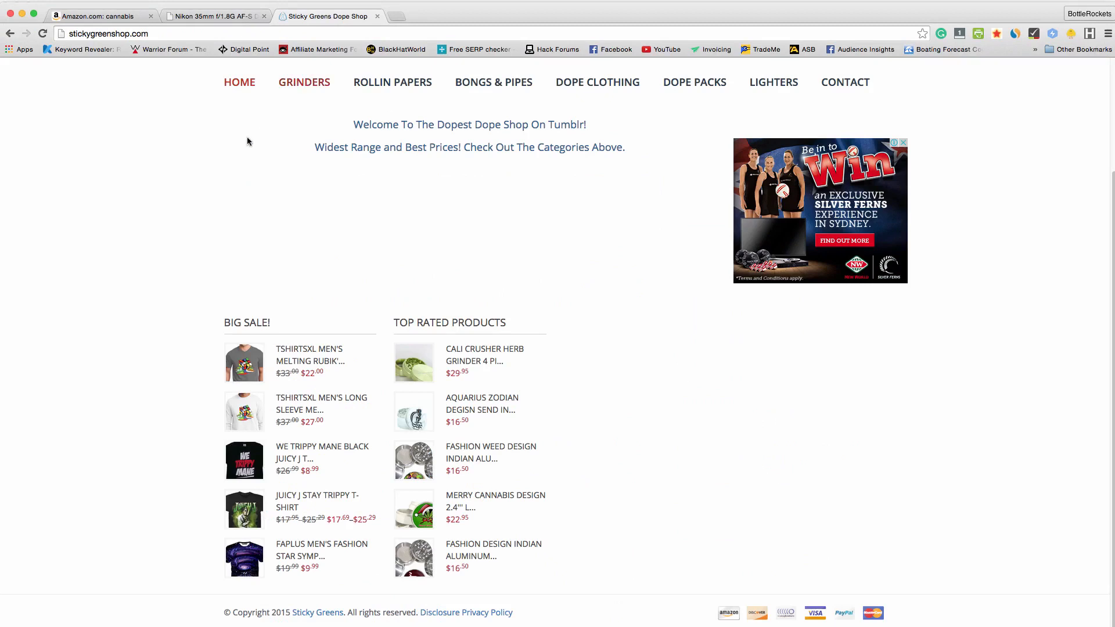
pyautogui.scroll(3)
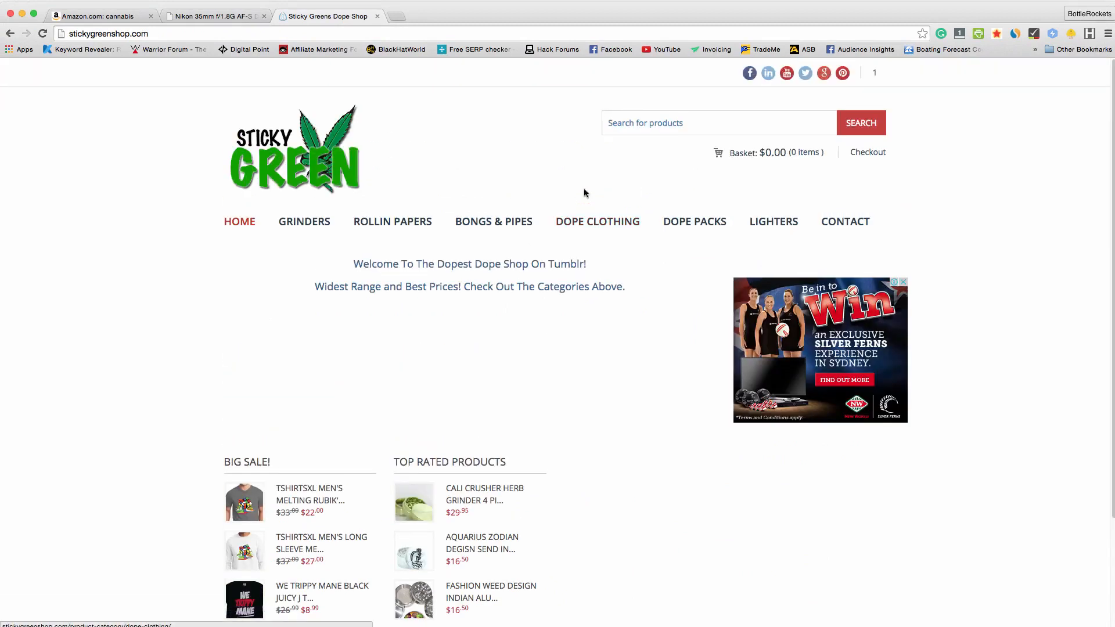
pyautogui.moveTo(304, 220)
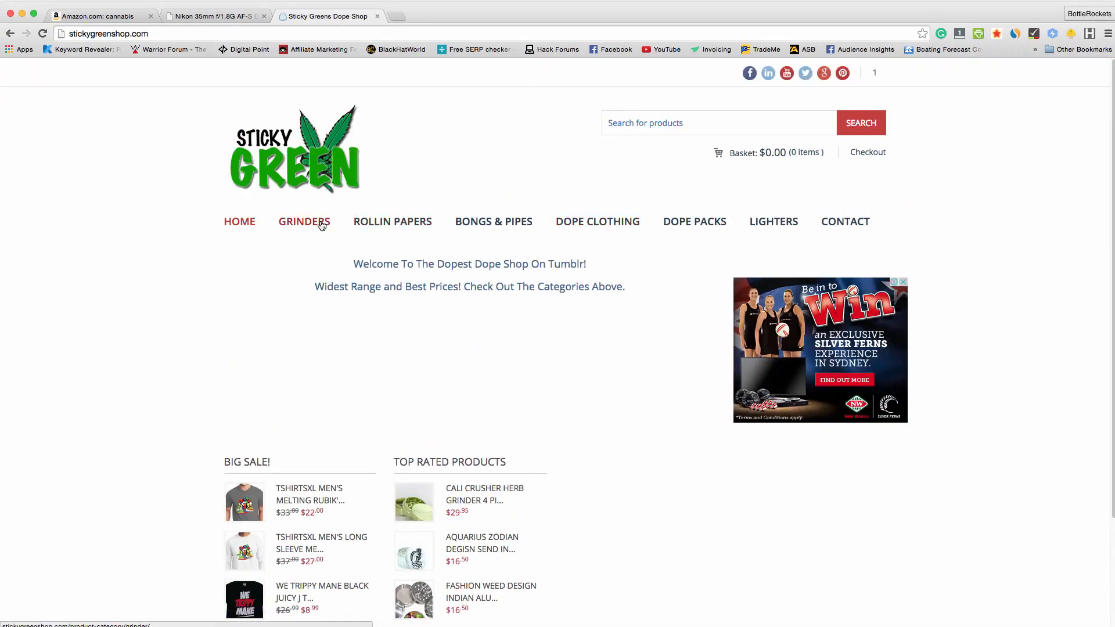
pyautogui.click(303, 220)
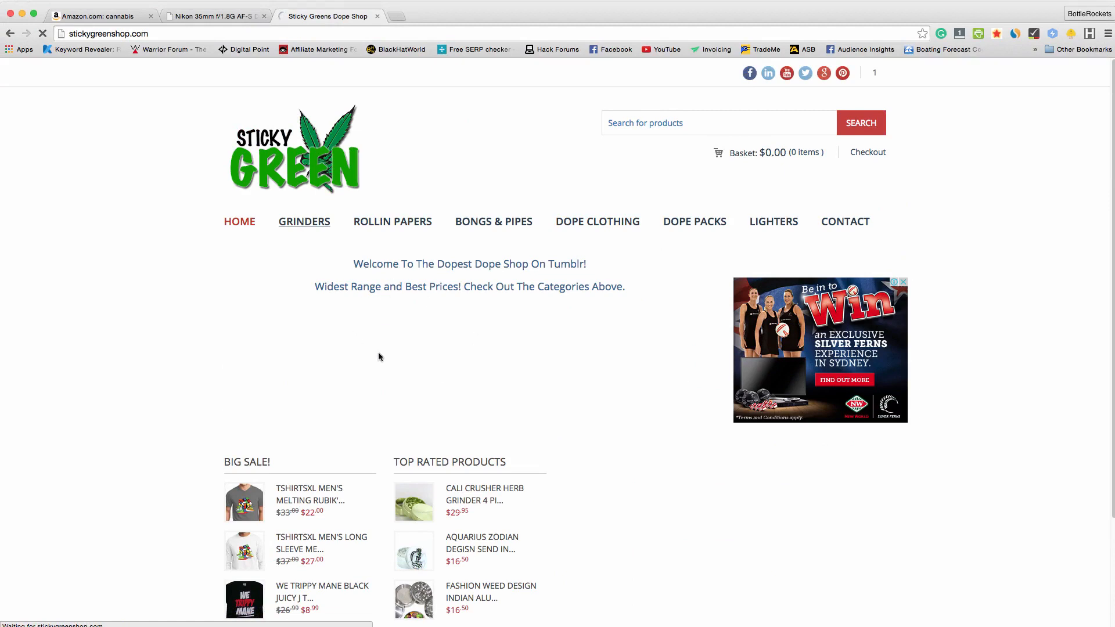
pyautogui.moveTo(474, 399)
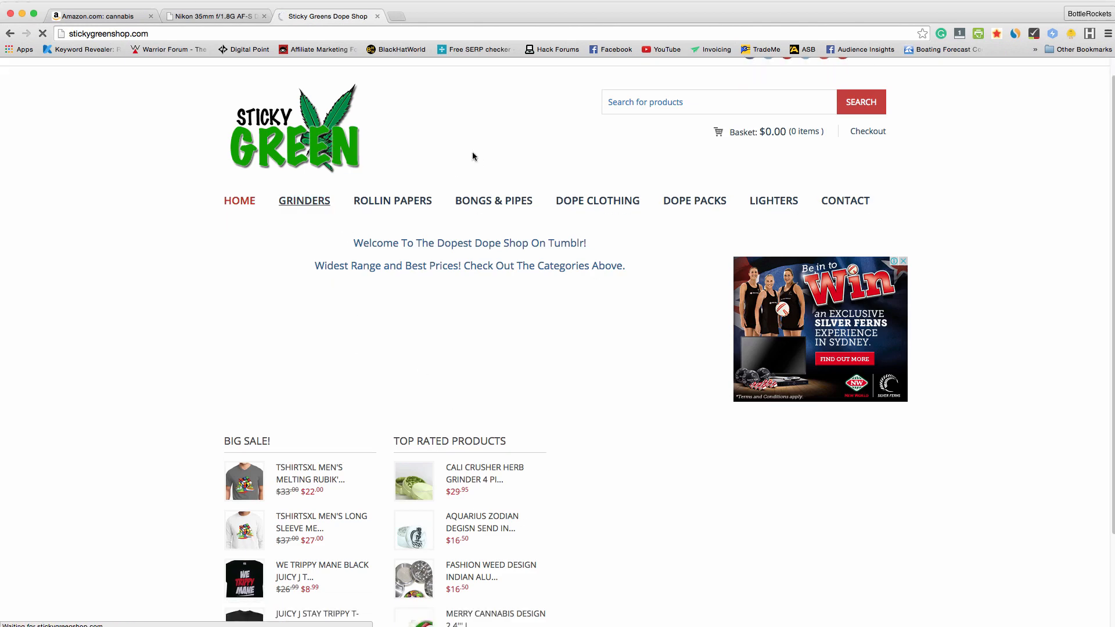
pyautogui.moveTo(539, 399)
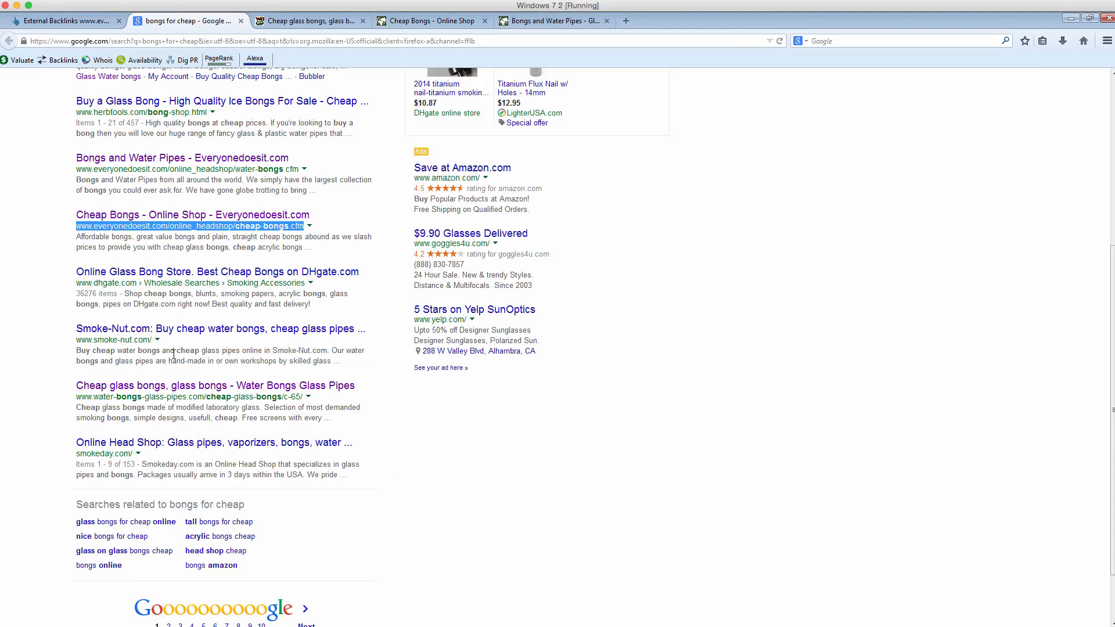
# - Scroll the Ahrefs list of 57 backlinks to everyonedoesit.com's cheap bongs page
pyautogui.scroll(3)
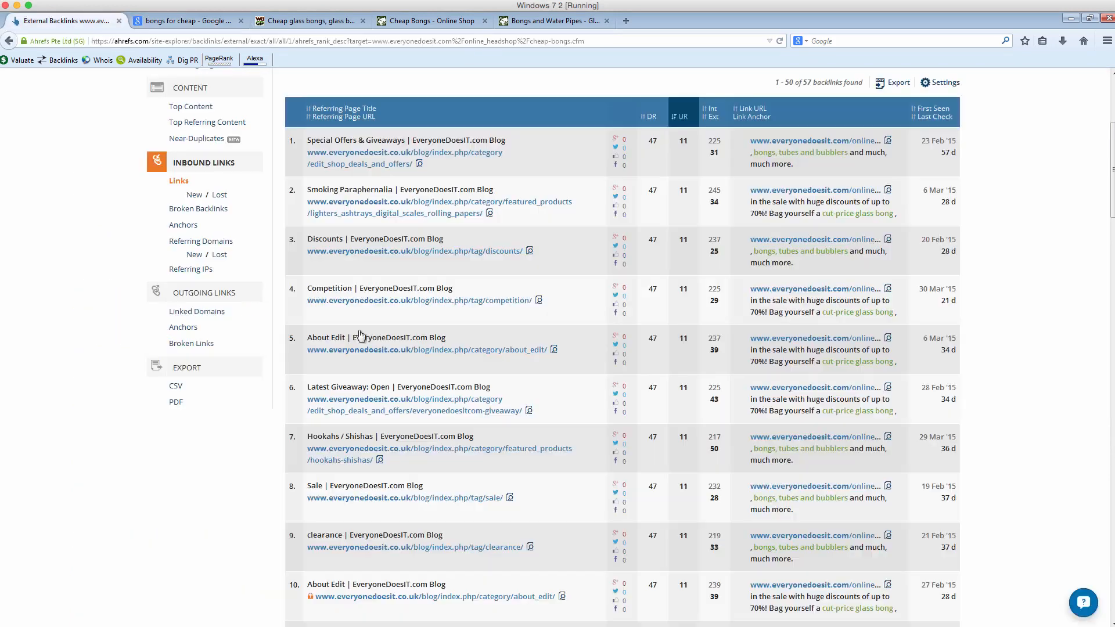
pyautogui.moveTo(456, 428)
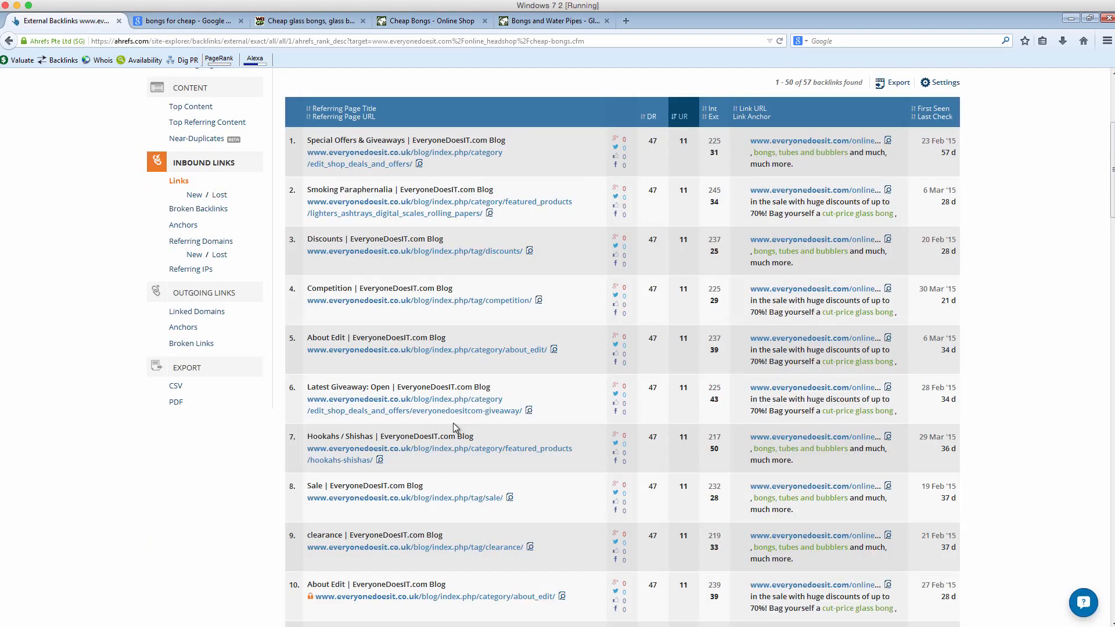